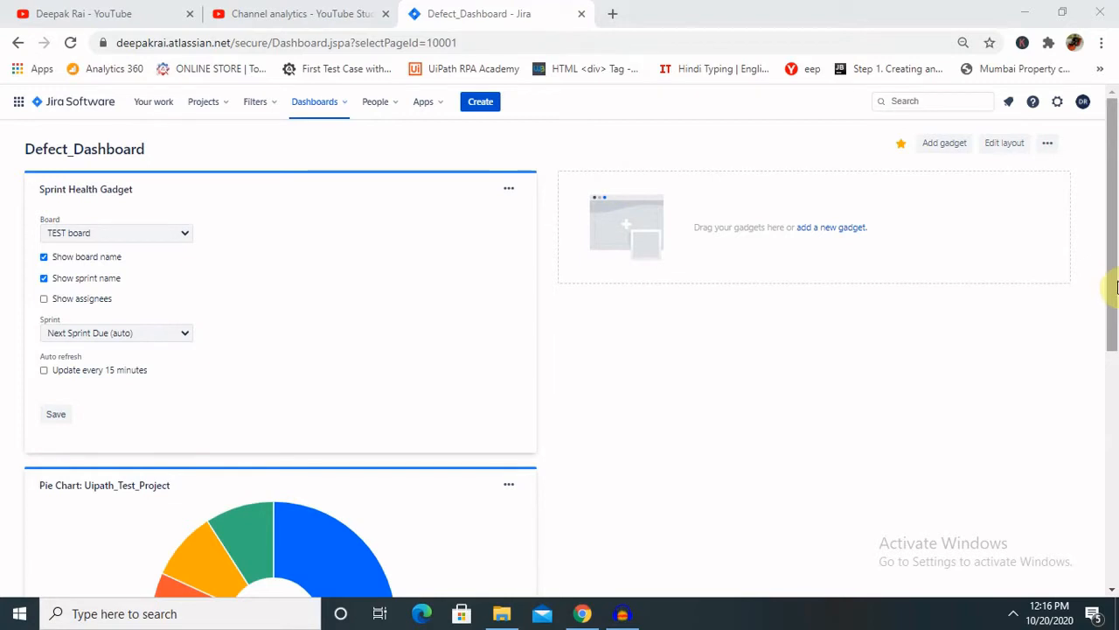
# Briefly bring up the new issue form and dismiss it without creating anything.
pyautogui.scroll(-3)
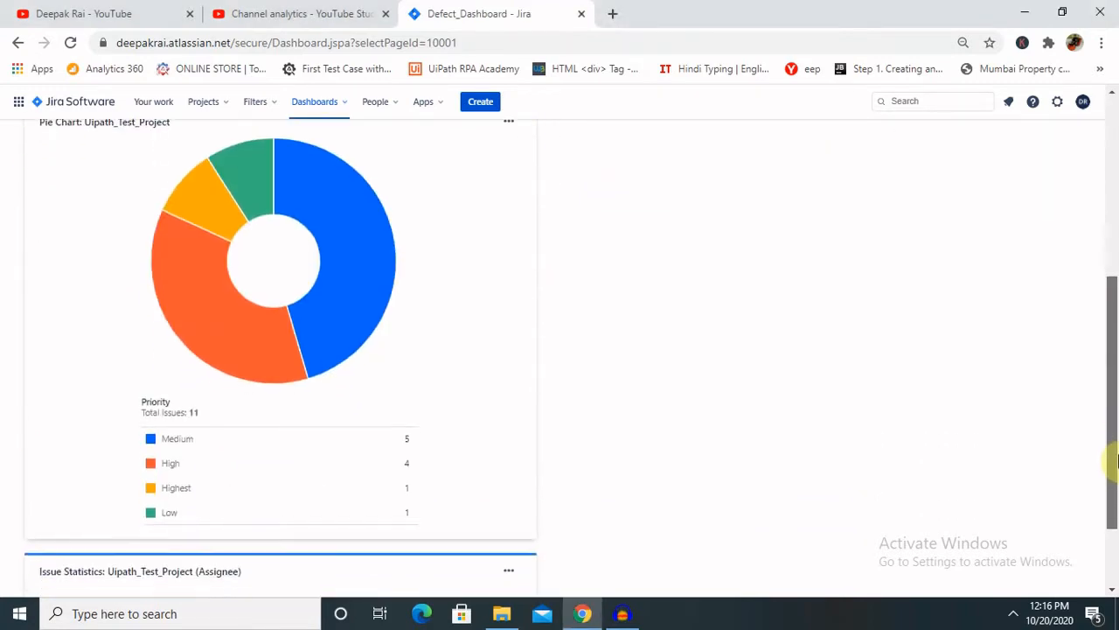
pyautogui.scroll(-3)
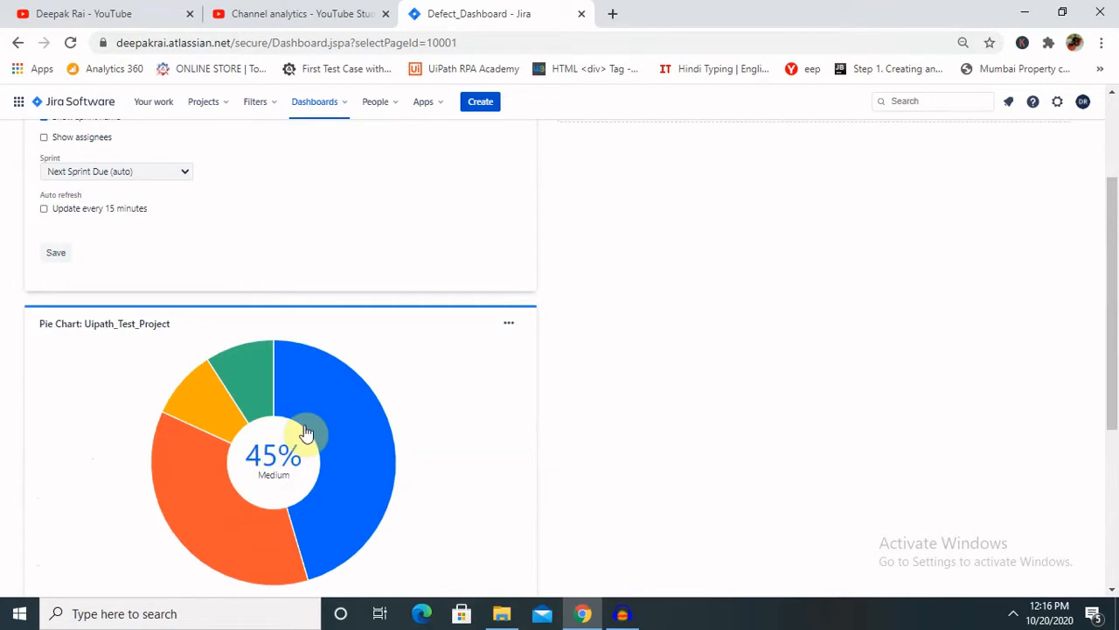
pyautogui.moveTo(847, 115)
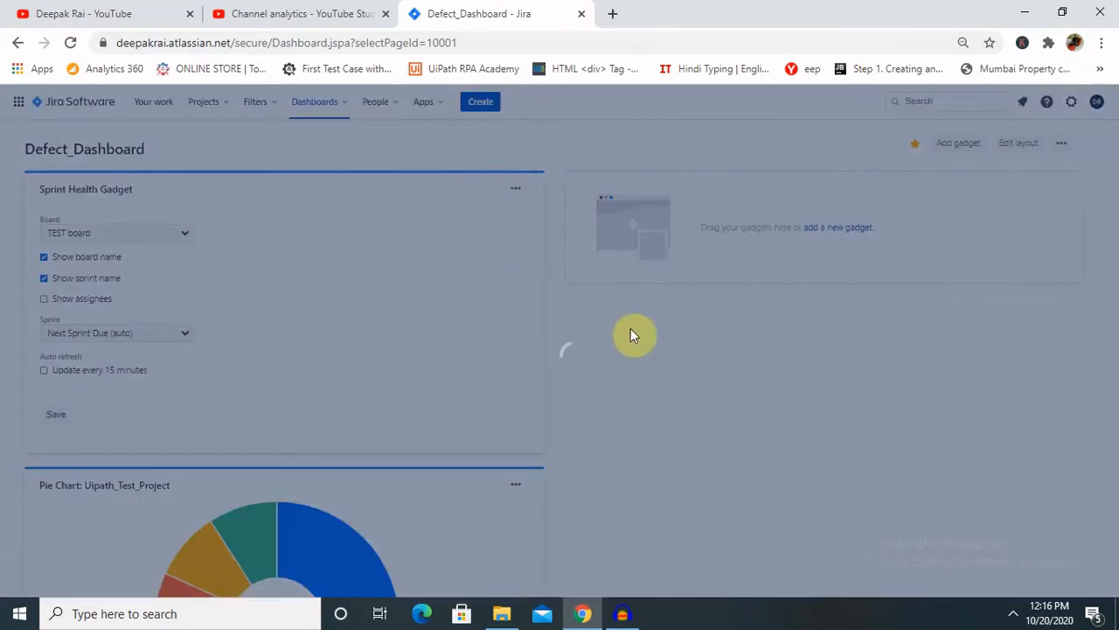
pyautogui.click(480, 101)
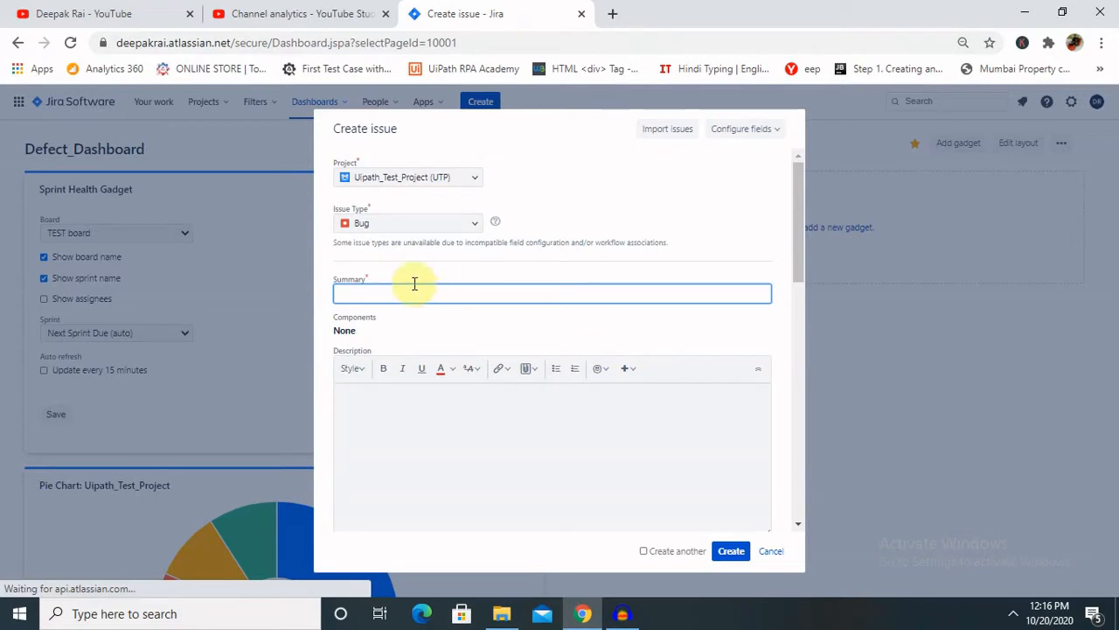
pyautogui.moveTo(596, 273)
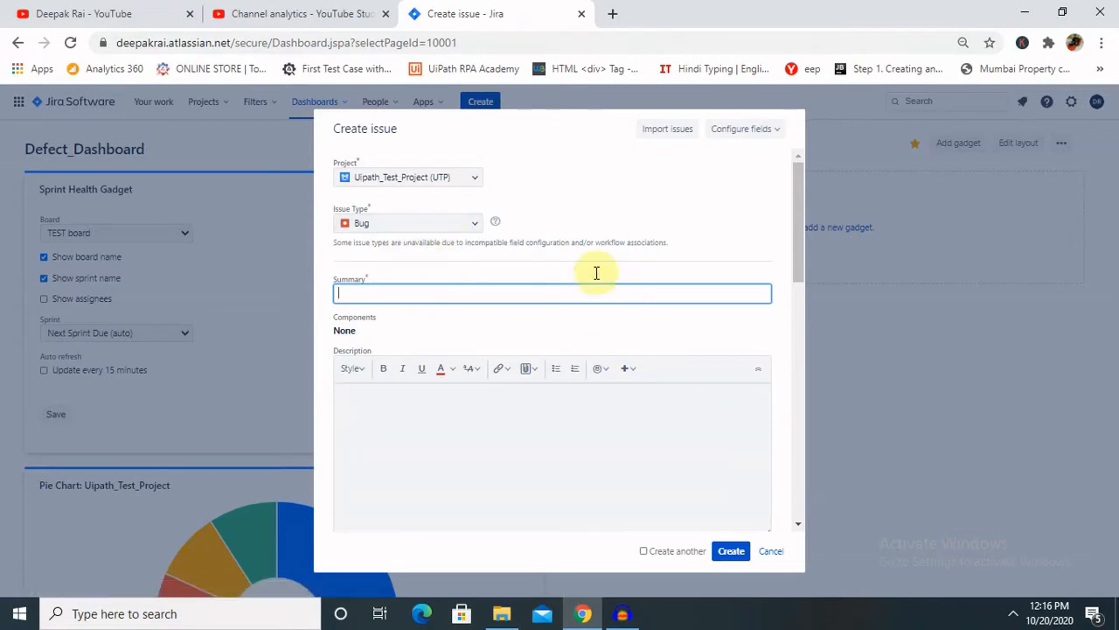
pyautogui.moveTo(697, 567)
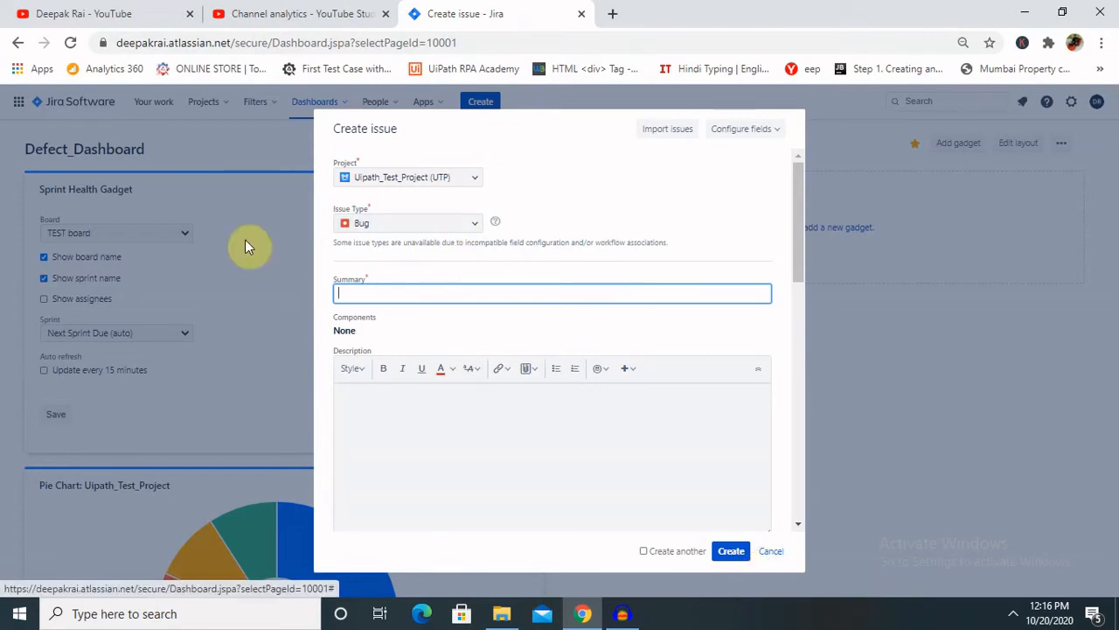
pyautogui.click(770, 550)
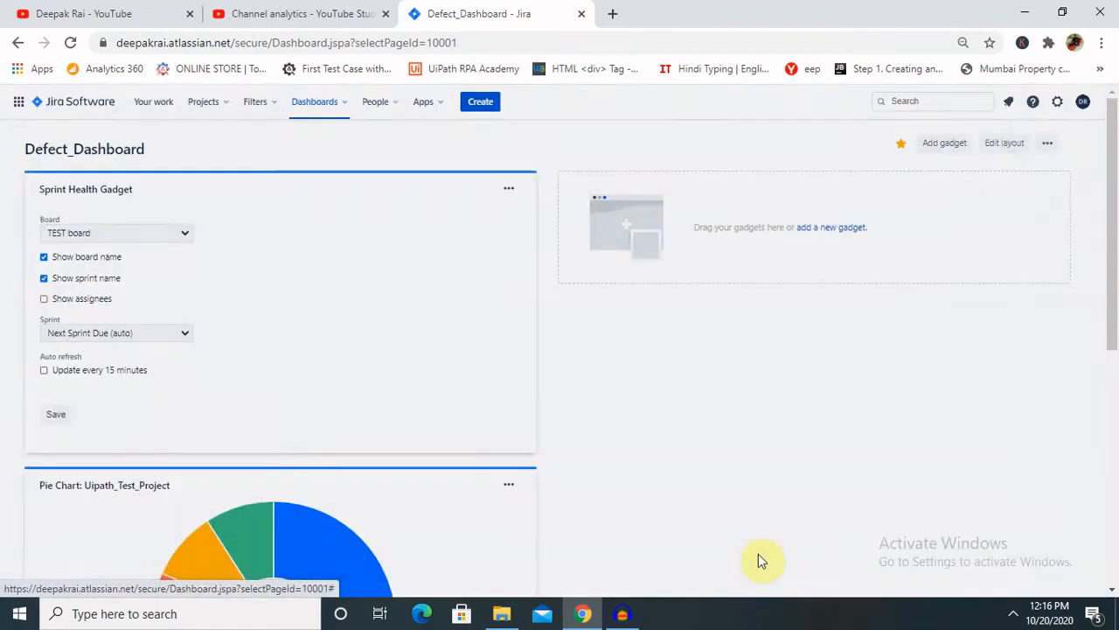
# Start a new dashboard named 'Test_Demo' with the description 'Defect Dashboard'.
pyautogui.click(1047, 143)
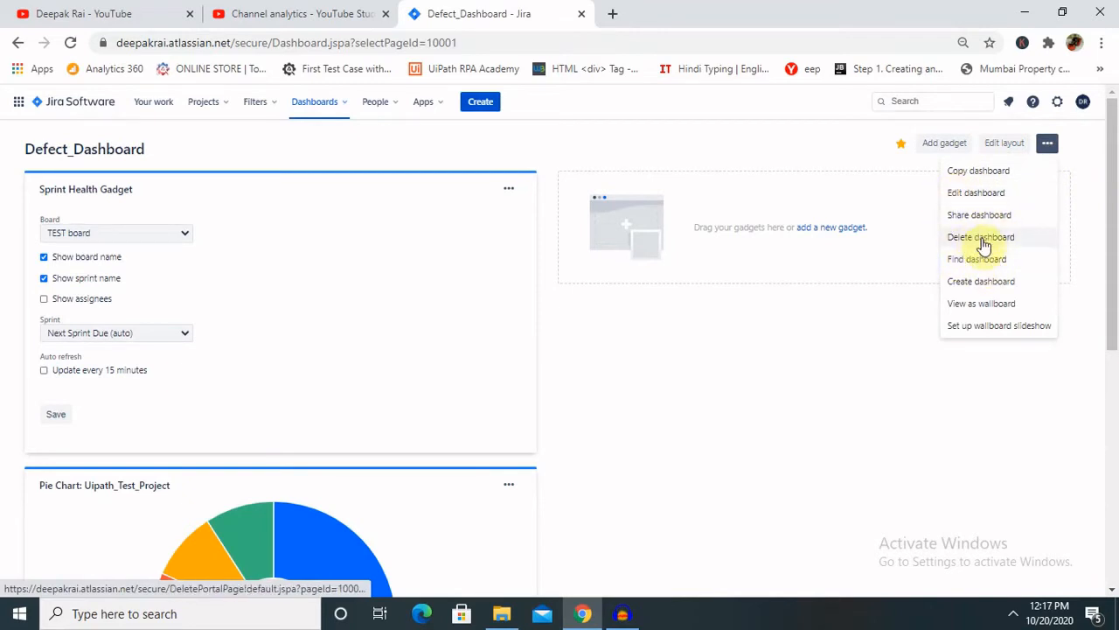
pyautogui.moveTo(981, 282)
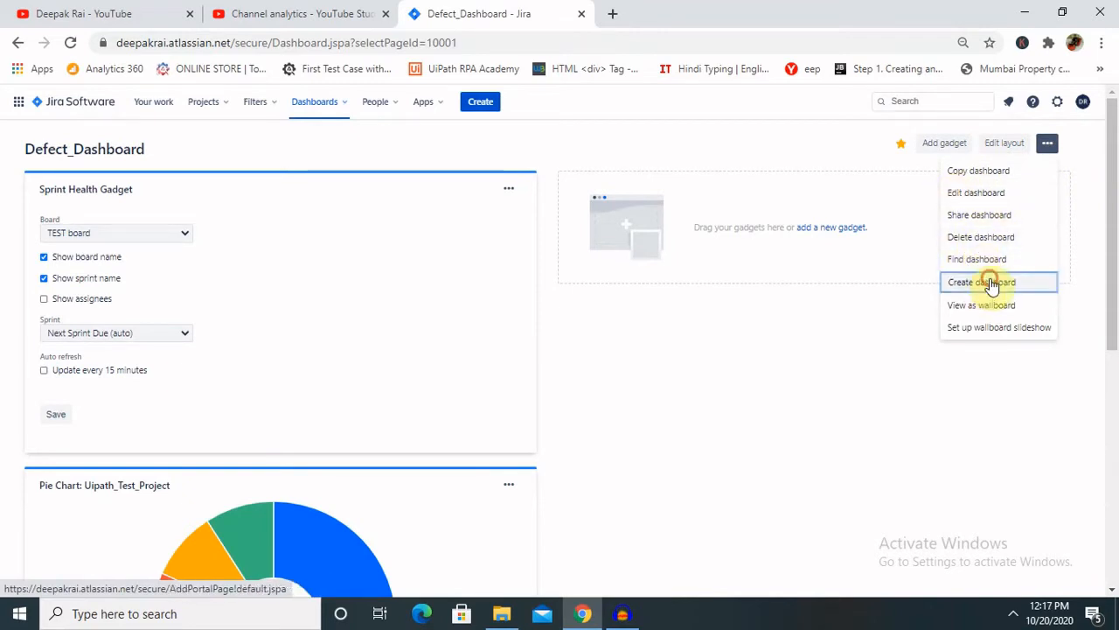
pyautogui.click(981, 282)
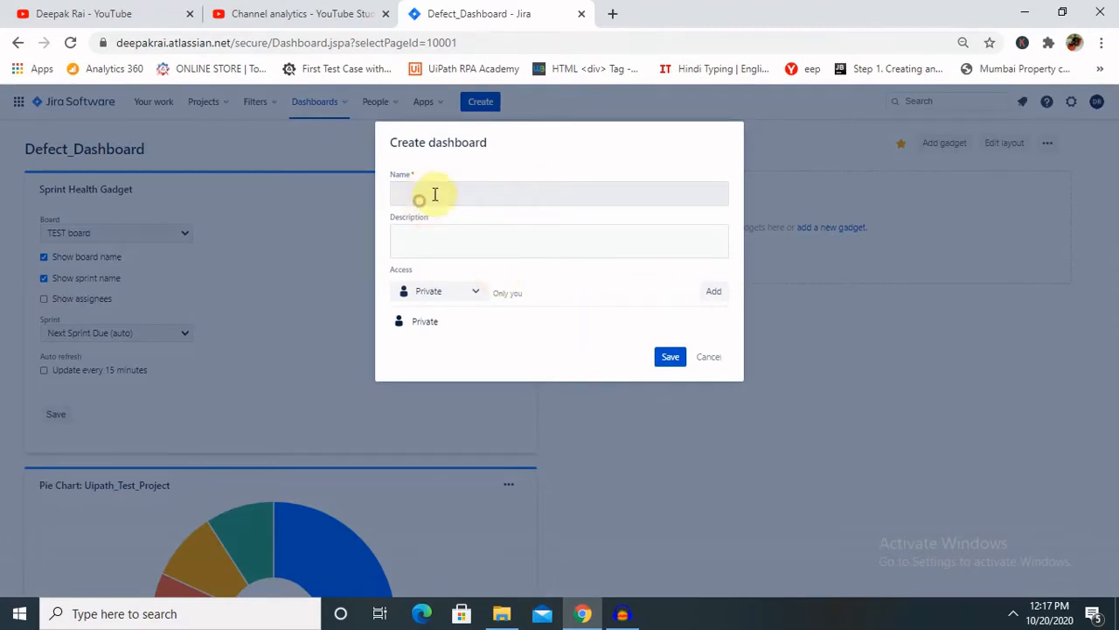
pyautogui.write('Test_Demo')
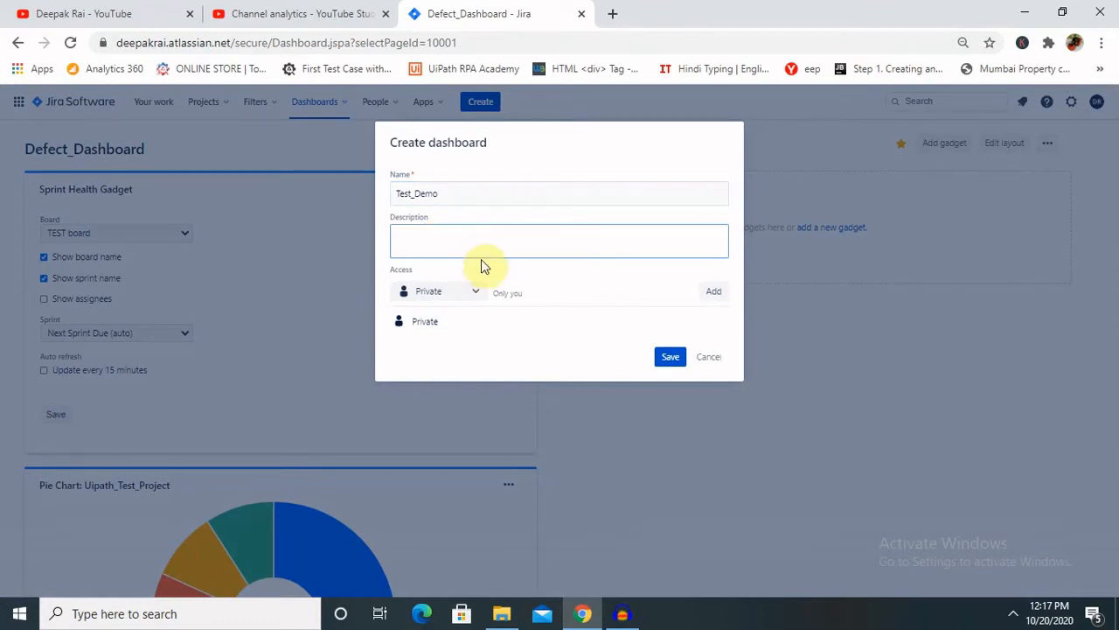
pyautogui.write('Defect Das')
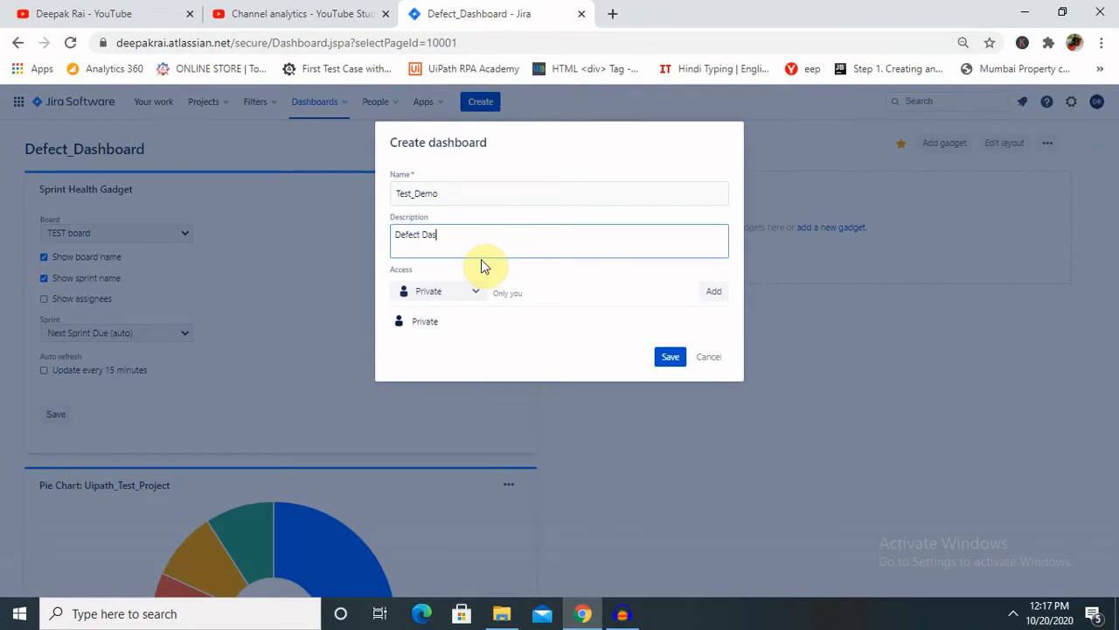
pyautogui.write('hboar')
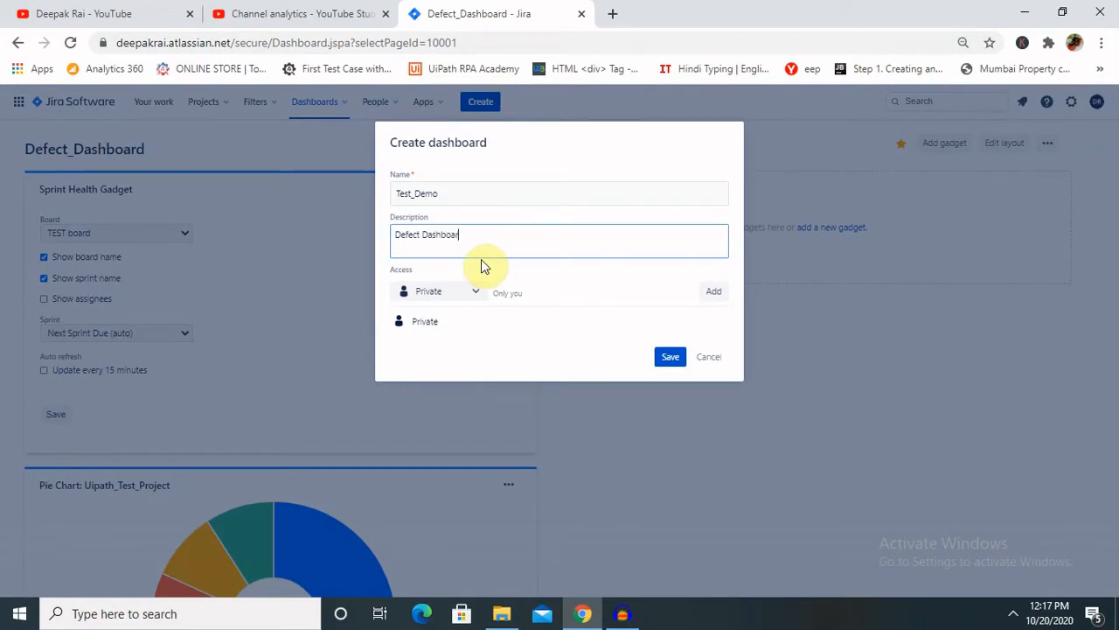
pyautogui.moveTo(586, 365)
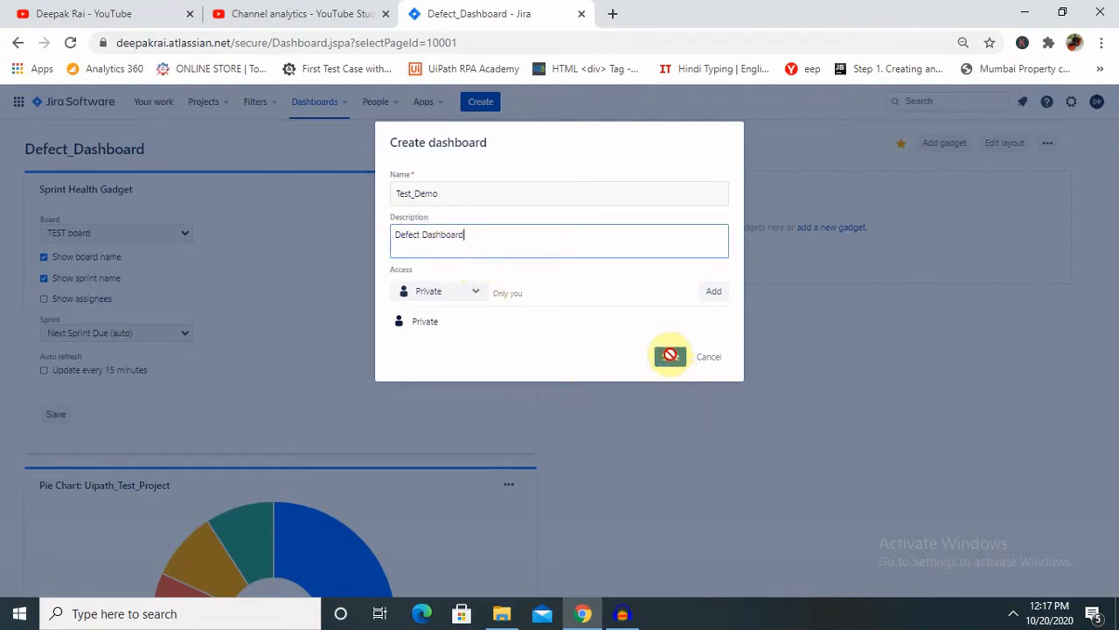
# Save the Test_Demo dashboard so it opens with two empty gadget areas.
pyautogui.click(671, 355)
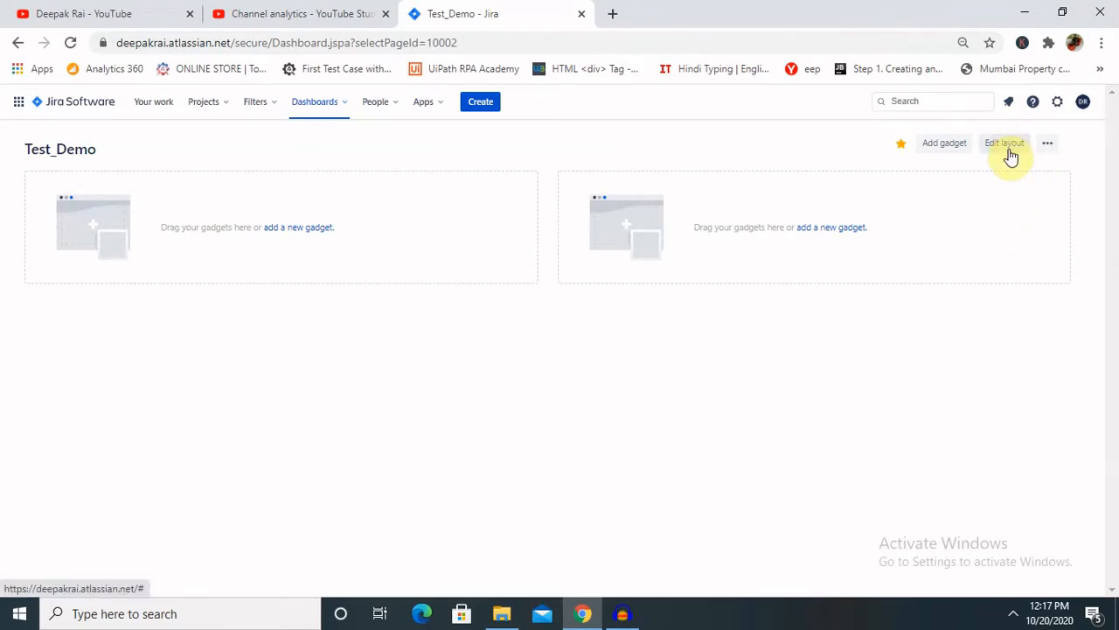
pyautogui.moveTo(301, 232)
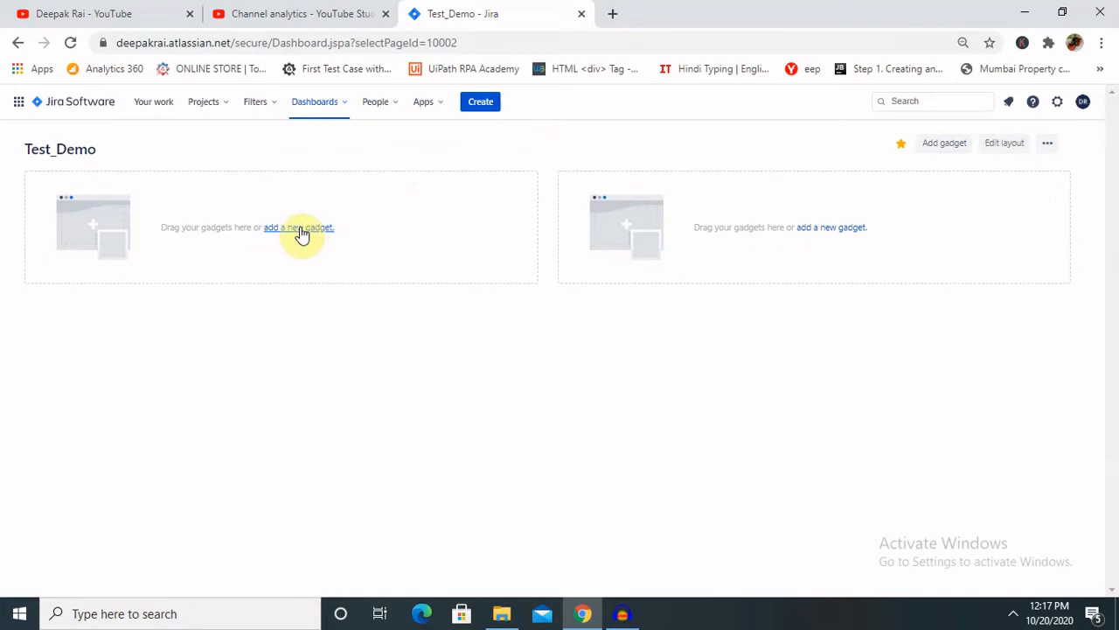
# Add a Bubble Chart gadget to Test_Demo from the gadget catalogue.
pyautogui.click(298, 227)
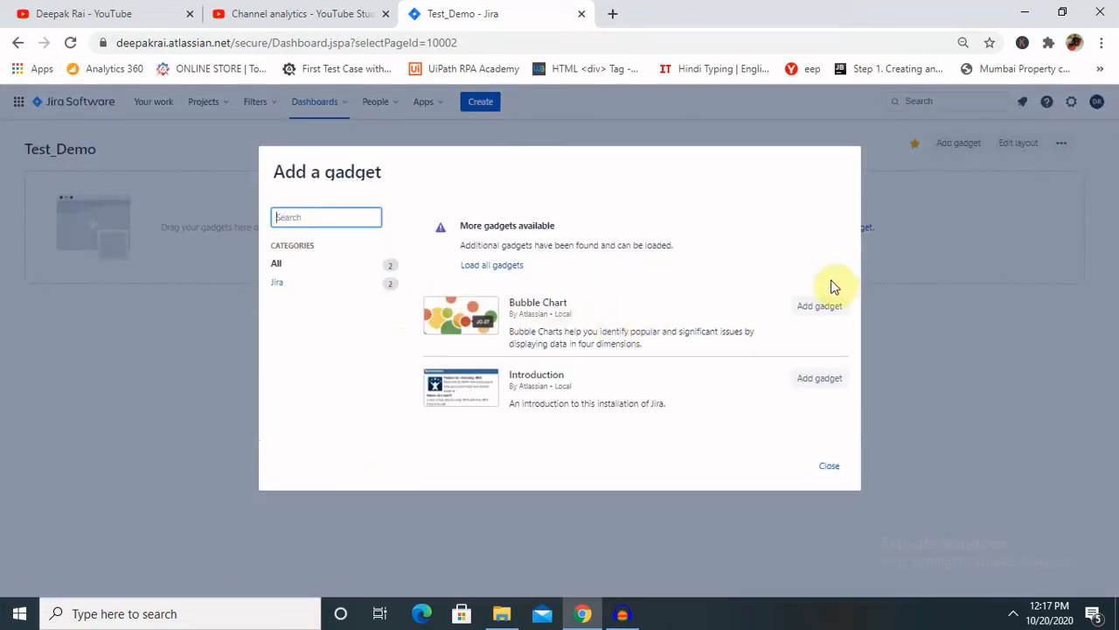
pyautogui.moveTo(642, 361)
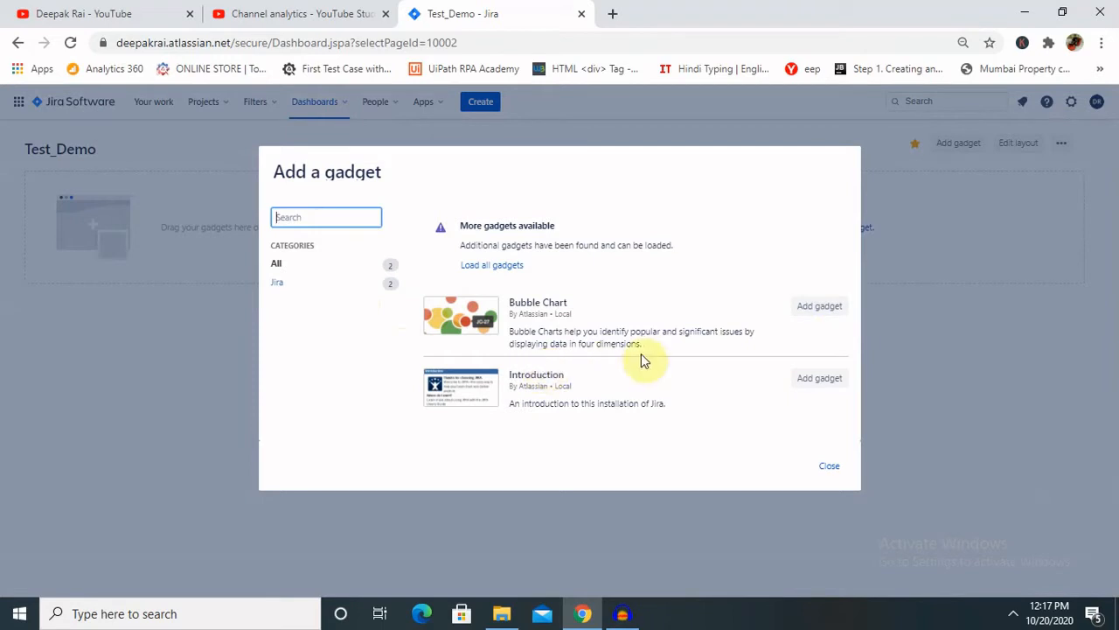
pyautogui.moveTo(666, 365)
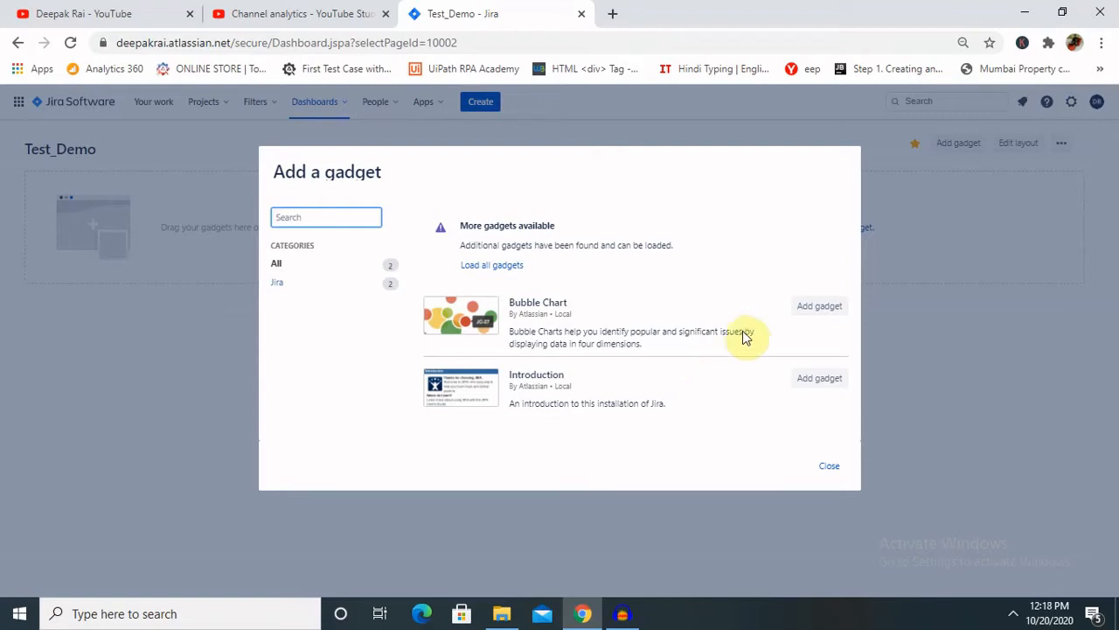
pyautogui.click(818, 305)
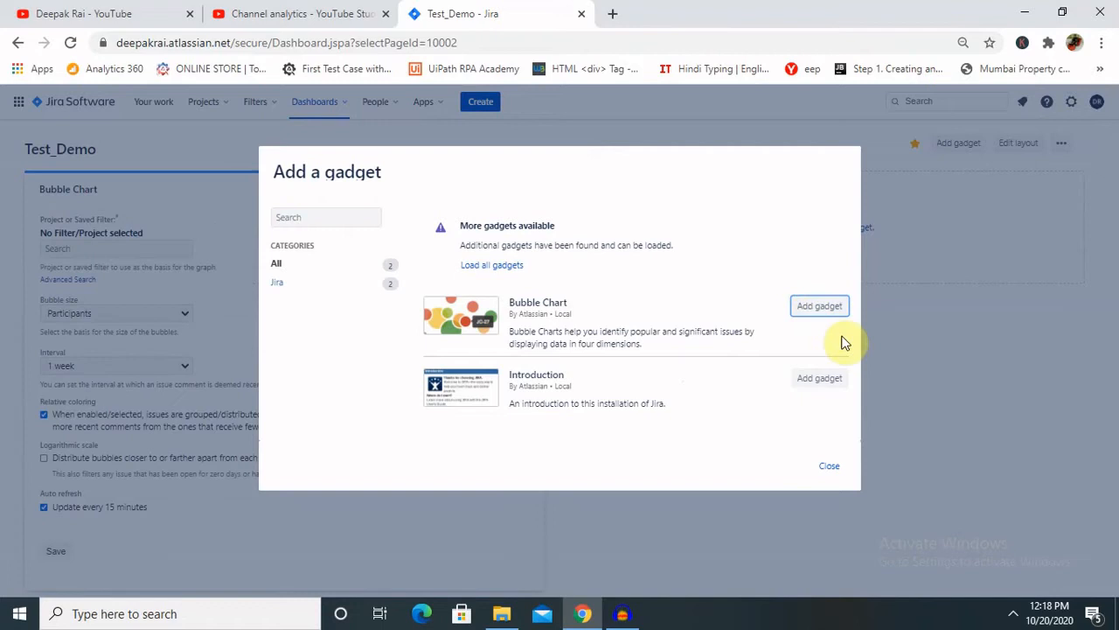
pyautogui.moveTo(861, 328)
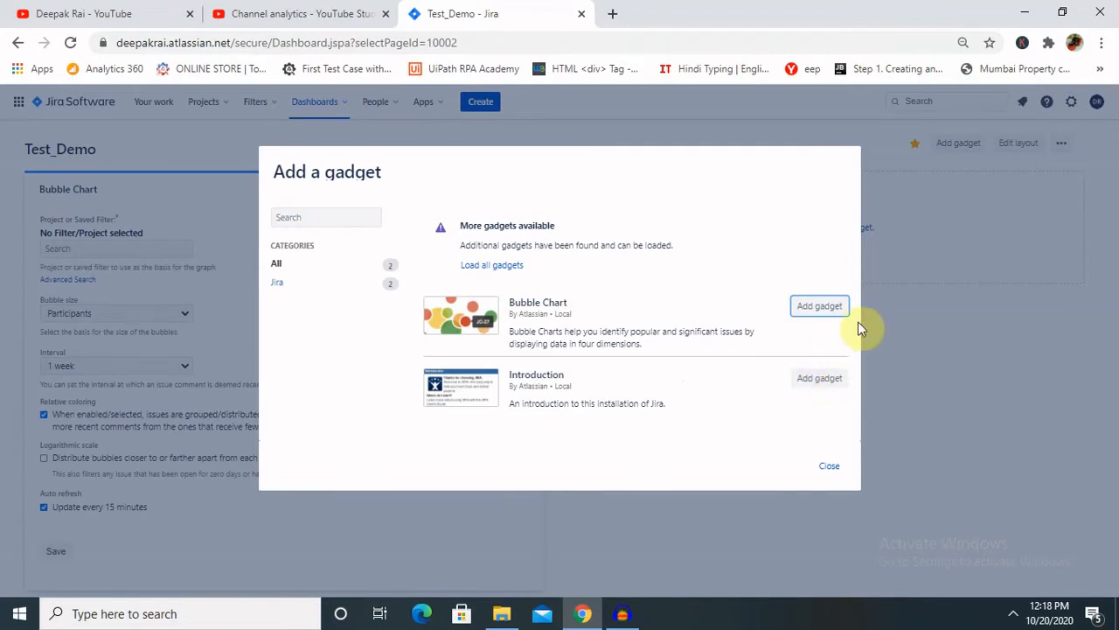
pyautogui.moveTo(866, 420)
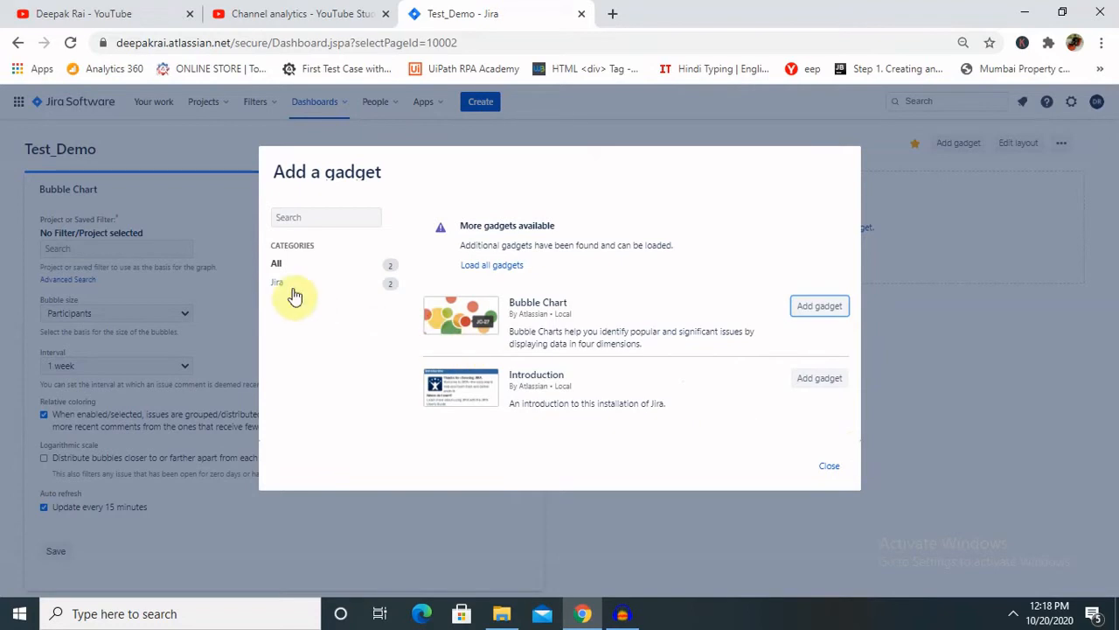
pyautogui.moveTo(564, 302)
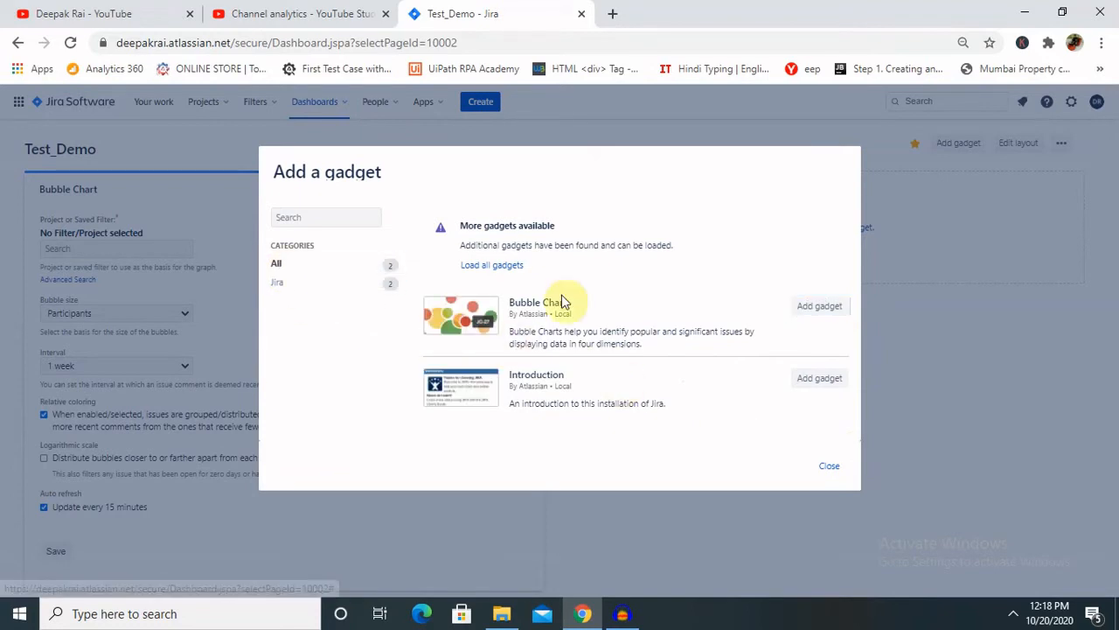
# Expand and browse the full gadget list, then close the catalogue without adding anything.
pyautogui.click(491, 265)
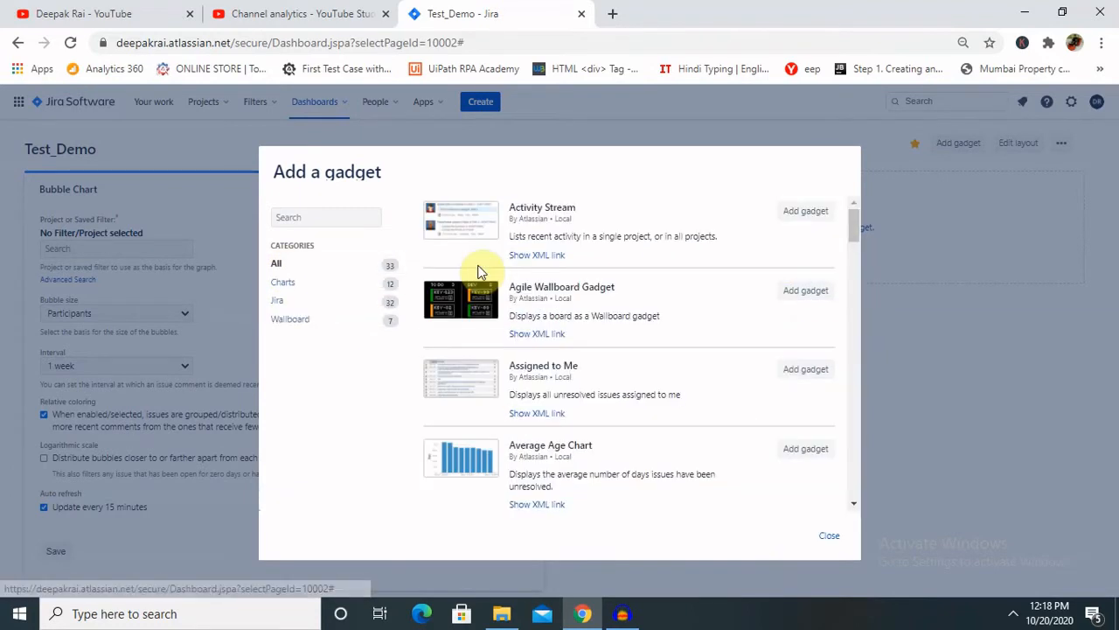
pyautogui.moveTo(480, 403)
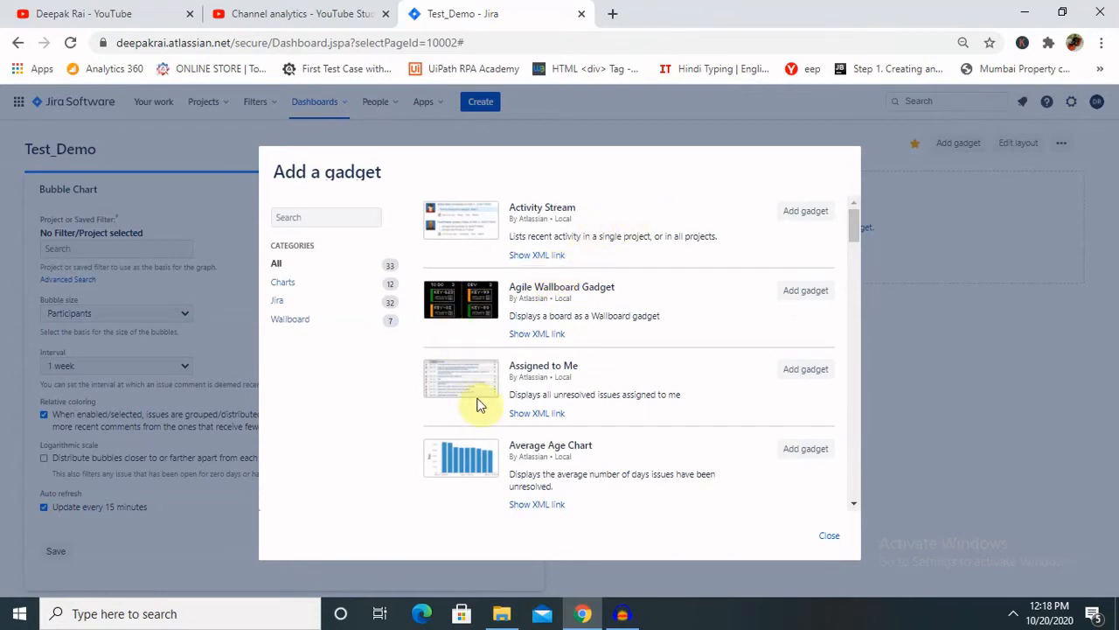
pyautogui.moveTo(586, 506)
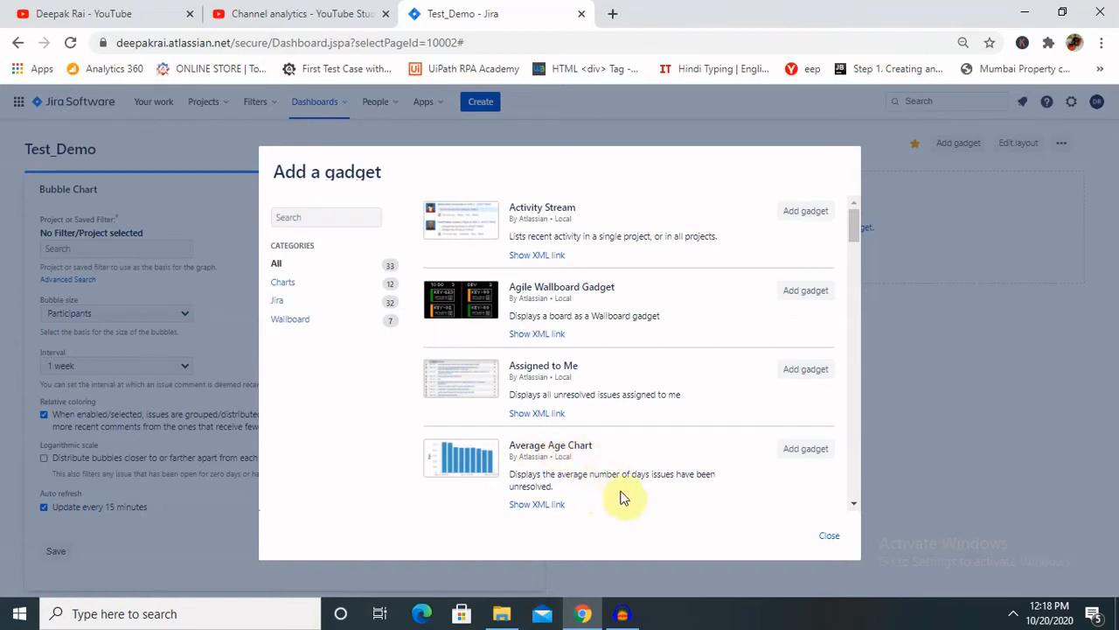
pyautogui.scroll(-3)
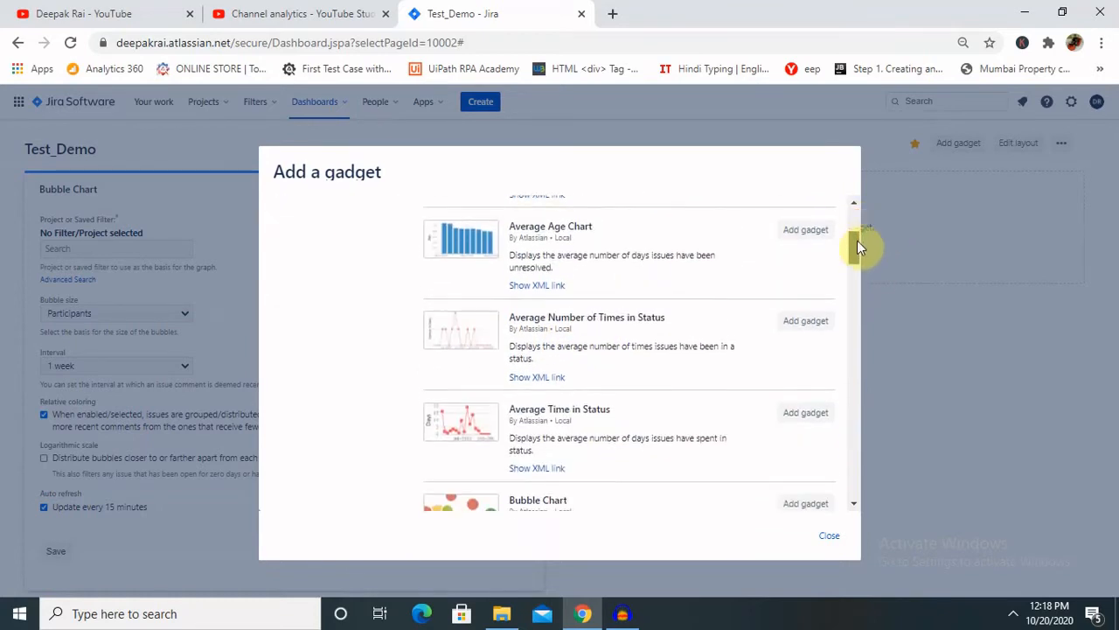
pyautogui.scroll(-3)
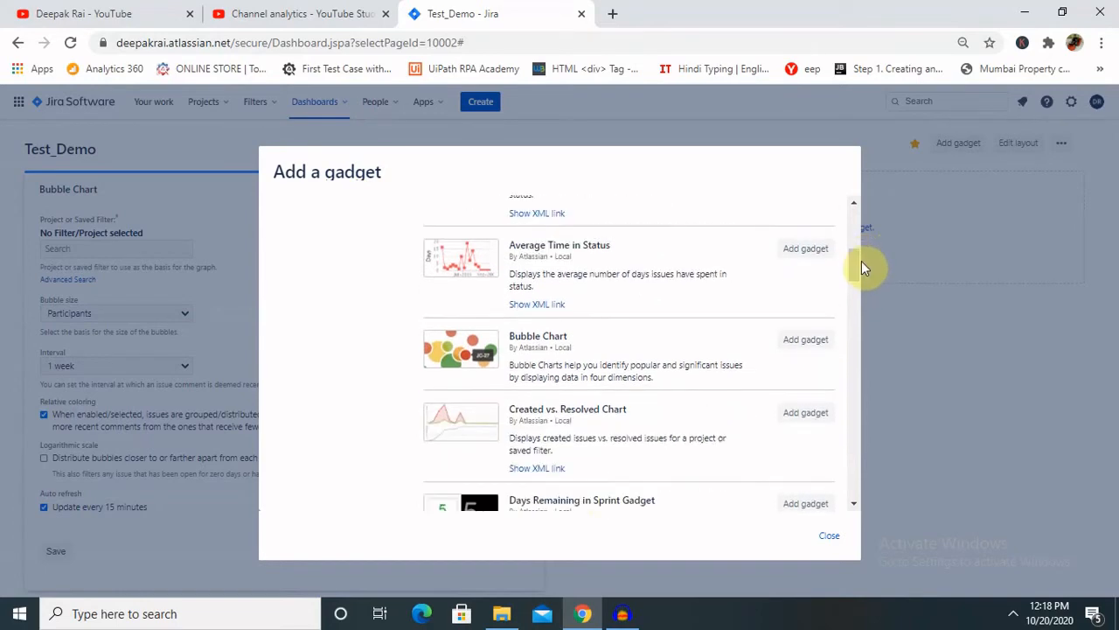
pyautogui.click(828, 534)
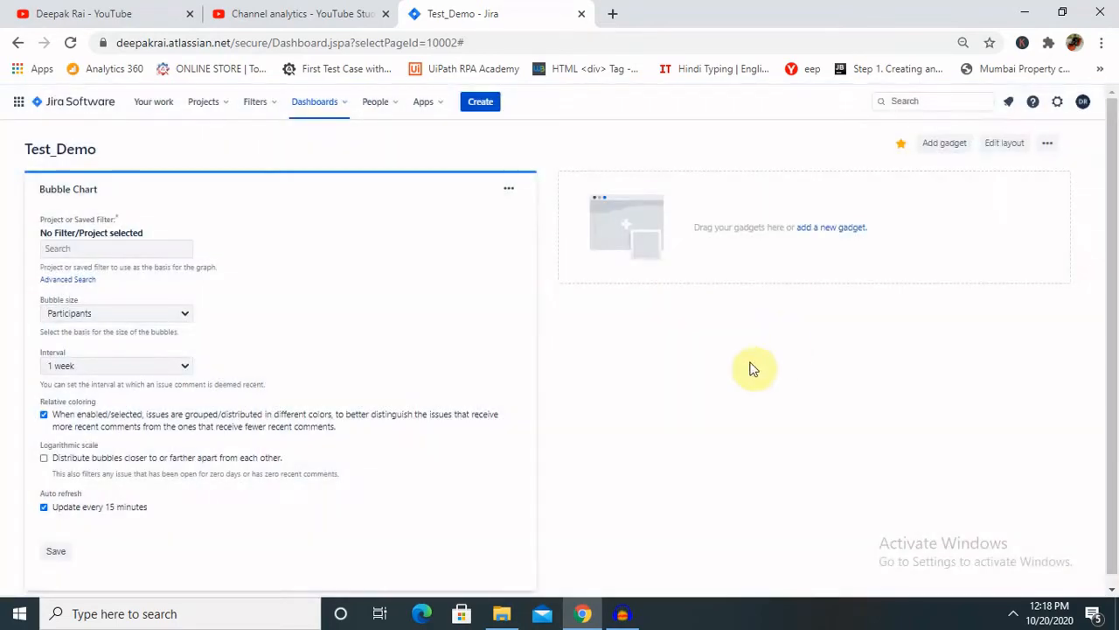
pyautogui.moveTo(1113, 363)
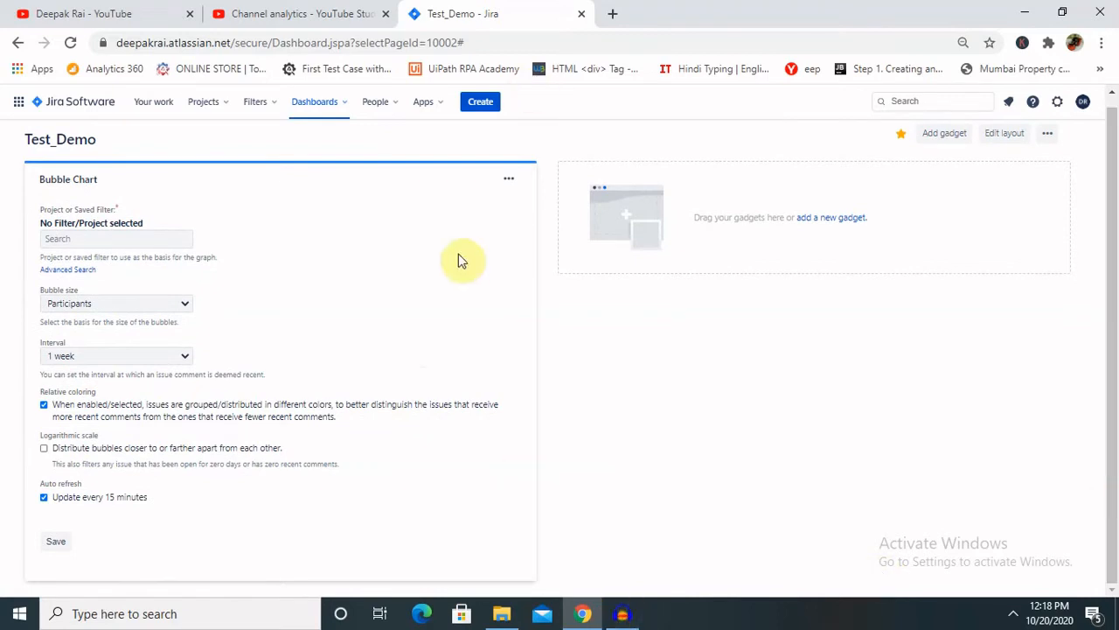
pyautogui.moveTo(943, 133)
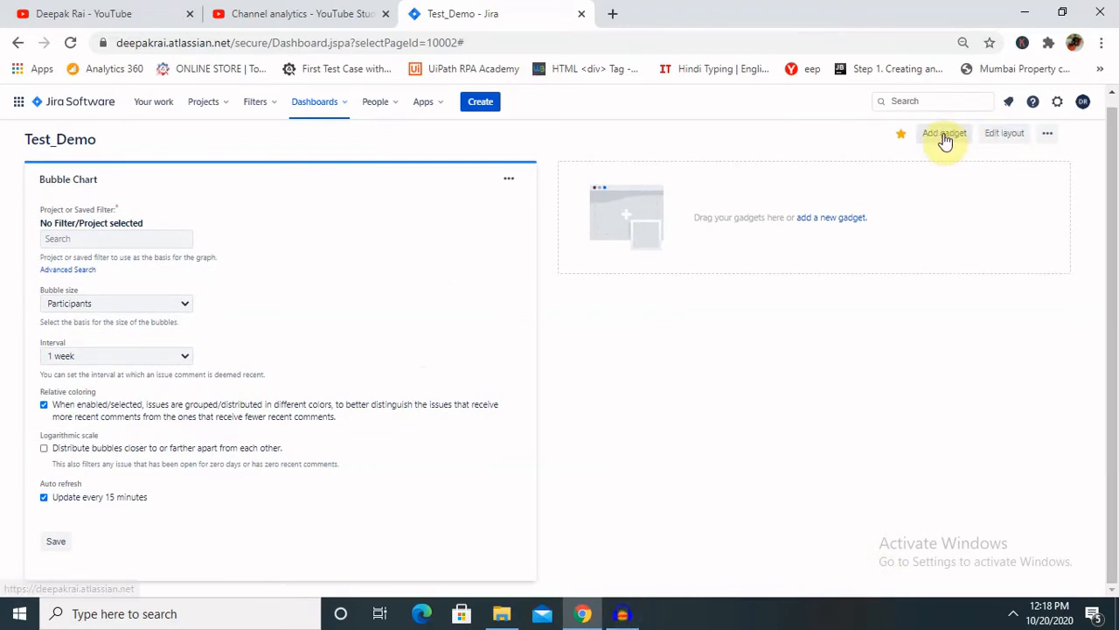
# Add the Pie Chart gadget to Test_Demo from the catalogue, leaving the catalogue open.
pyautogui.click(944, 133)
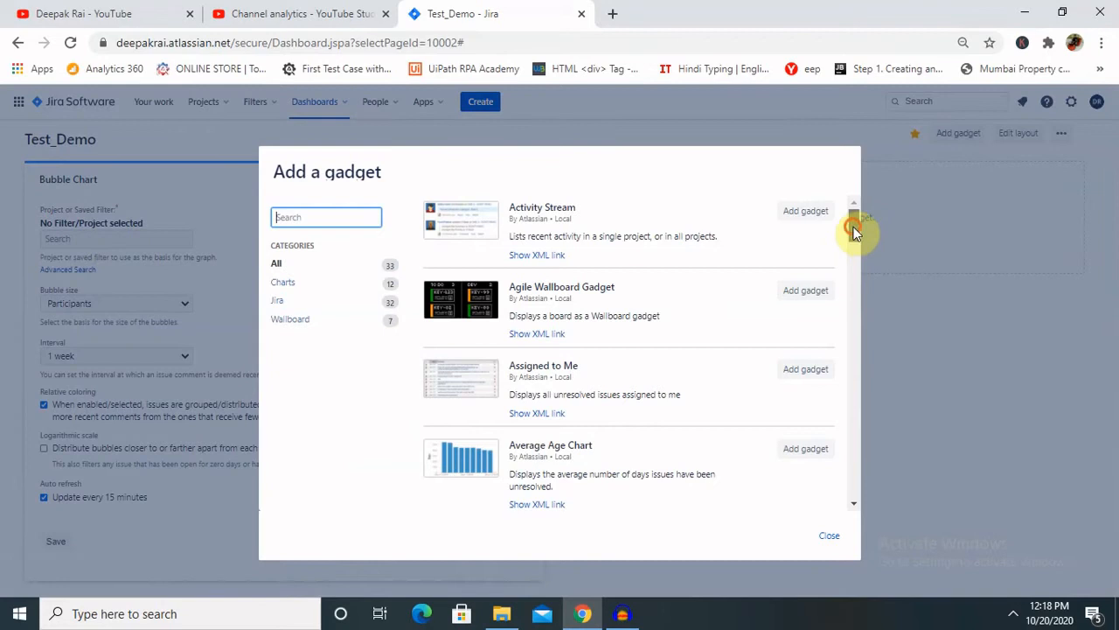
pyautogui.scroll(-3)
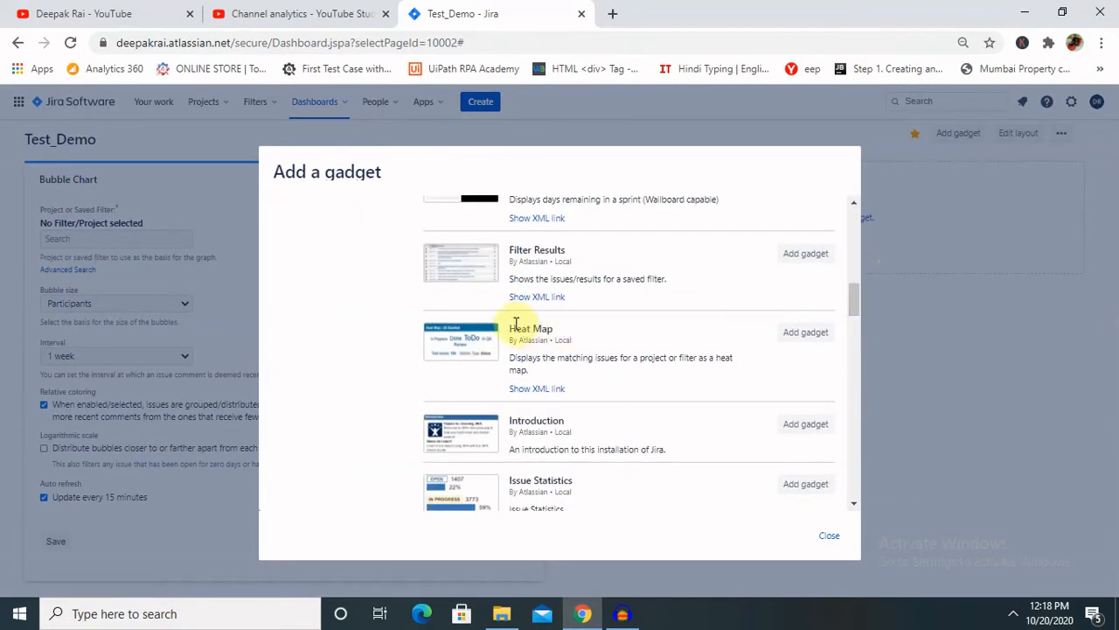
pyautogui.moveTo(660, 493)
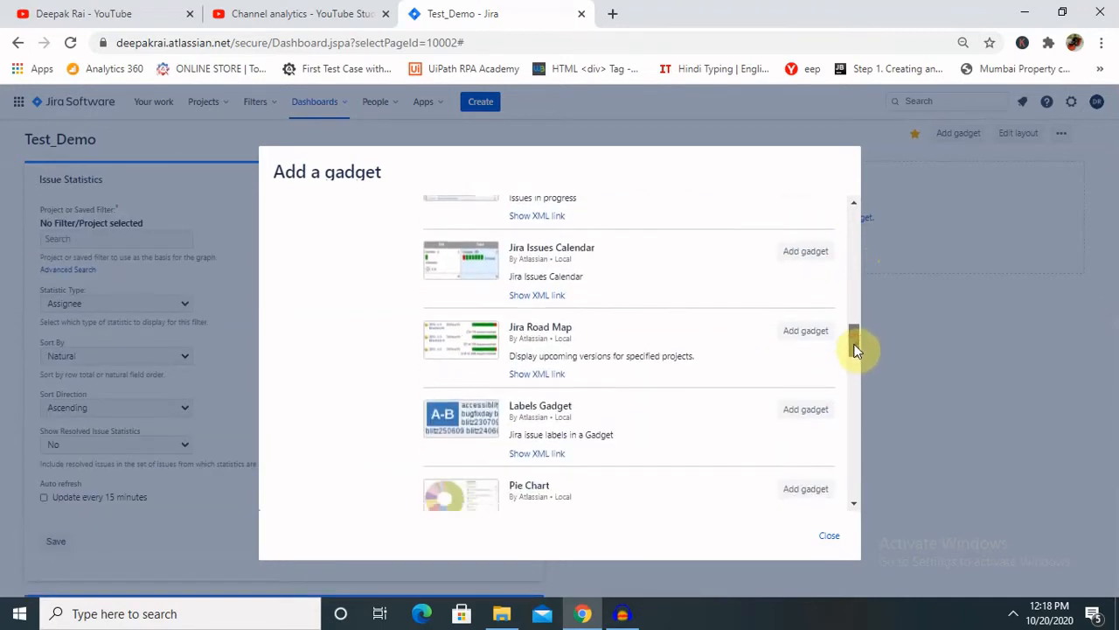
pyautogui.scroll(-3)
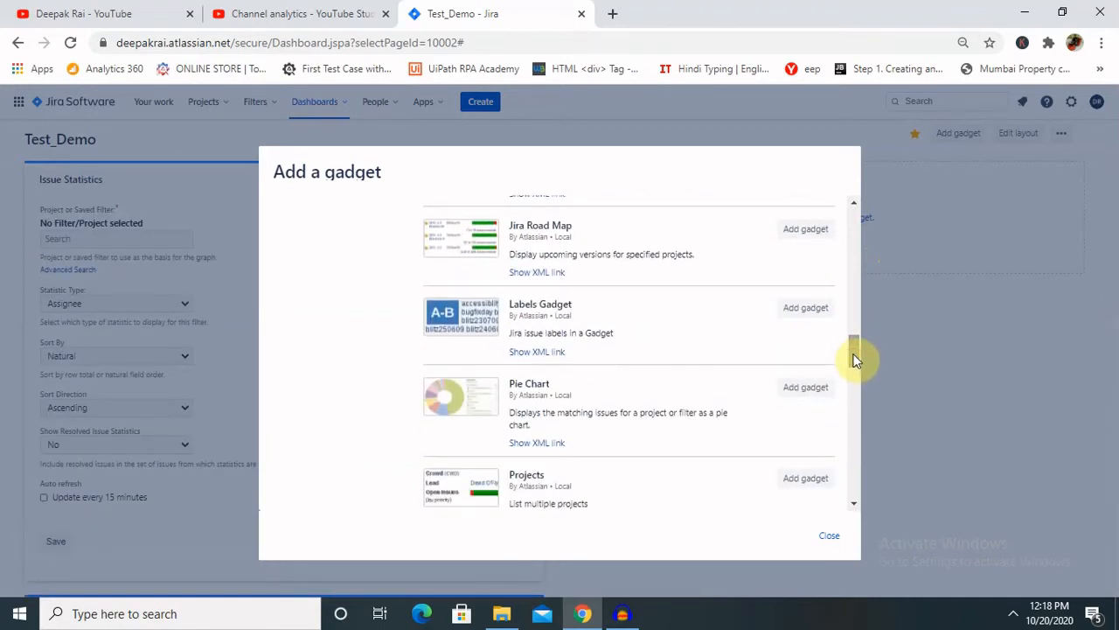
pyautogui.moveTo(494, 401)
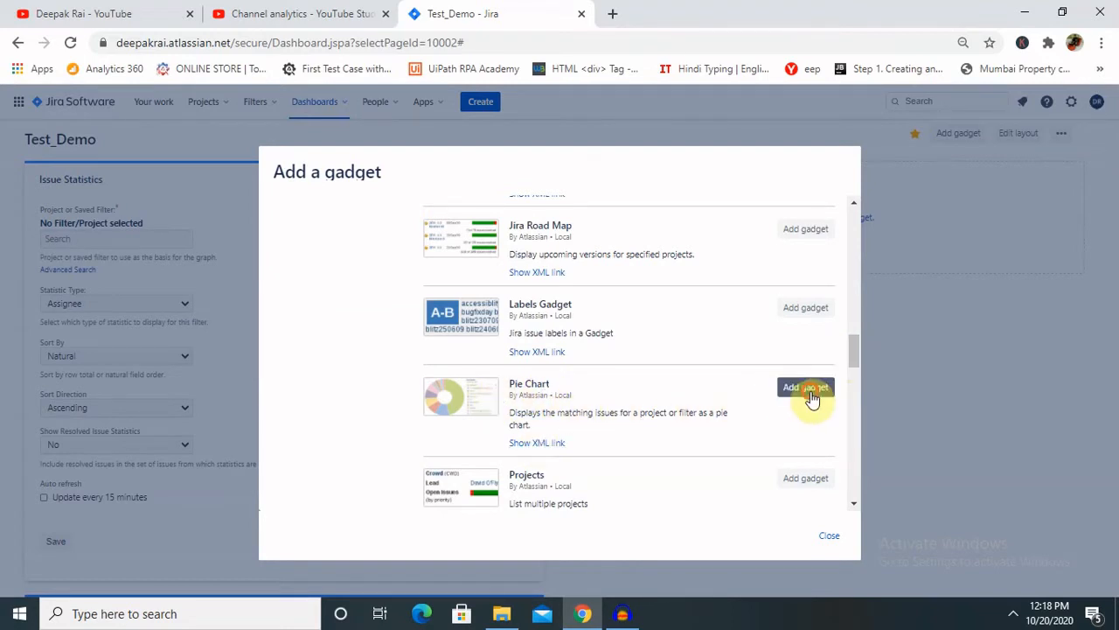
pyautogui.click(805, 386)
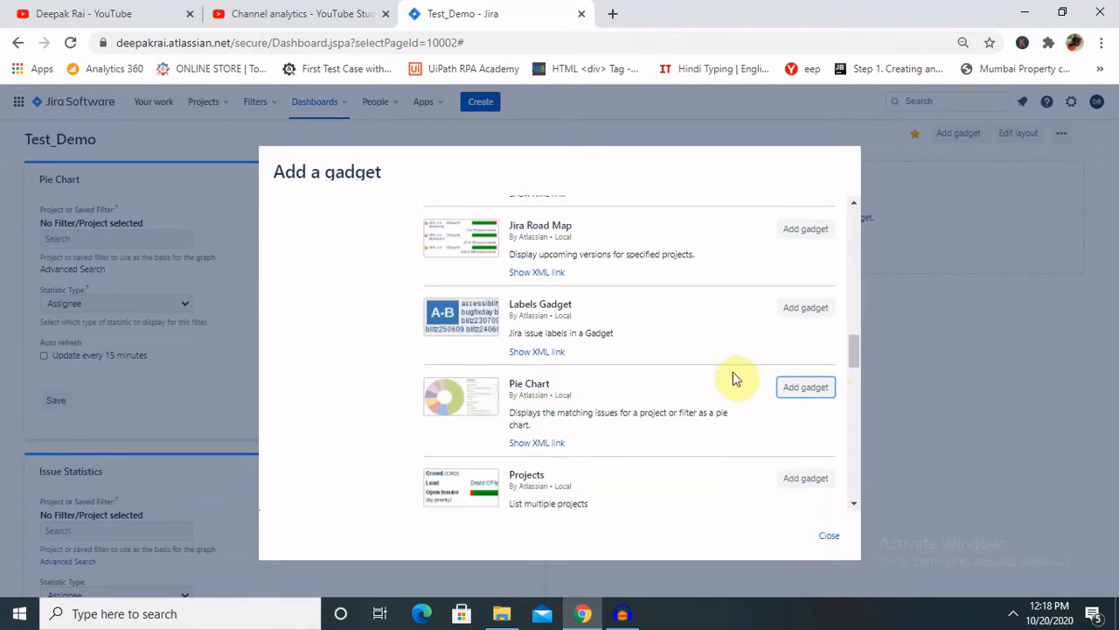
pyautogui.moveTo(857, 350)
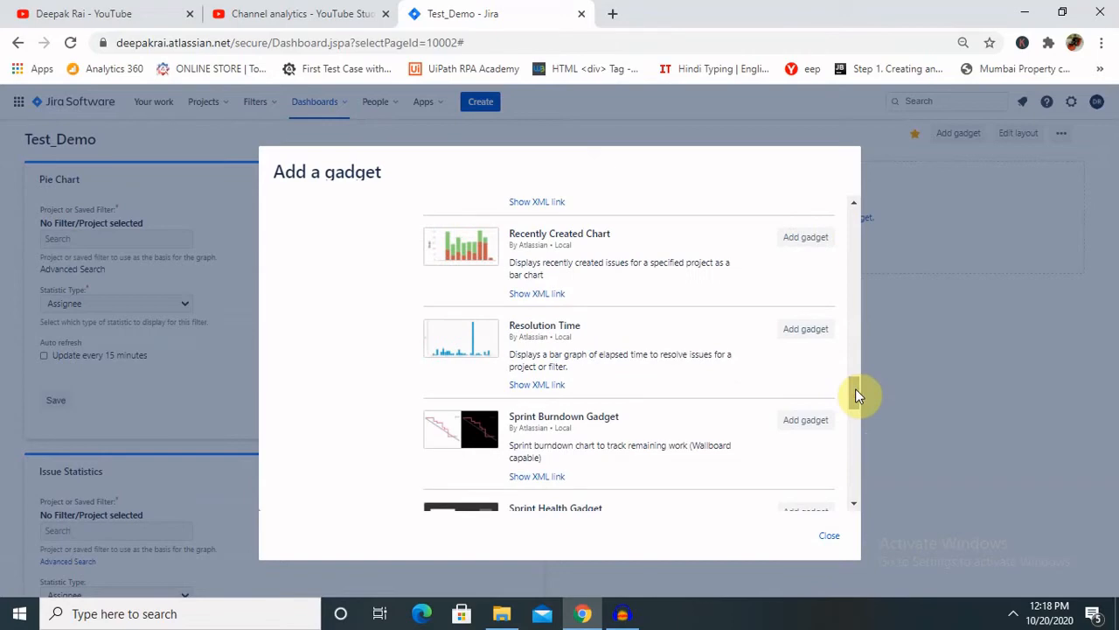
pyautogui.scroll(-3)
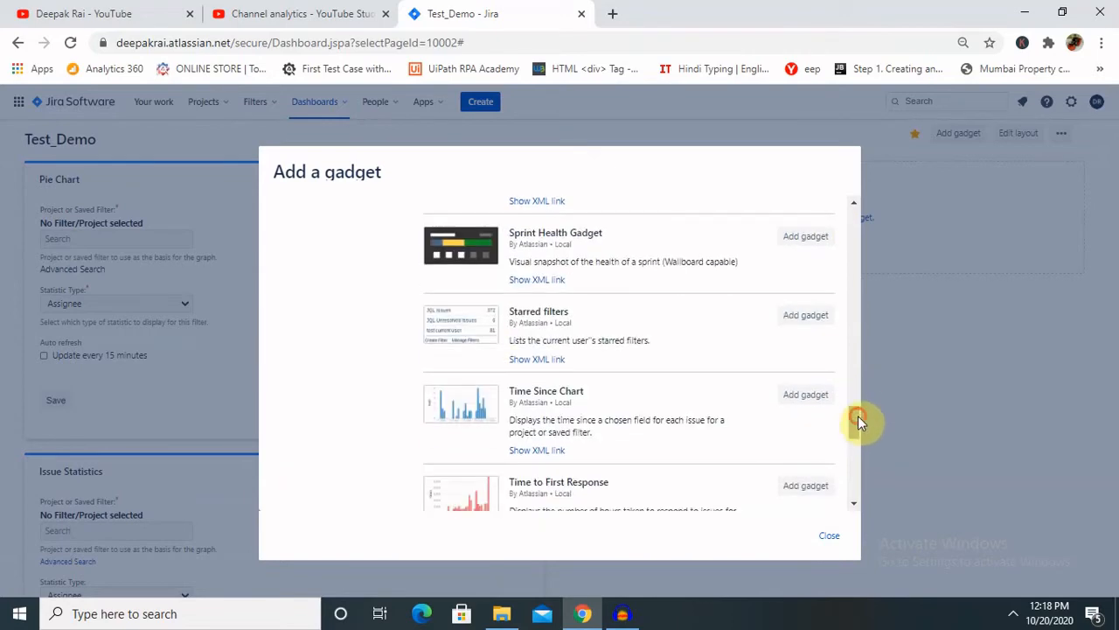
# Close the catalogue, review the three stacked gadgets and focus the Pie Chart's project search box.
pyautogui.scroll(-3)
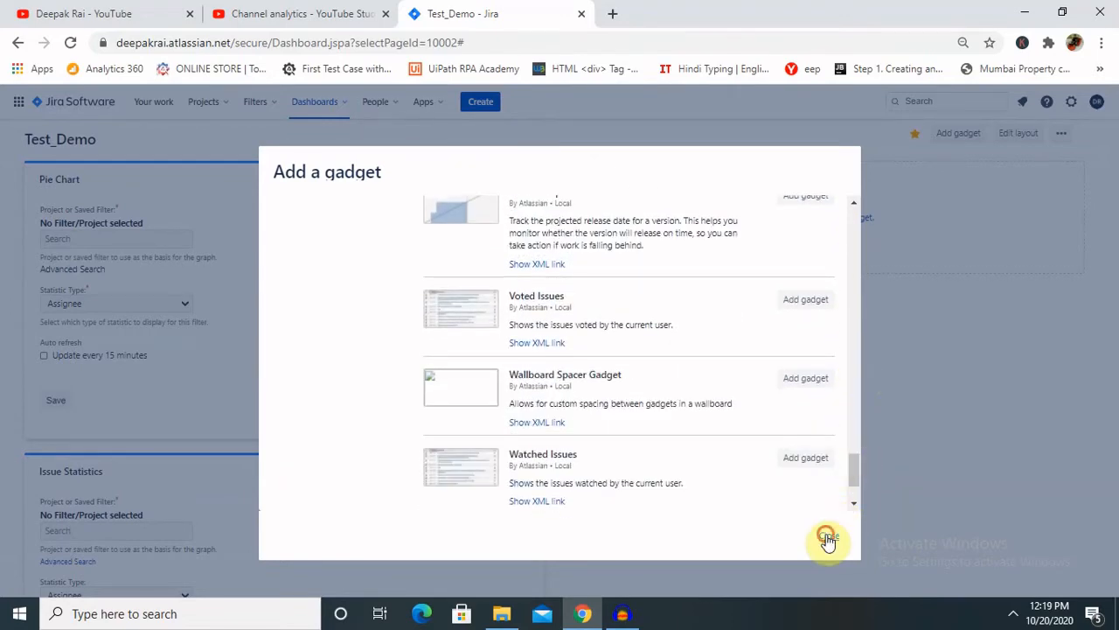
pyautogui.click(828, 537)
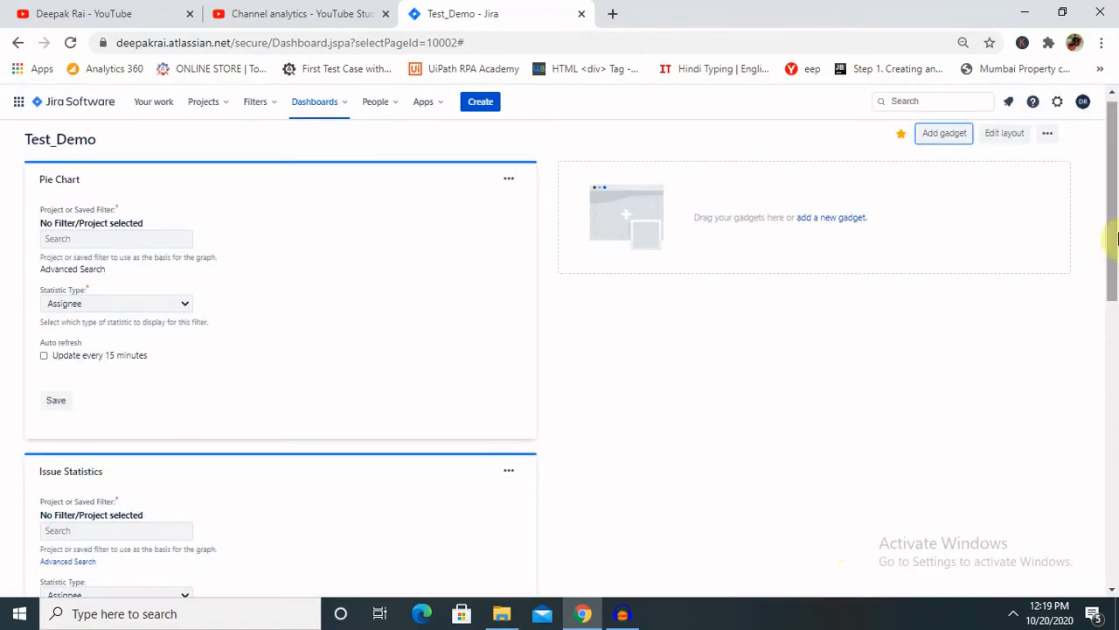
pyautogui.scroll(-3)
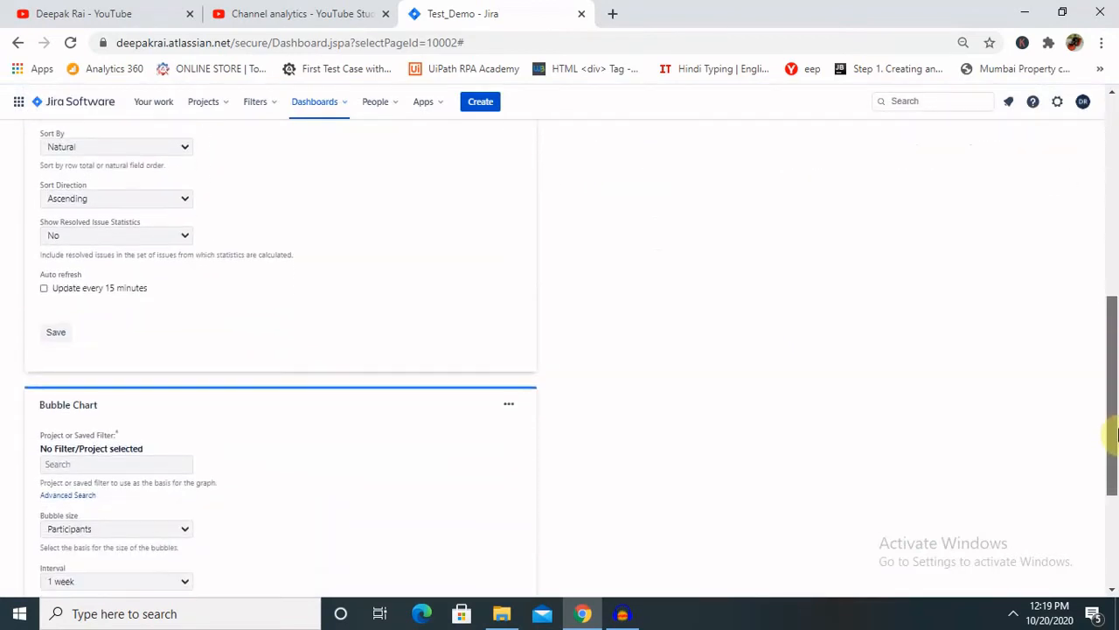
pyautogui.scroll(3)
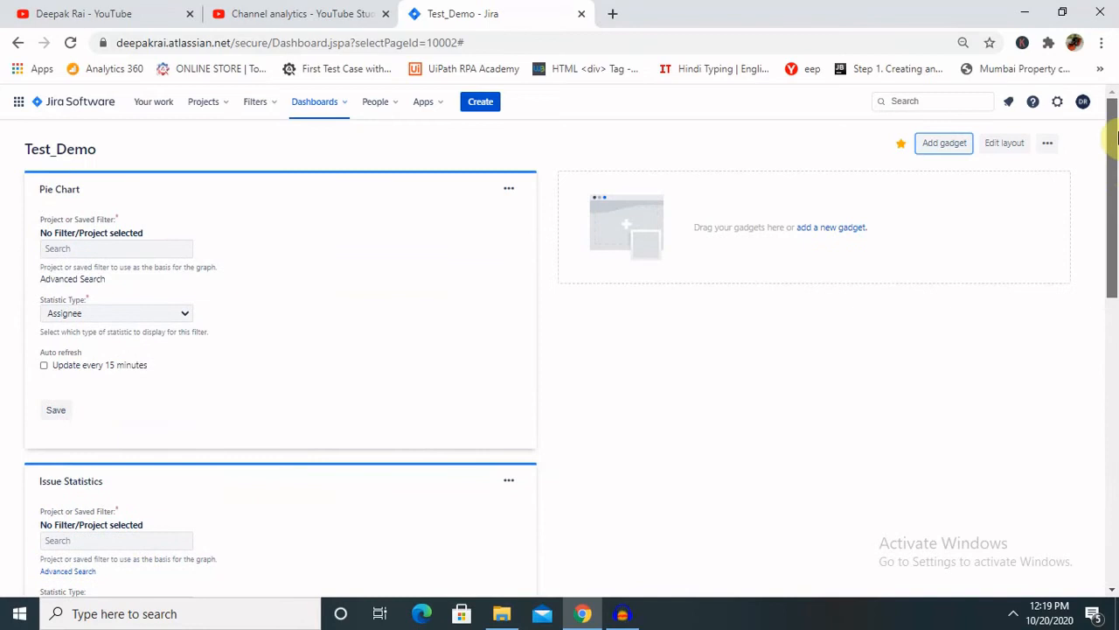
pyautogui.click(115, 249)
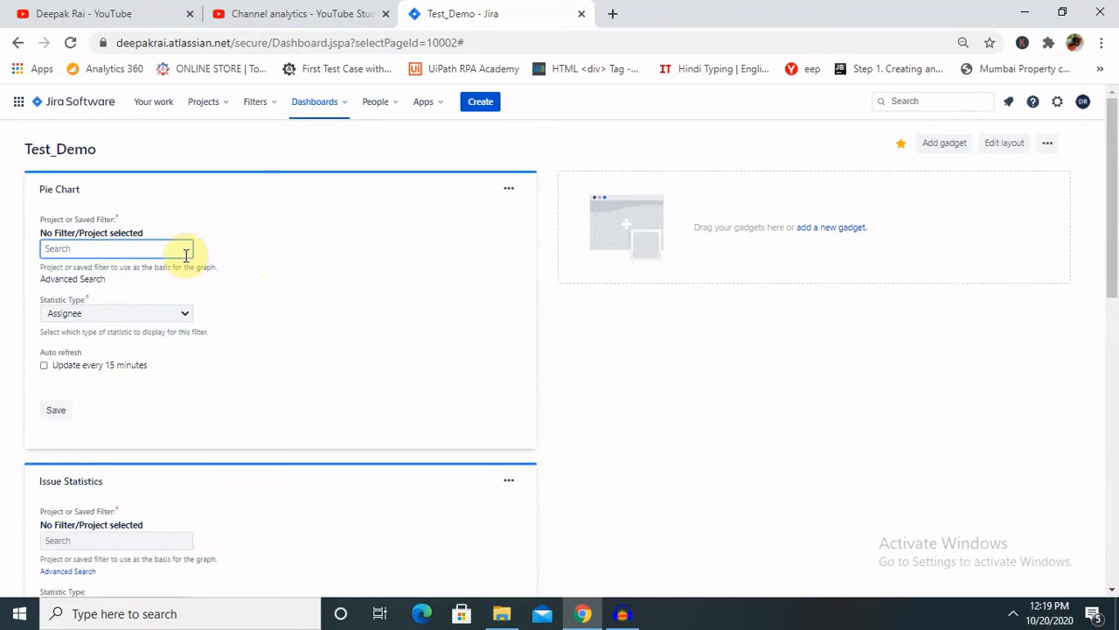
# Set the Pie Chart's source to Uipath_Test_Project (UTP) and save it, showing issues by assignee.
pyautogui.write('U')
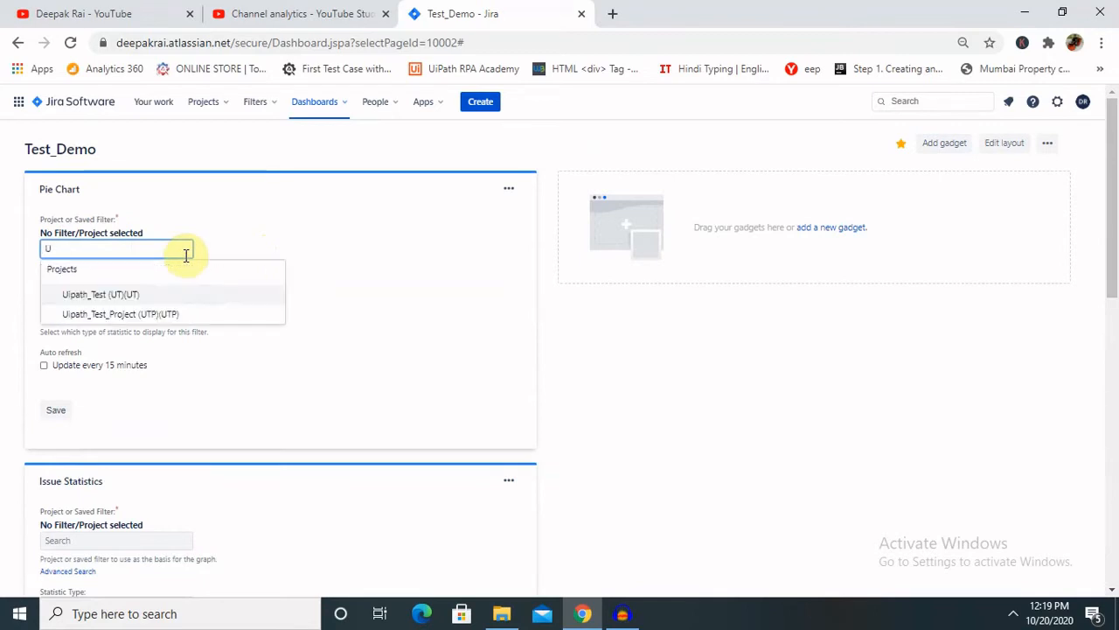
pyautogui.click(120, 313)
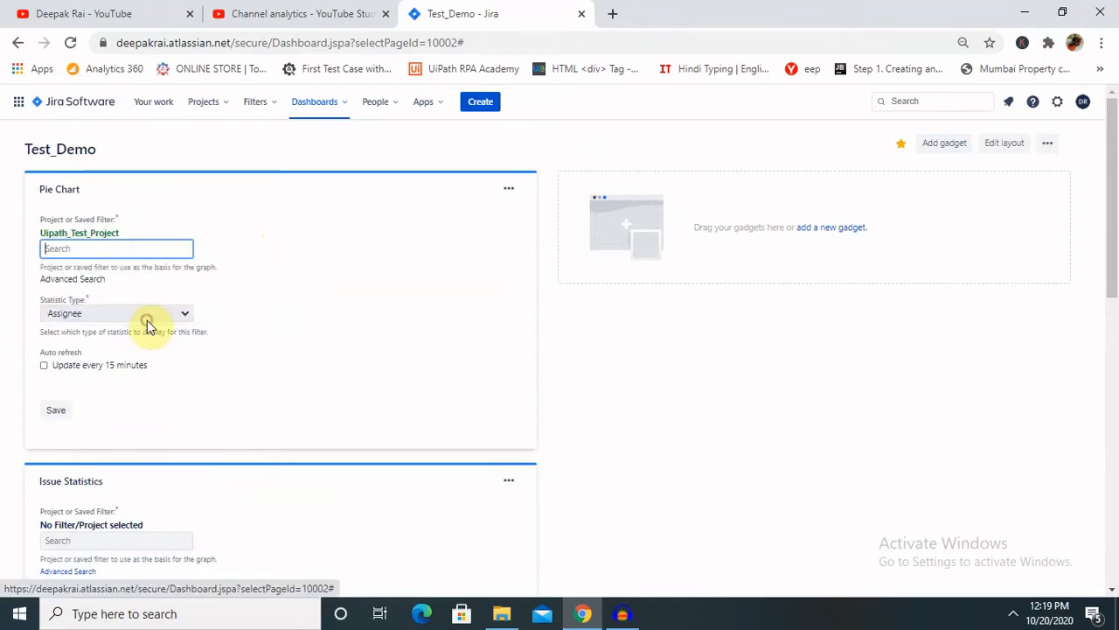
pyautogui.moveTo(145, 311)
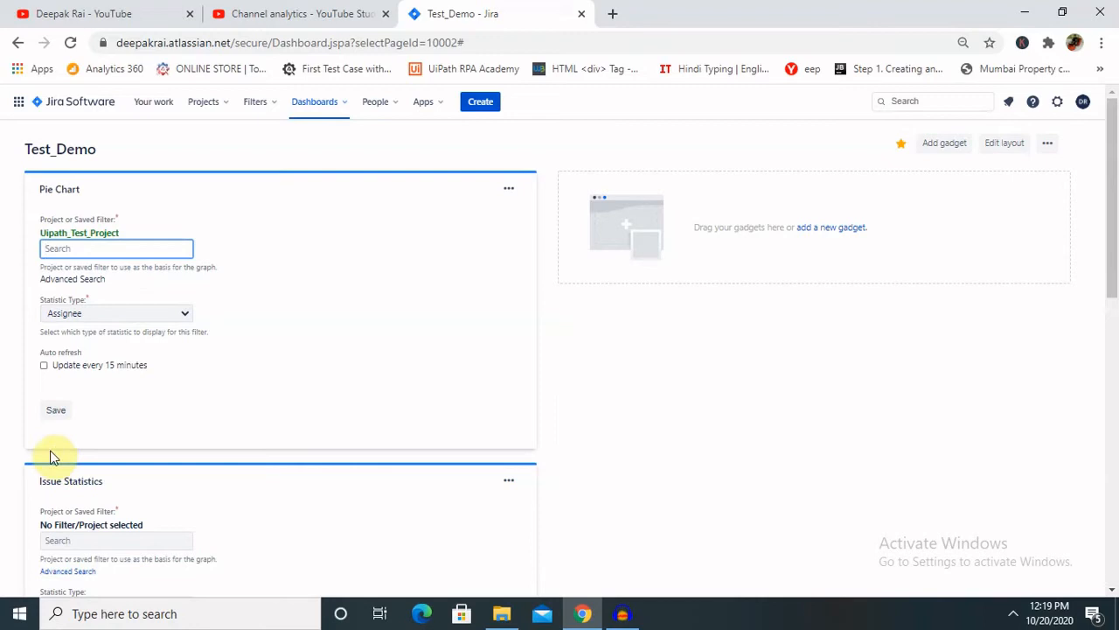
pyautogui.moveTo(55, 410)
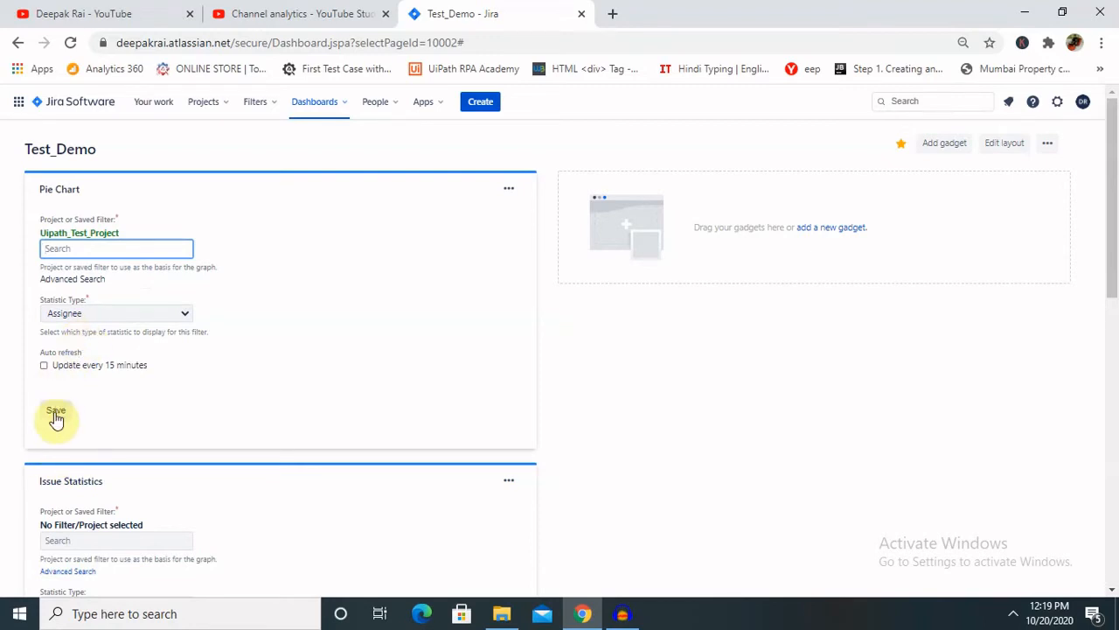
pyautogui.click(56, 411)
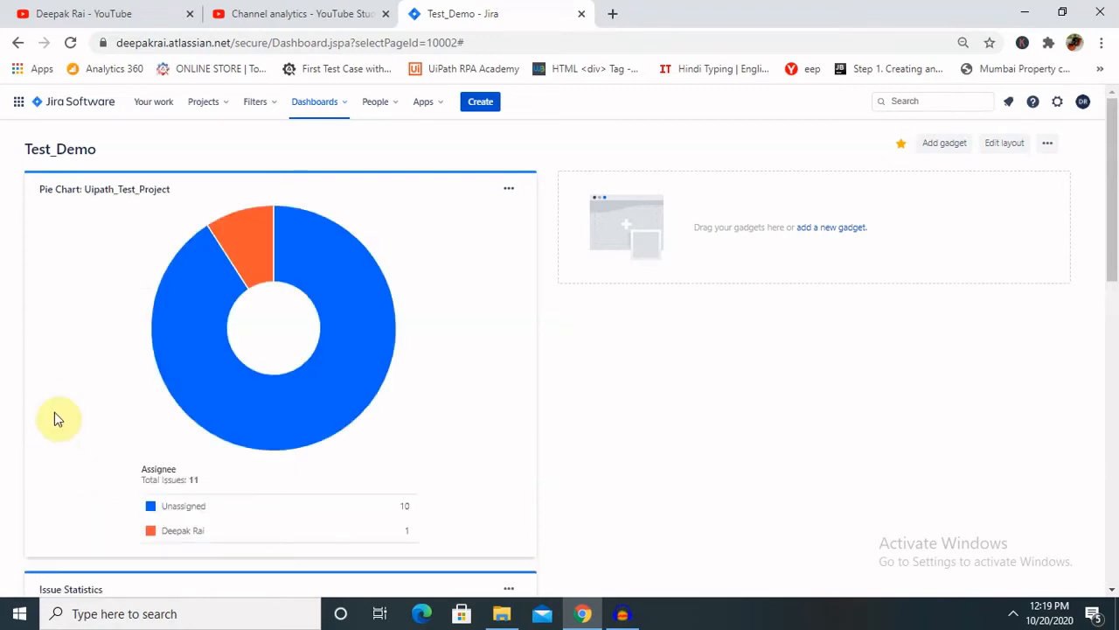
pyautogui.moveTo(194, 520)
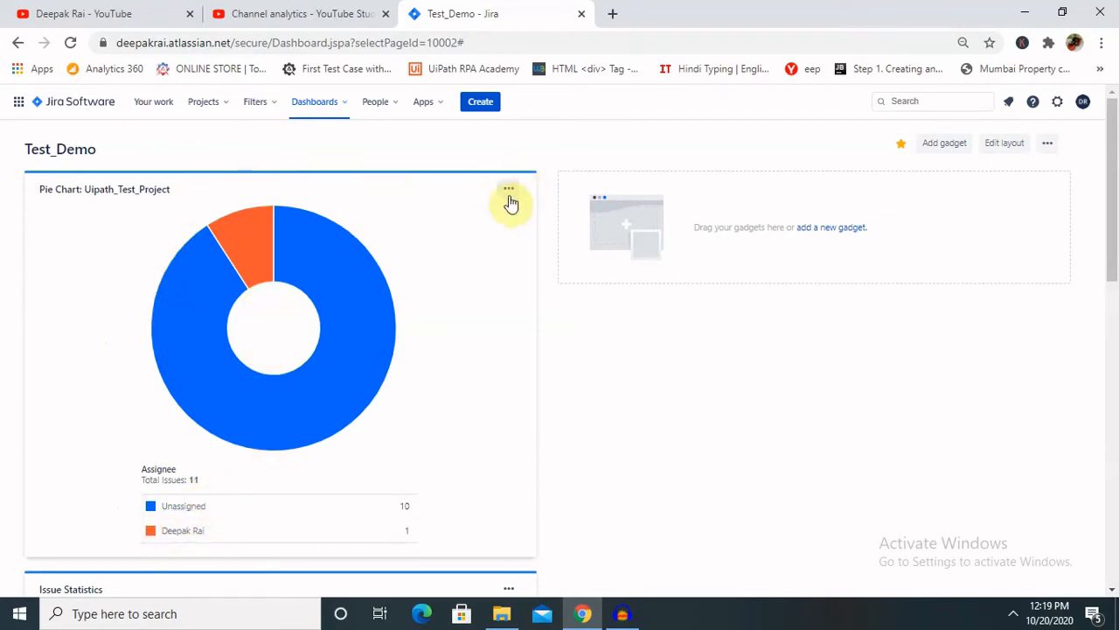
# Edit the Pie Chart to break Uipath_Test_Project issues down by Priority and save.
pyautogui.click(508, 189)
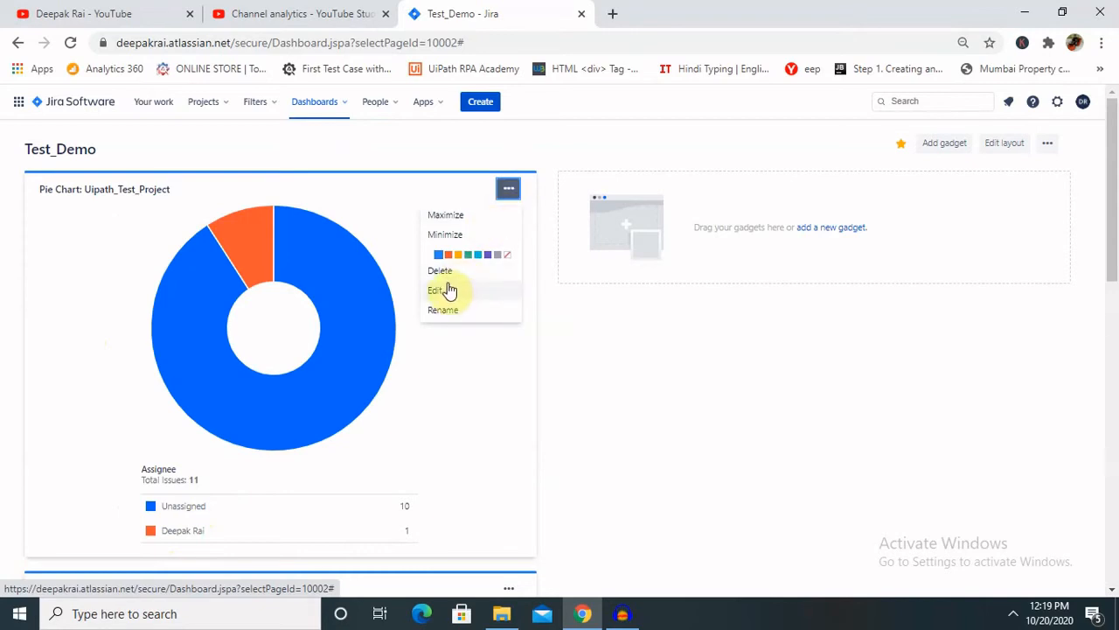
pyautogui.click(436, 289)
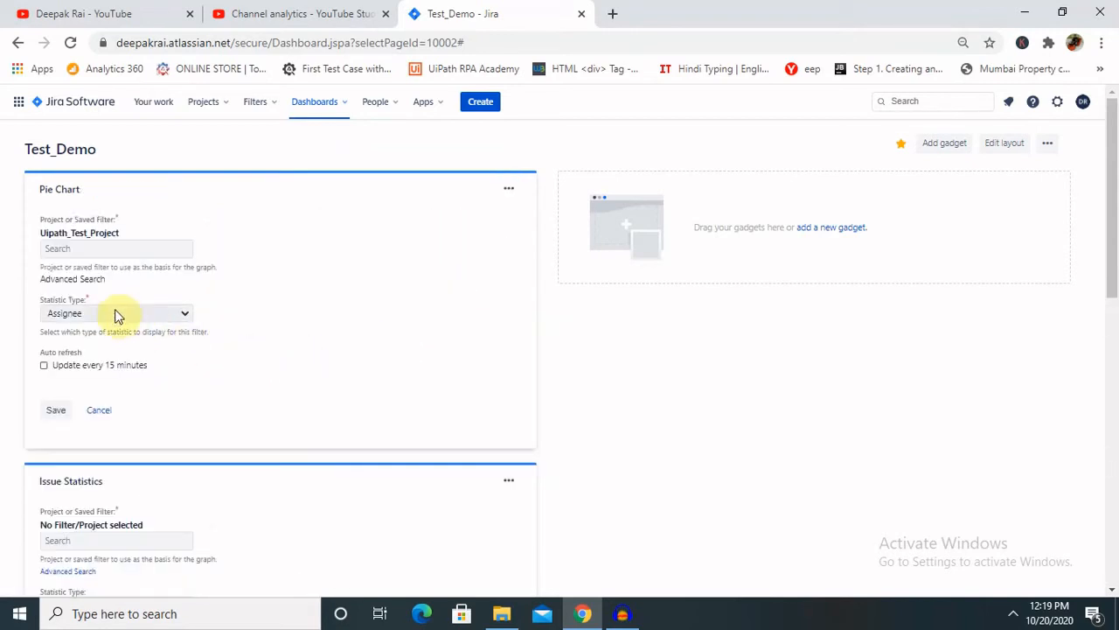
pyautogui.click(117, 313)
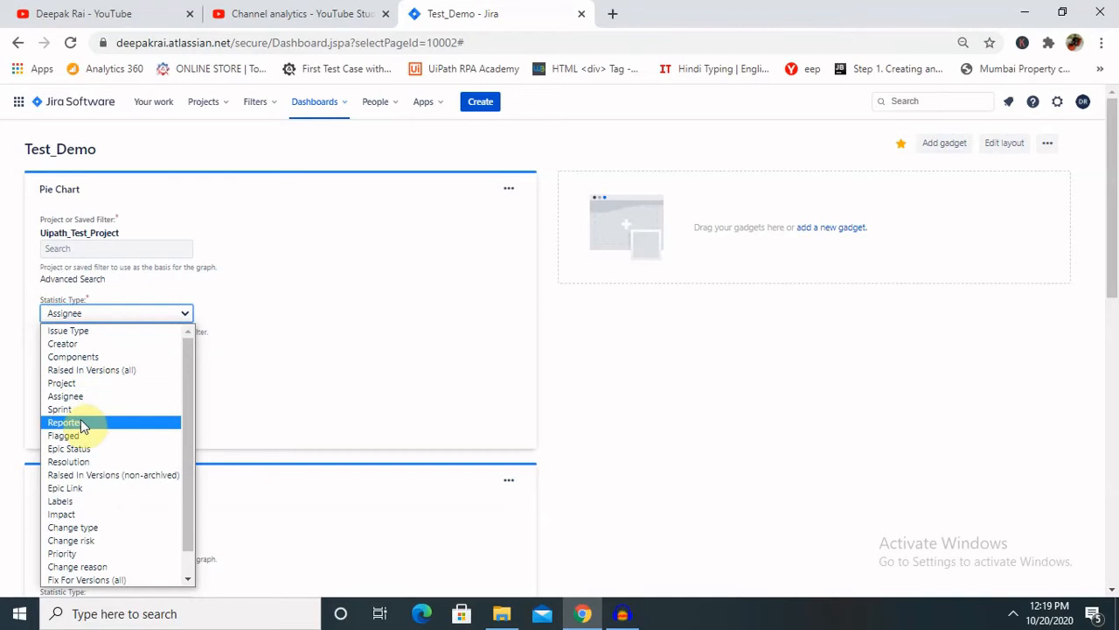
pyautogui.moveTo(123, 409)
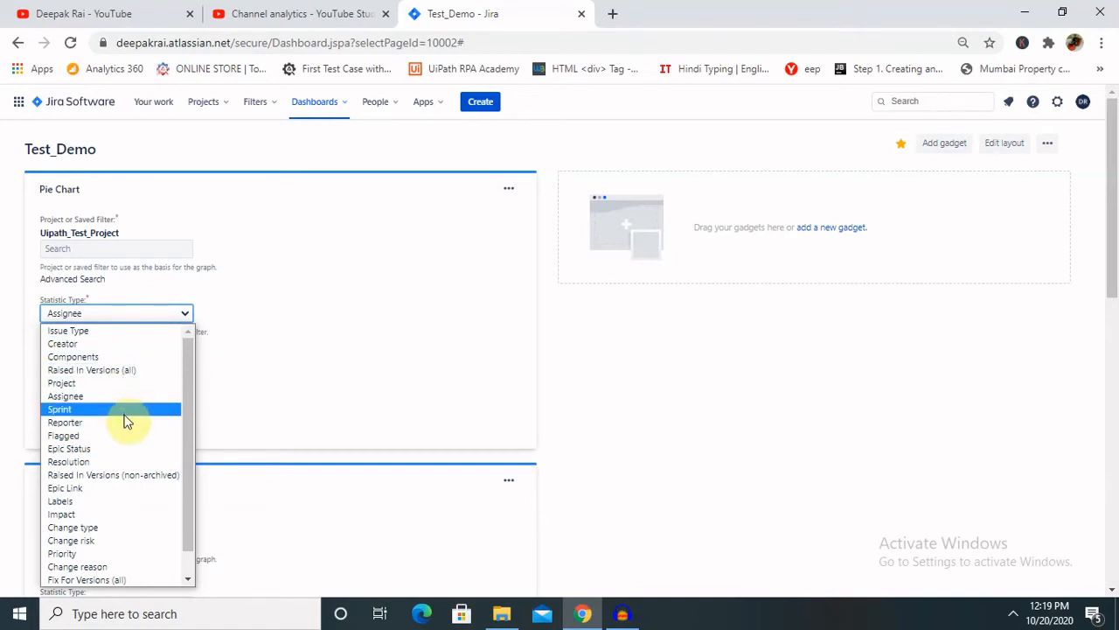
pyautogui.moveTo(122, 383)
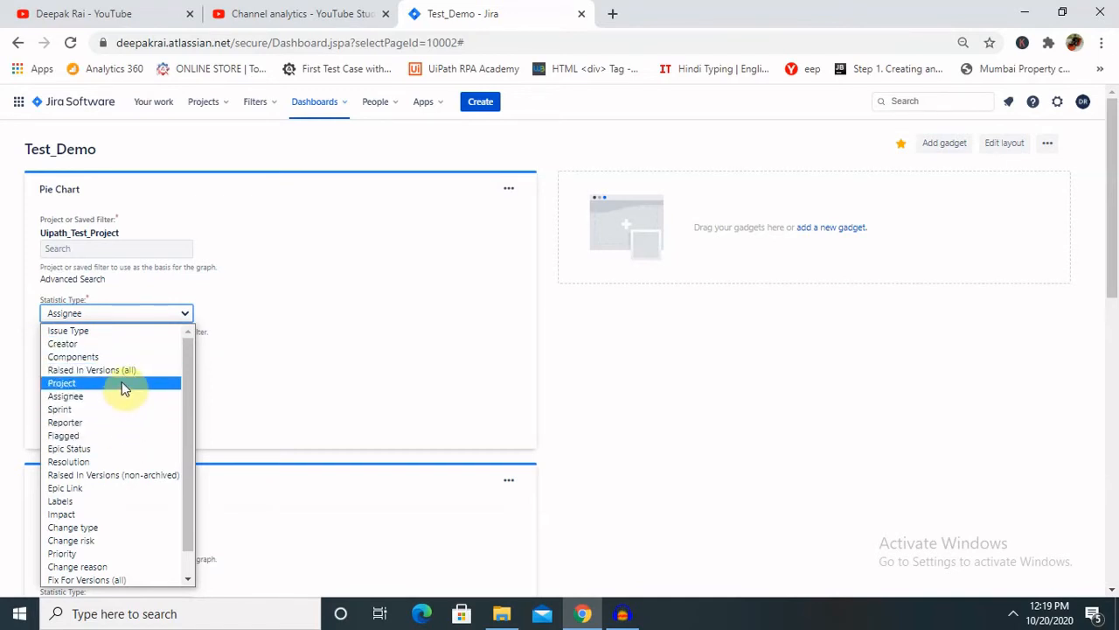
pyautogui.moveTo(83, 553)
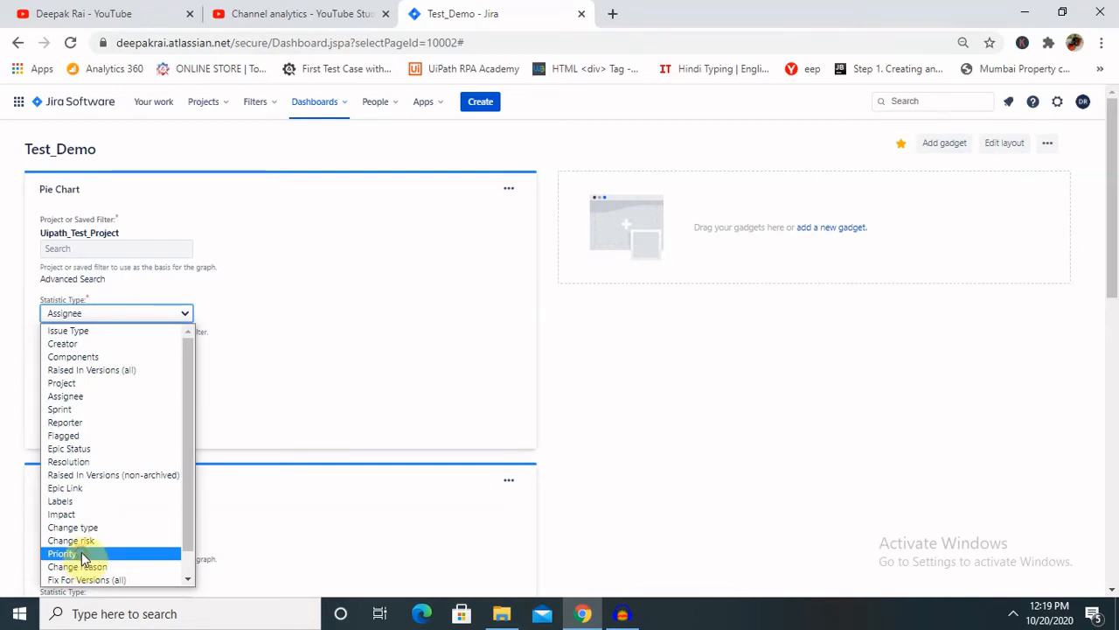
pyautogui.click(61, 552)
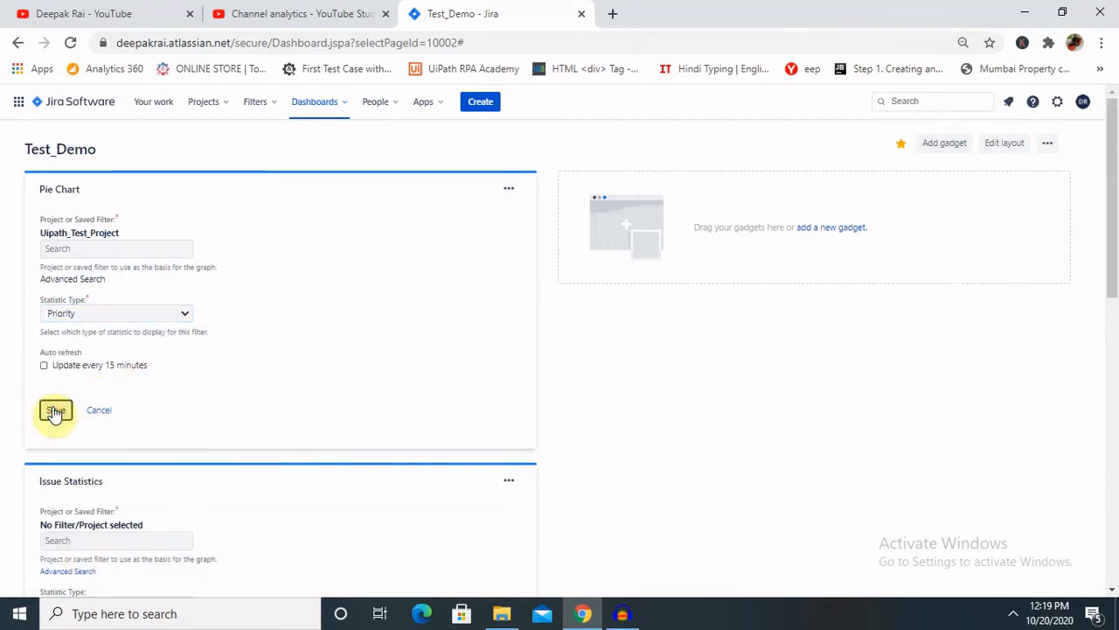
pyautogui.click(55, 410)
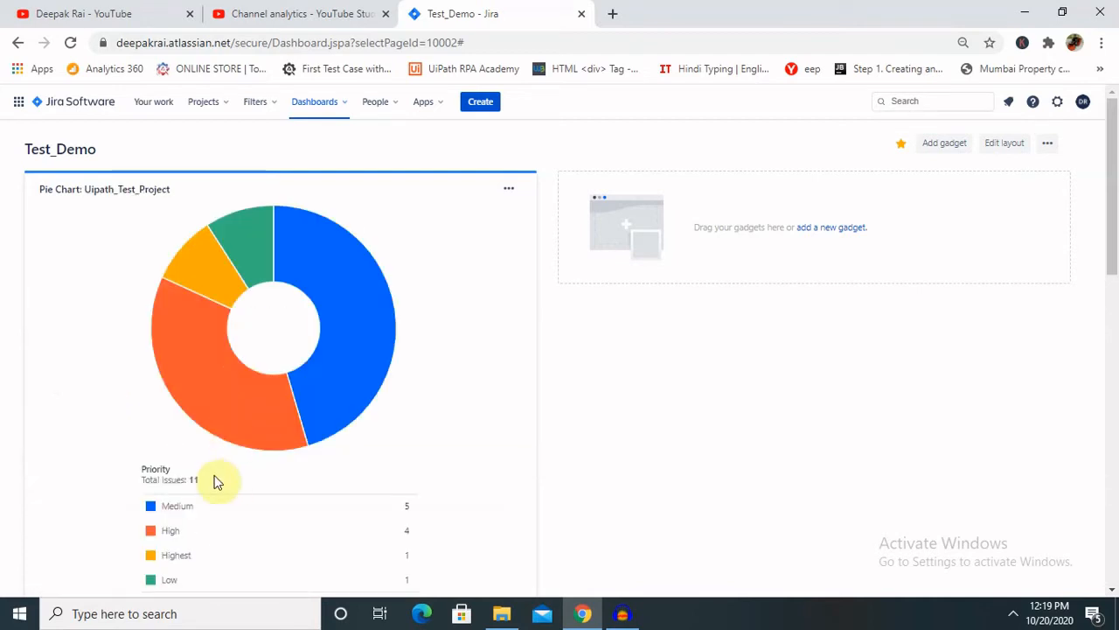
pyautogui.scroll(-3)
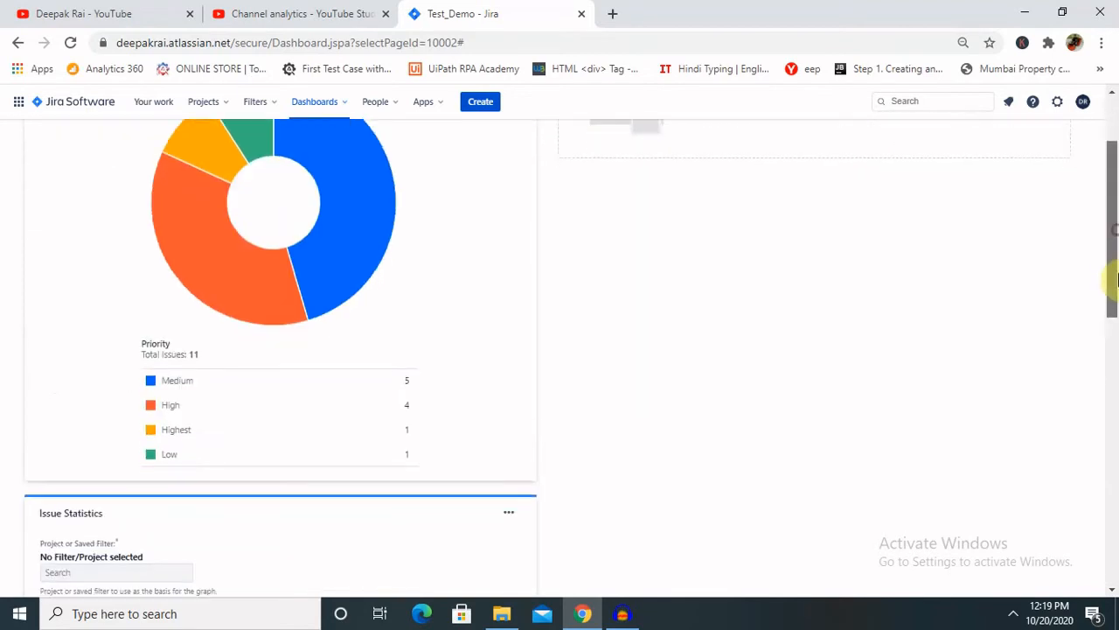
pyautogui.moveTo(346, 144)
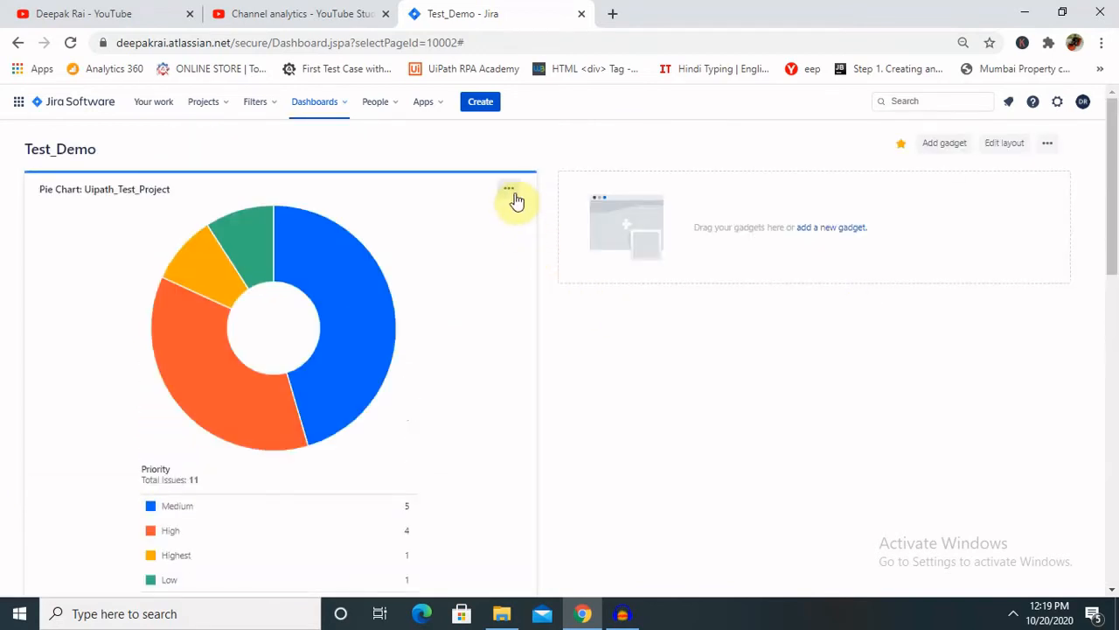
pyautogui.moveTo(449, 295)
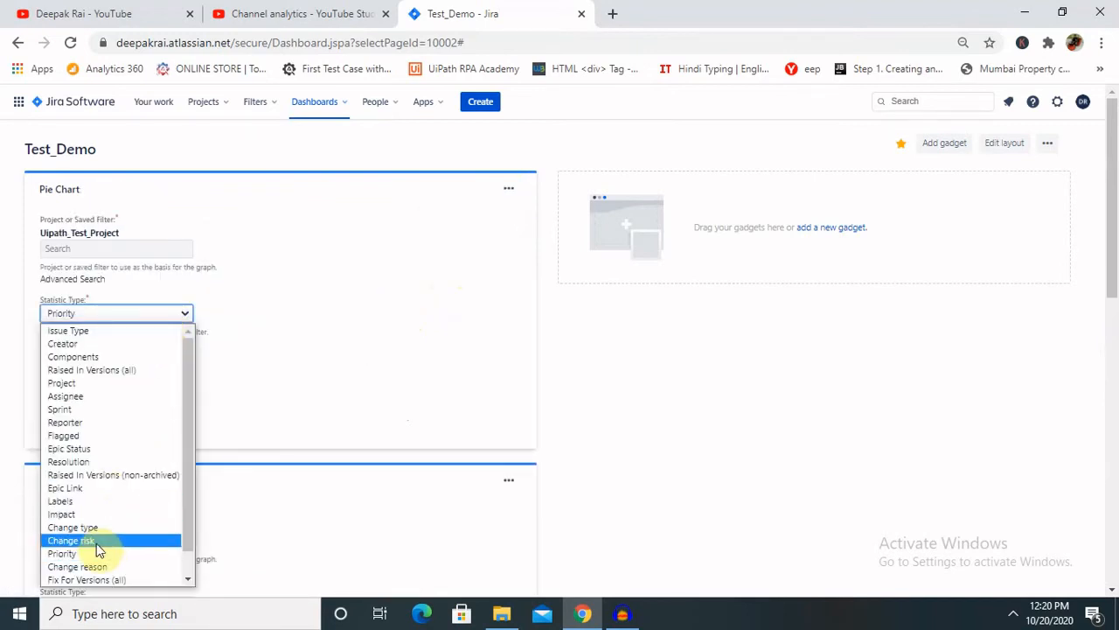
pyautogui.moveTo(92, 580)
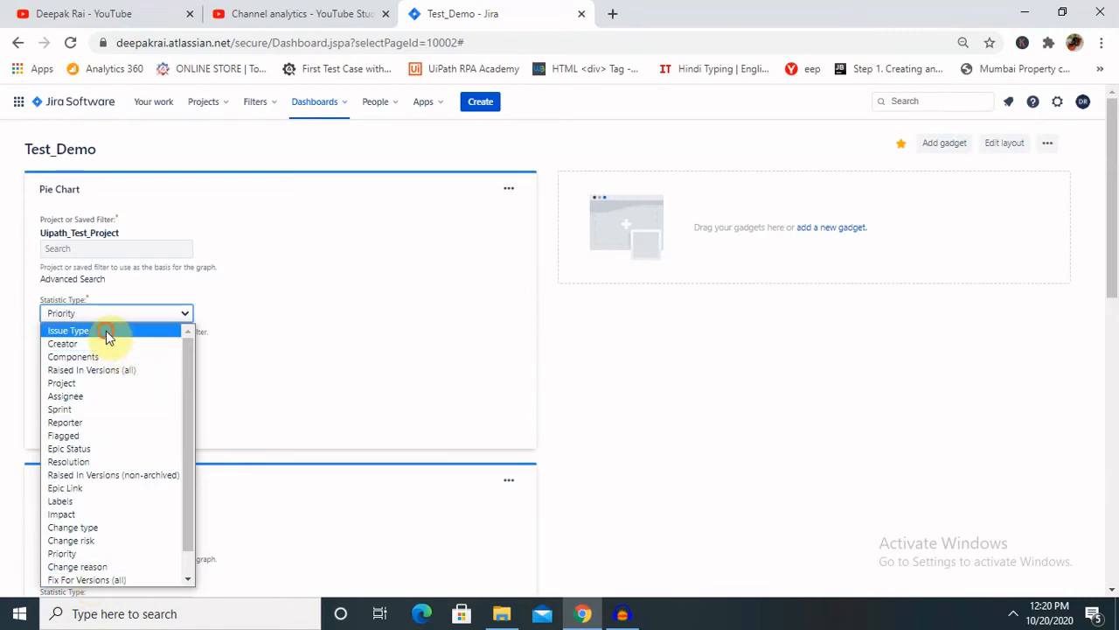
# Try Issue Type, then set the Pie Chart's statistic type to Project and save.
pyautogui.click(67, 330)
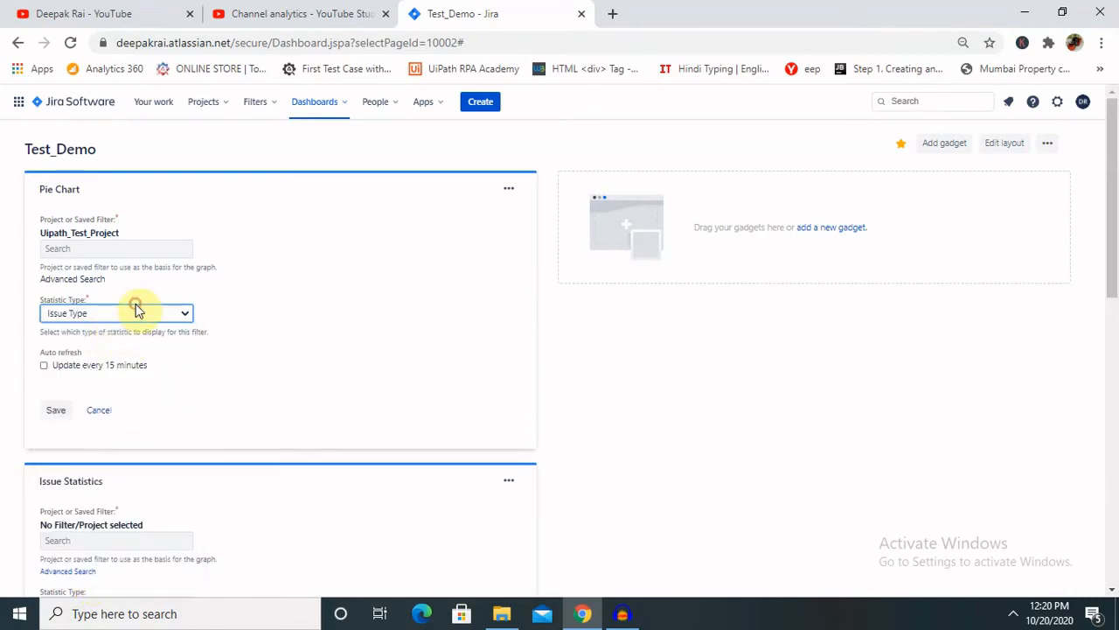
pyautogui.click(116, 313)
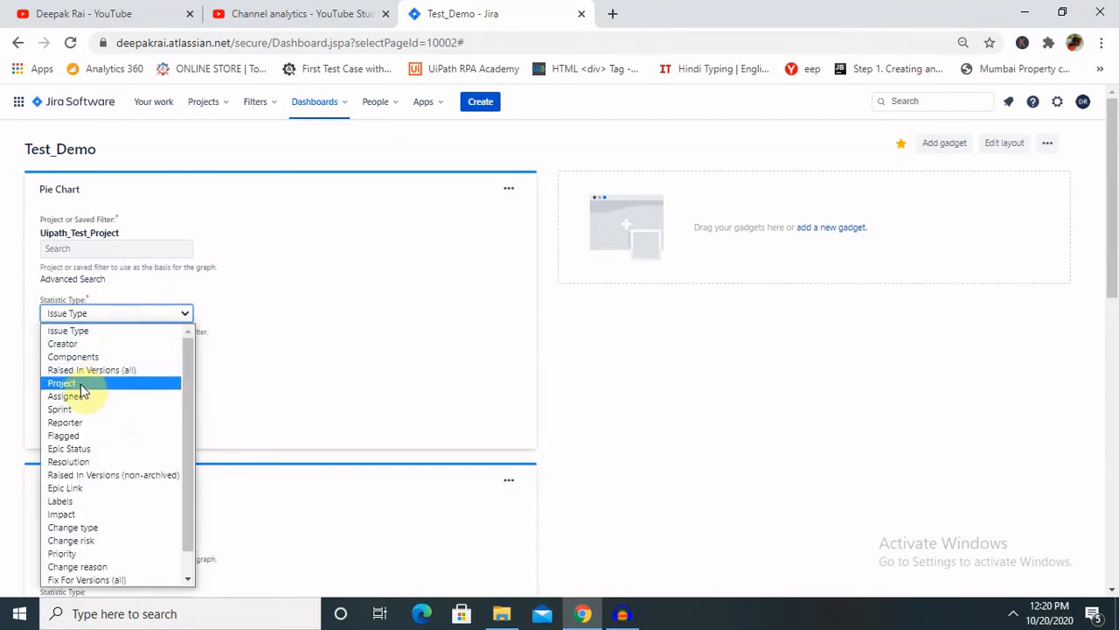
pyautogui.moveTo(85, 411)
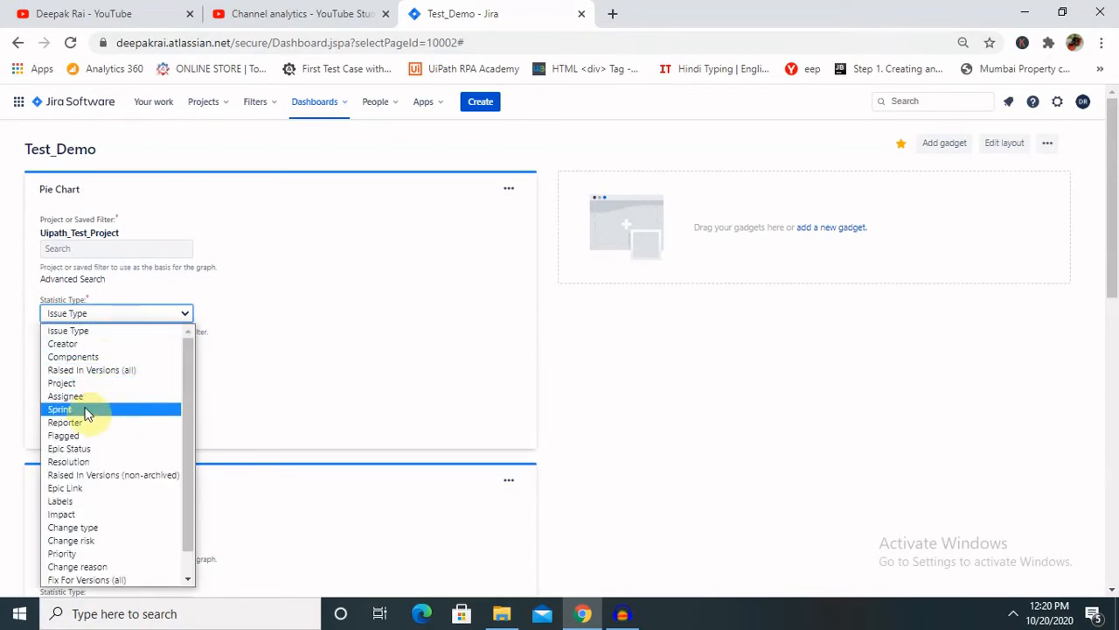
pyautogui.moveTo(88, 462)
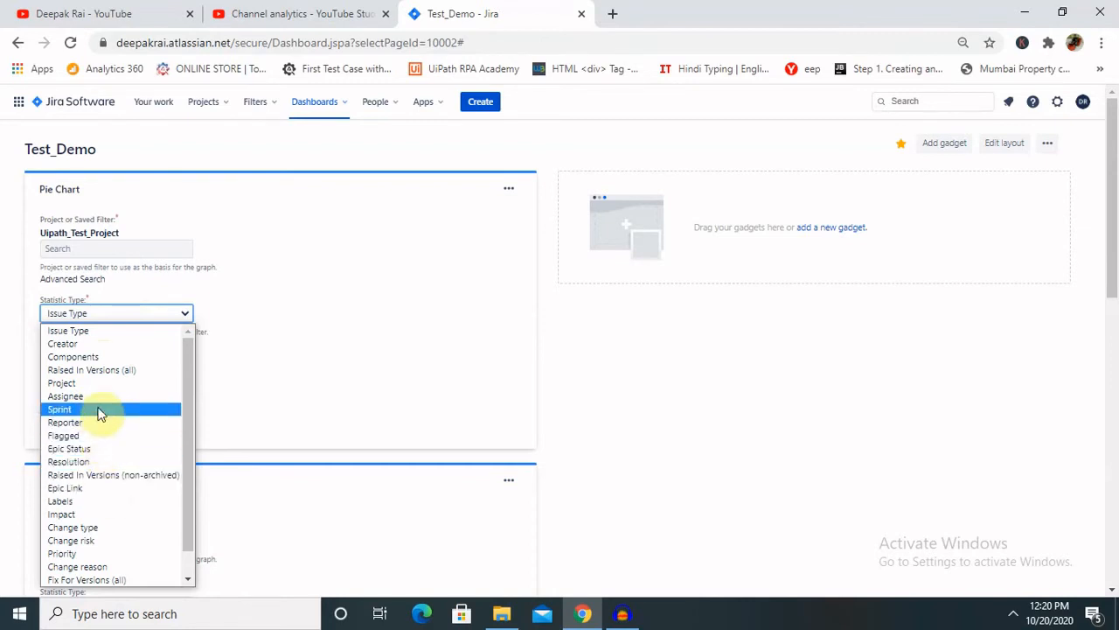
pyautogui.click(61, 383)
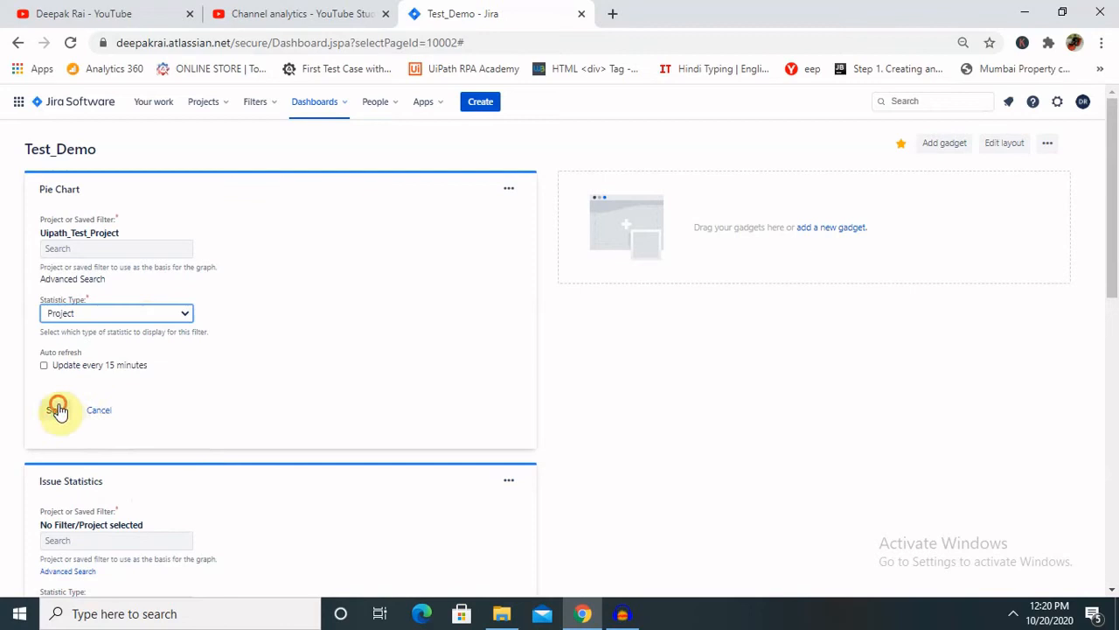
pyautogui.click(59, 409)
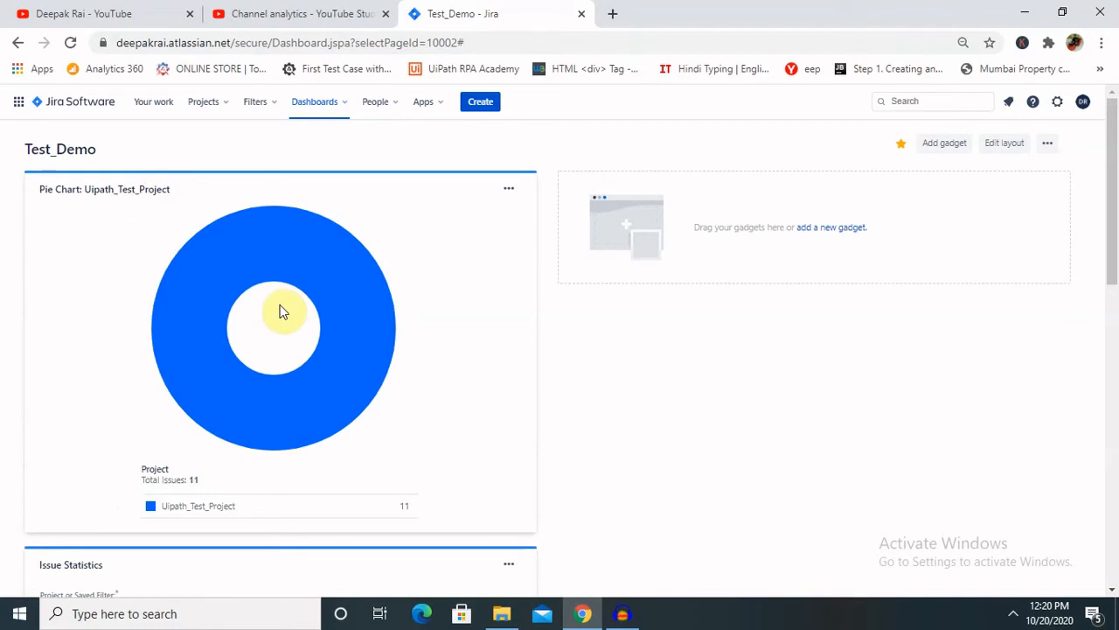
pyautogui.moveTo(542, 194)
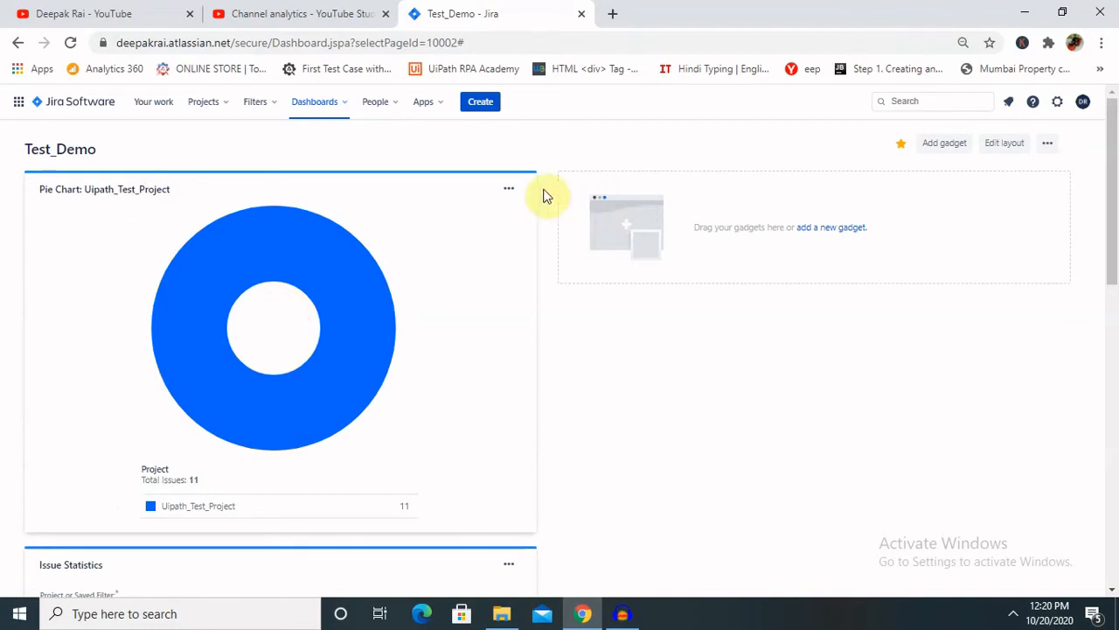
# Try Resolution, then set the Pie Chart back to Priority, save, and scroll to Issue Statistics.
pyautogui.click(508, 188)
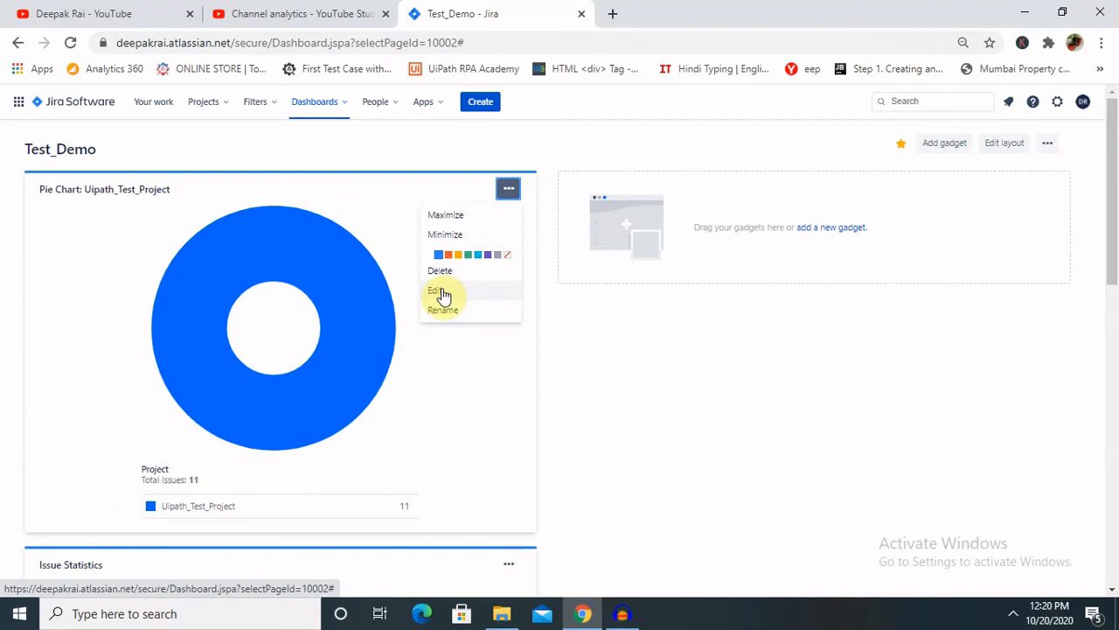
pyautogui.click(437, 290)
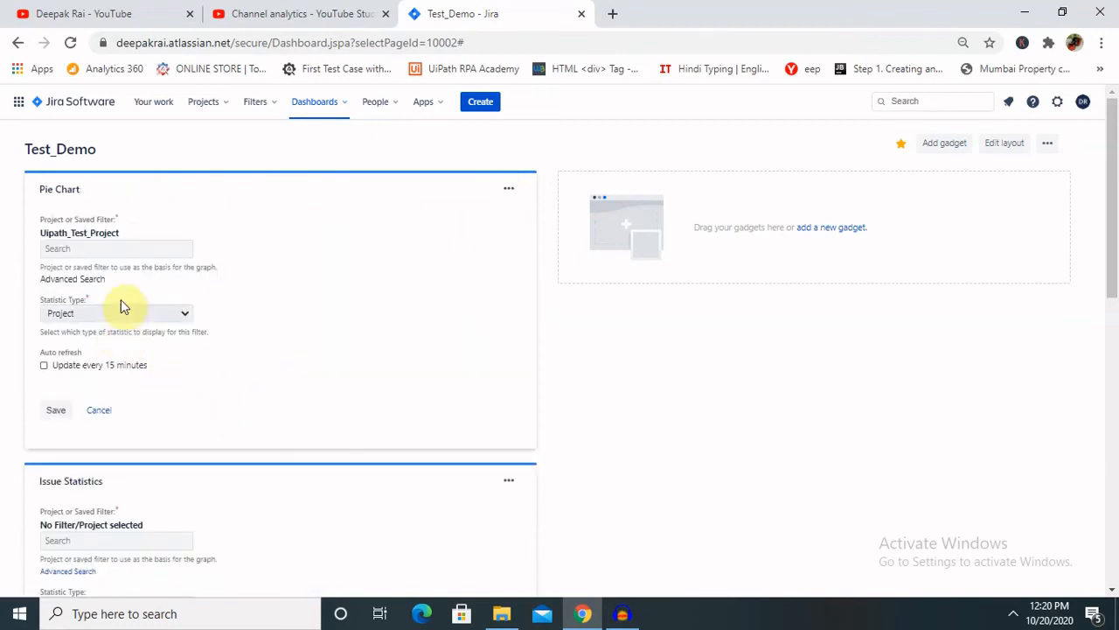
pyautogui.click(115, 313)
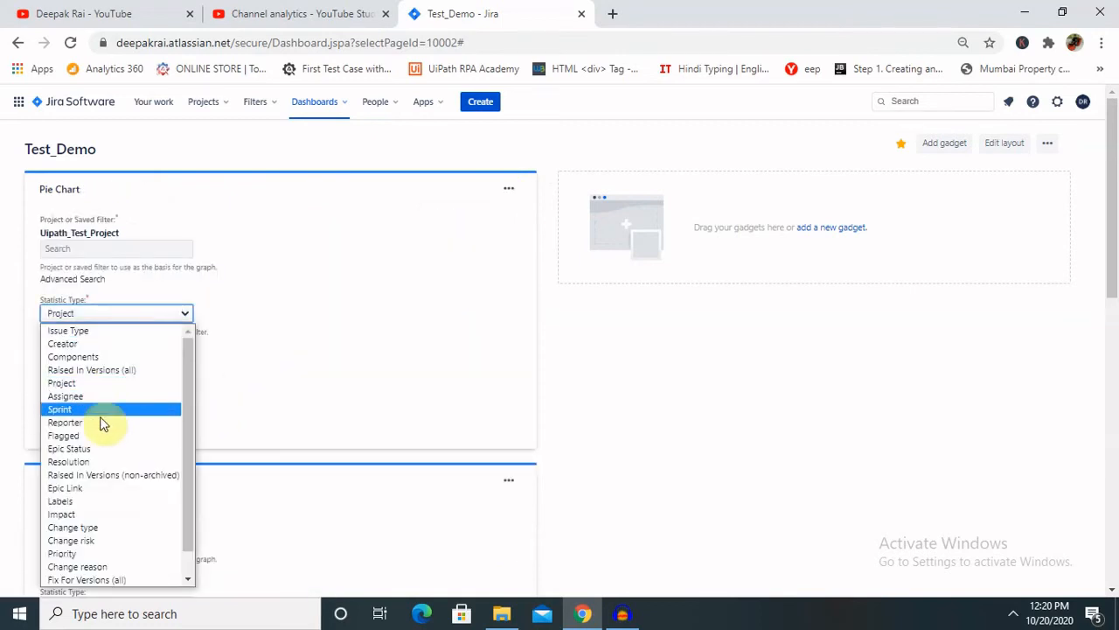
pyautogui.click(68, 461)
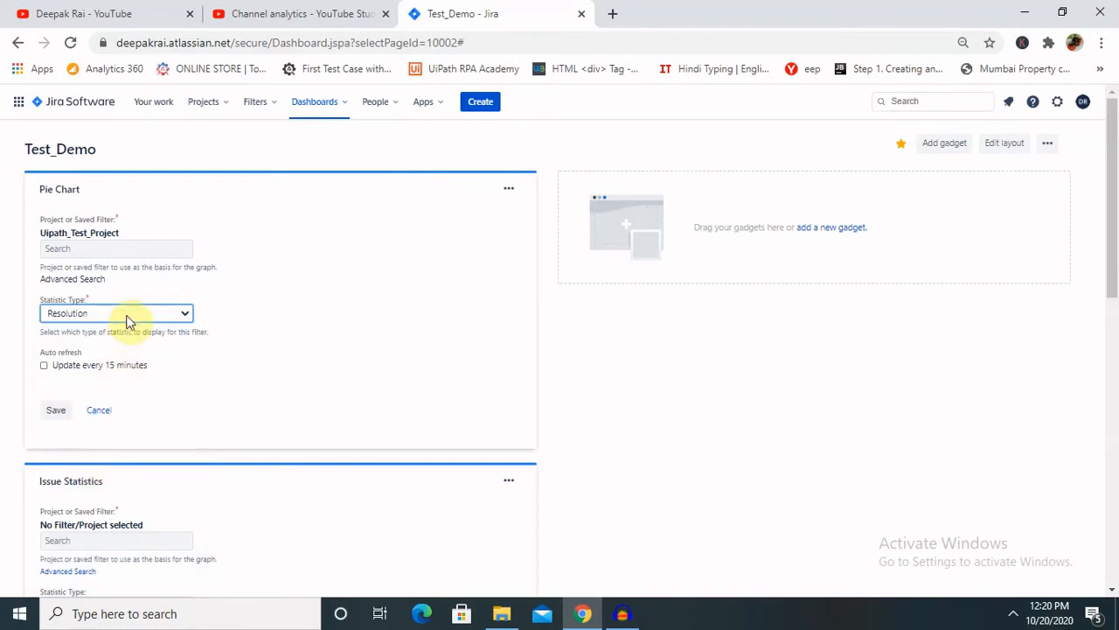
pyautogui.click(116, 313)
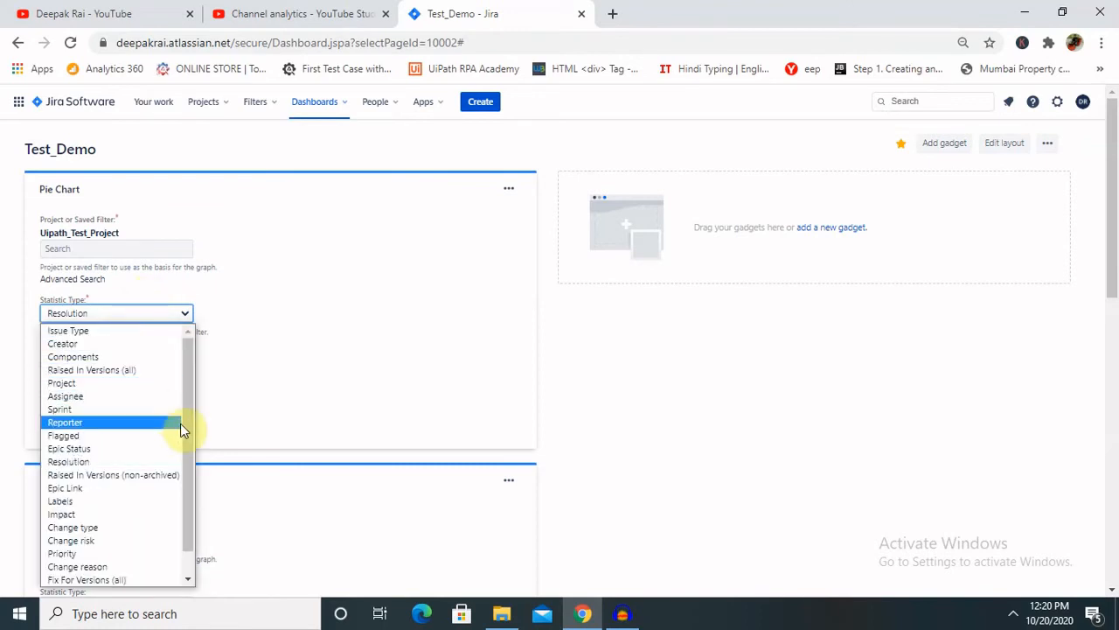
pyautogui.moveTo(121, 553)
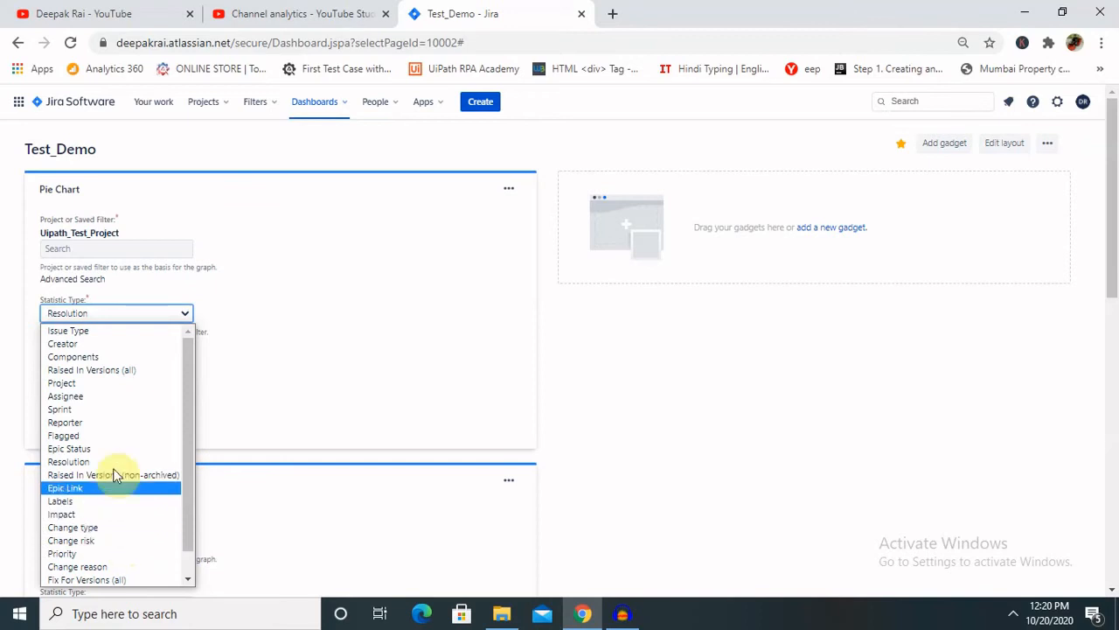
pyautogui.moveTo(112, 487)
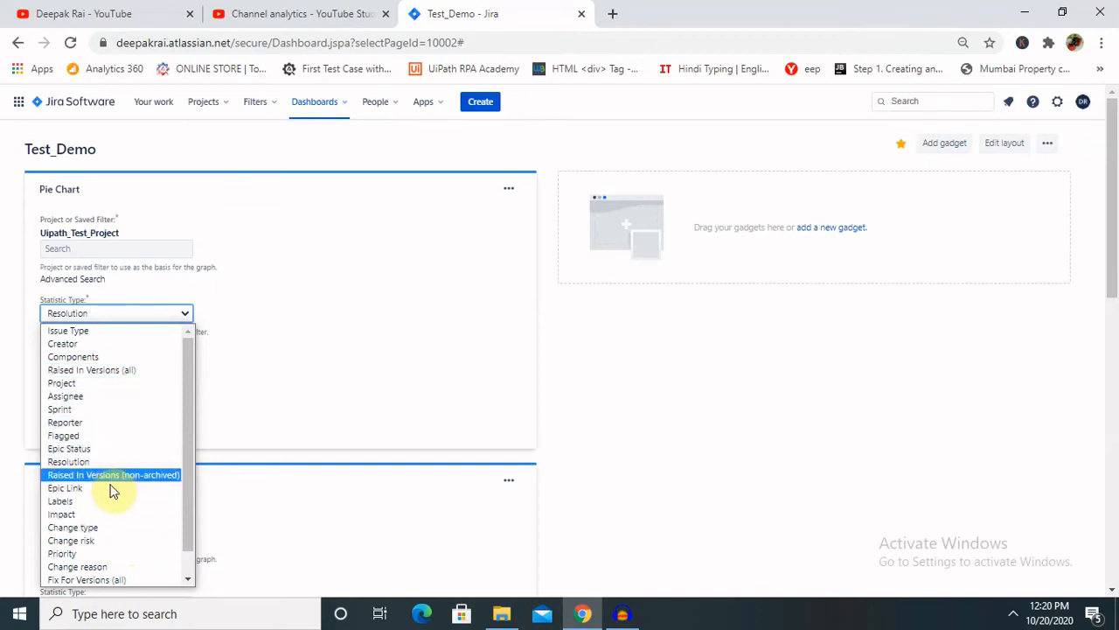
pyautogui.moveTo(125, 462)
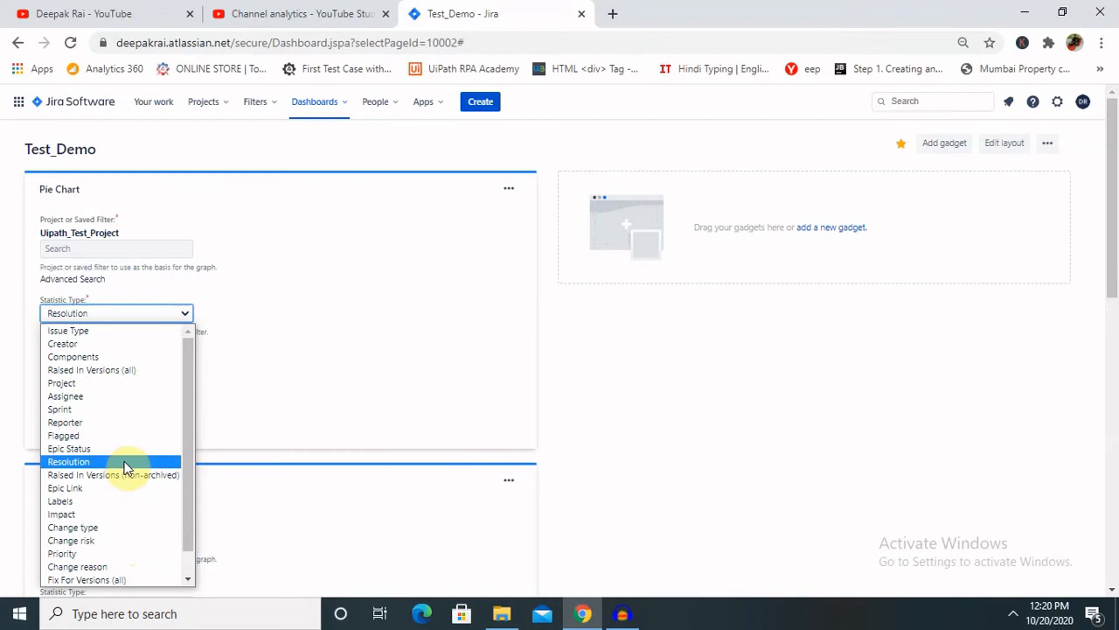
pyautogui.moveTo(127, 429)
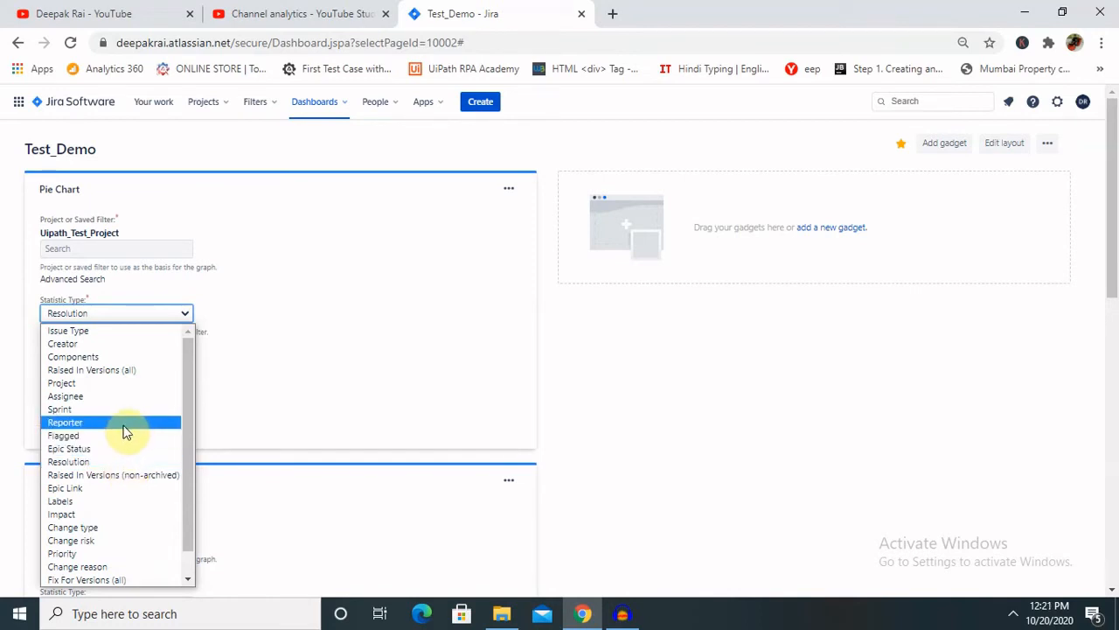
pyautogui.click(61, 553)
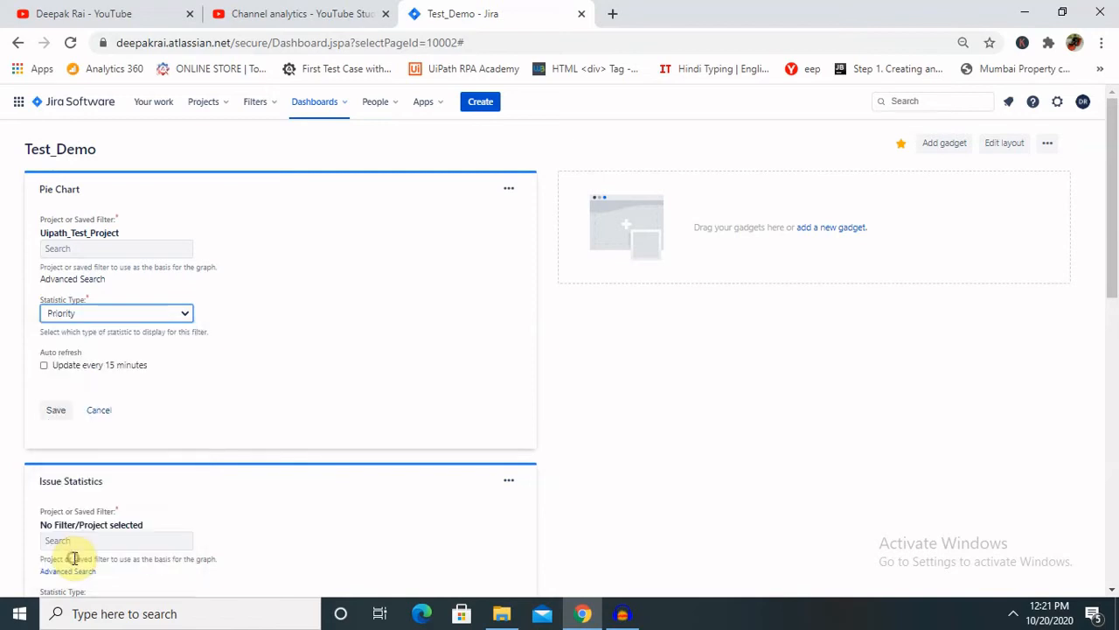
pyautogui.moveTo(136, 313)
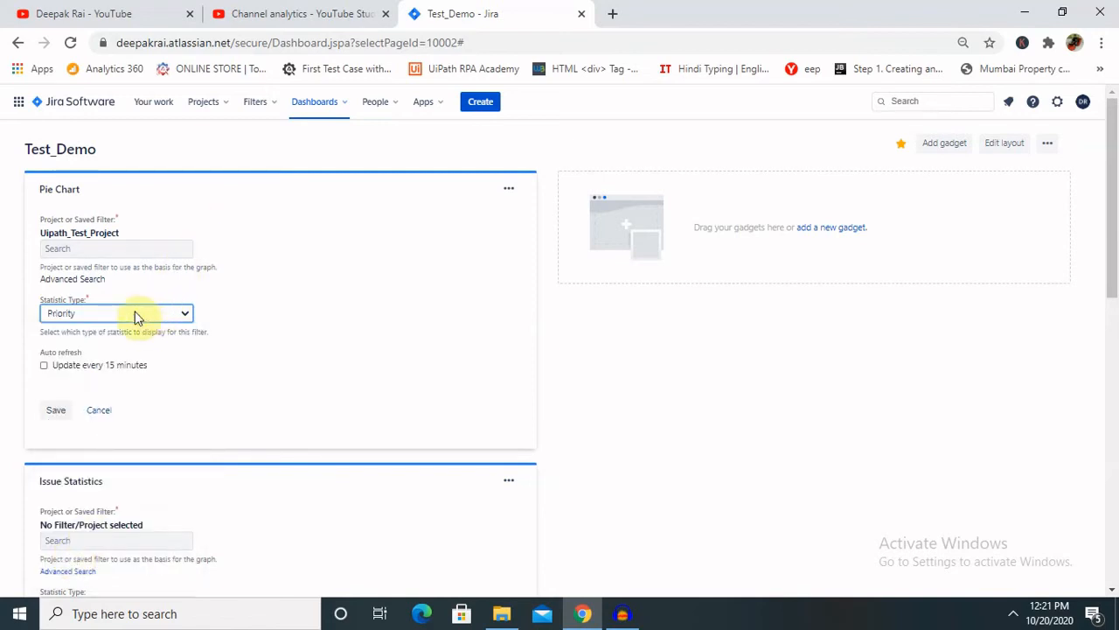
pyautogui.moveTo(486, 128)
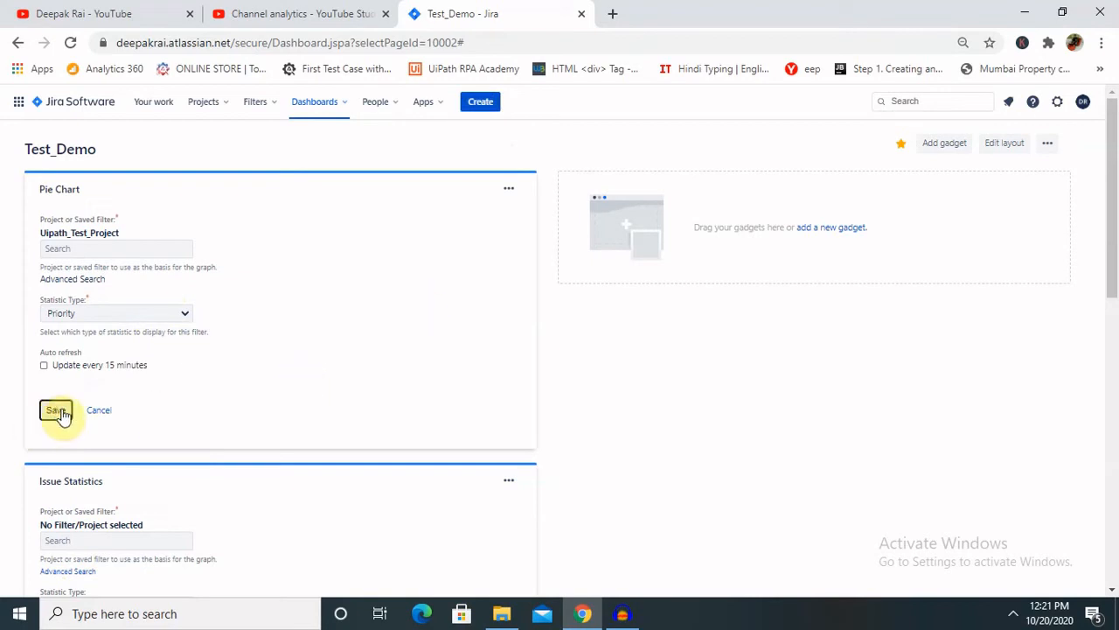
pyautogui.click(56, 410)
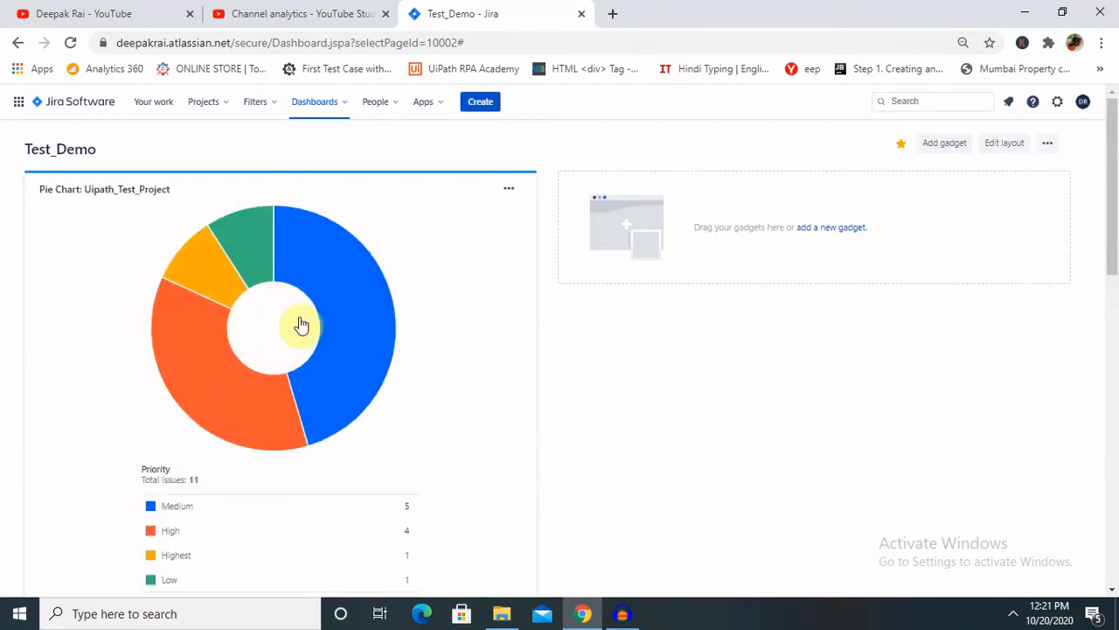
pyautogui.scroll(-3)
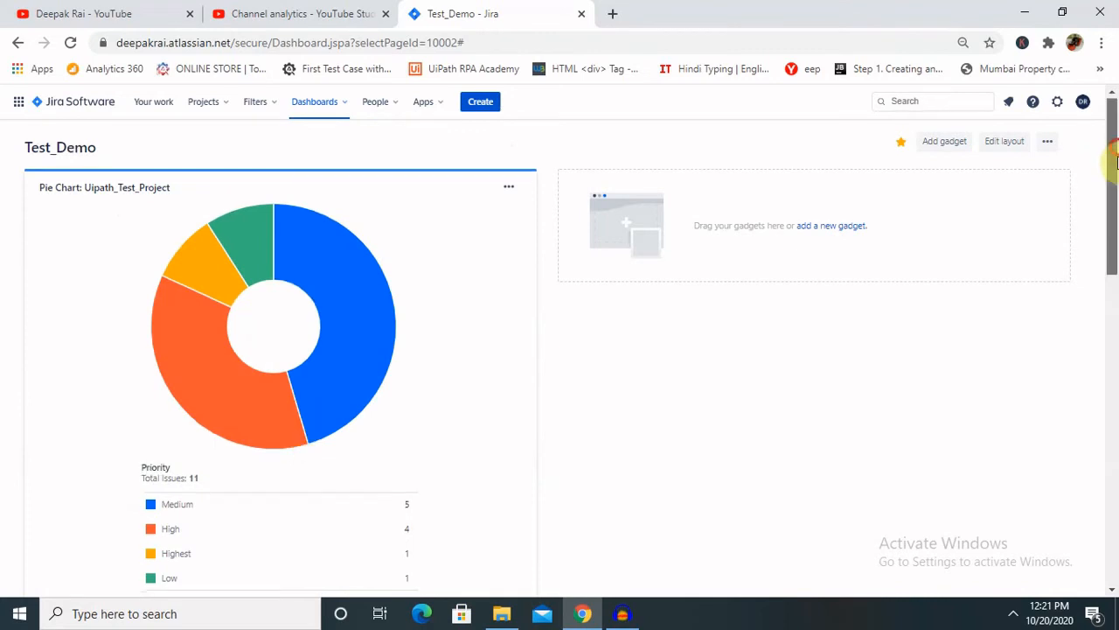
pyautogui.scroll(-3)
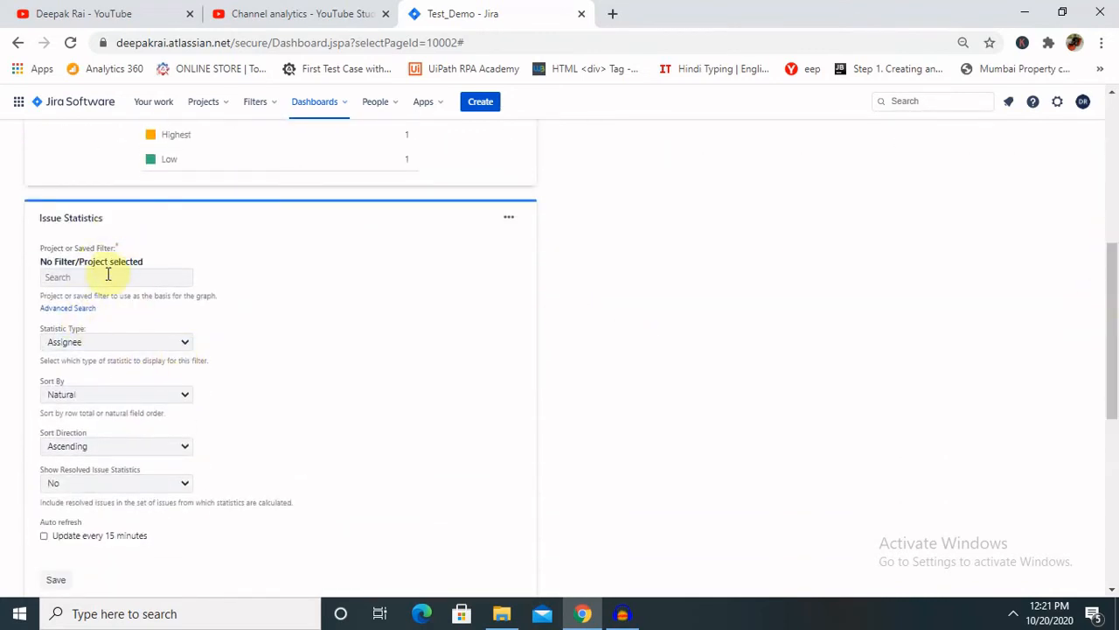
# Search 'uat' and choose Uipath_Test_Project as the Issue Statistics data source.
pyautogui.click(116, 277)
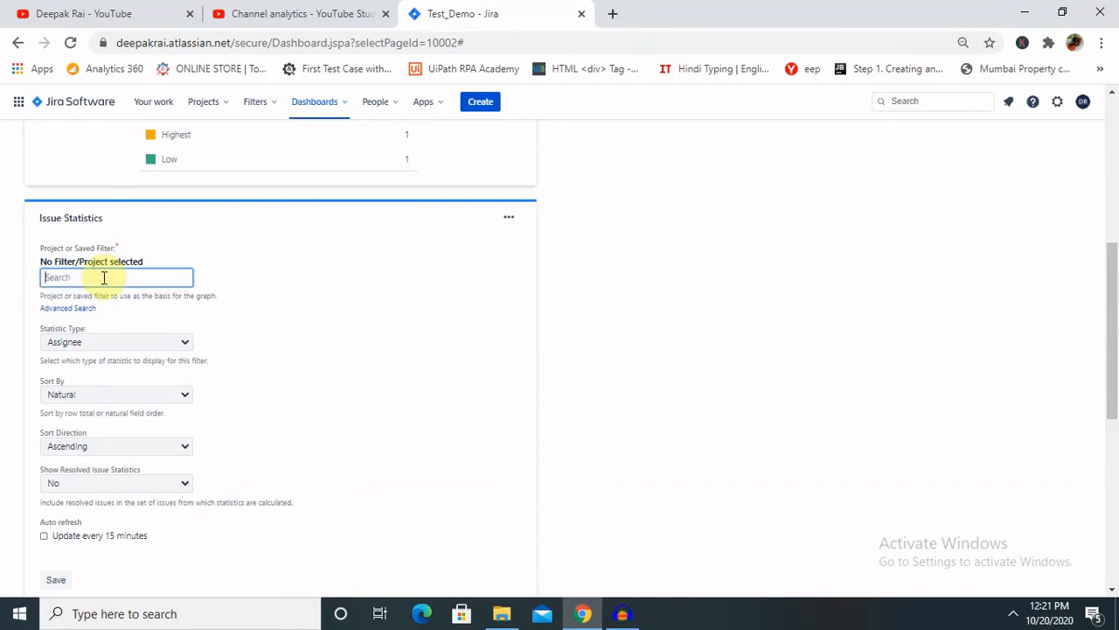
pyautogui.write('uat')
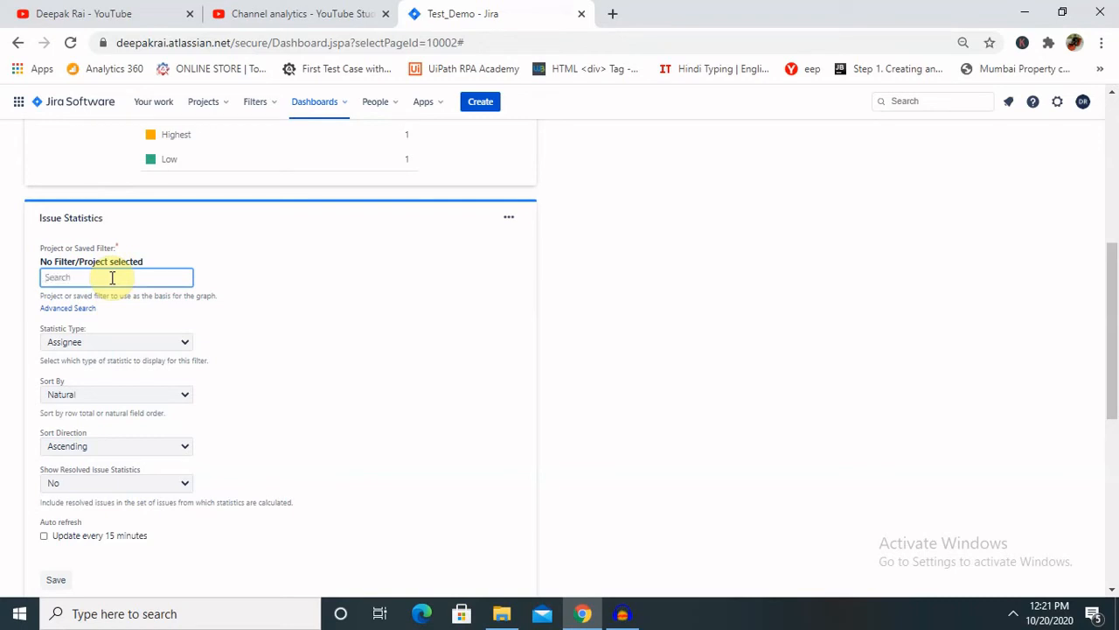
pyautogui.write('uat')
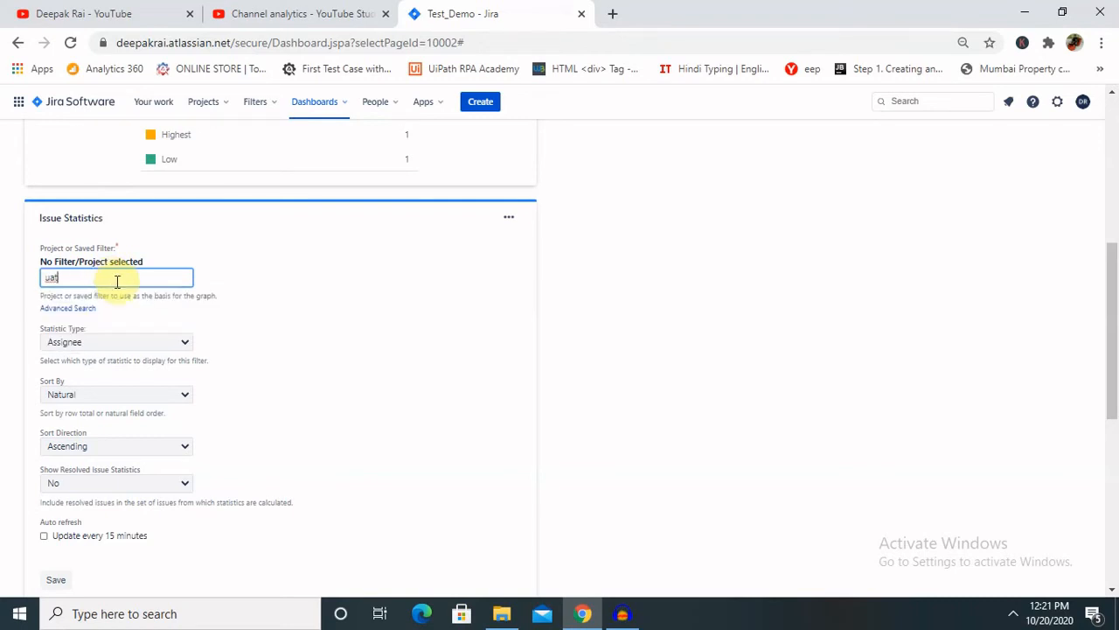
pyautogui.moveTo(569, 170)
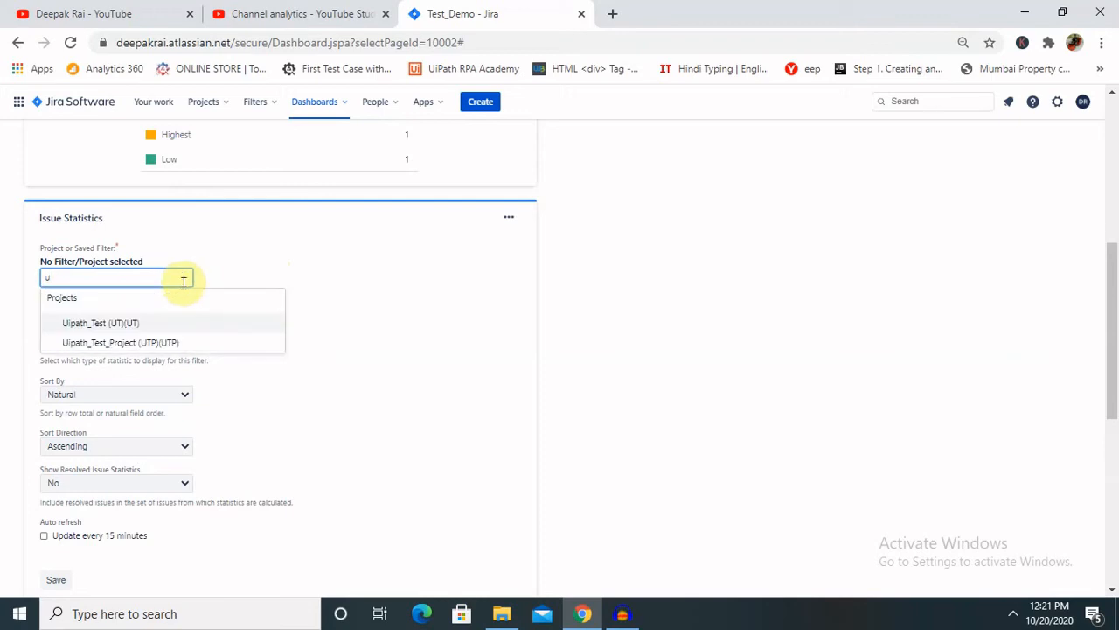
pyautogui.click(120, 342)
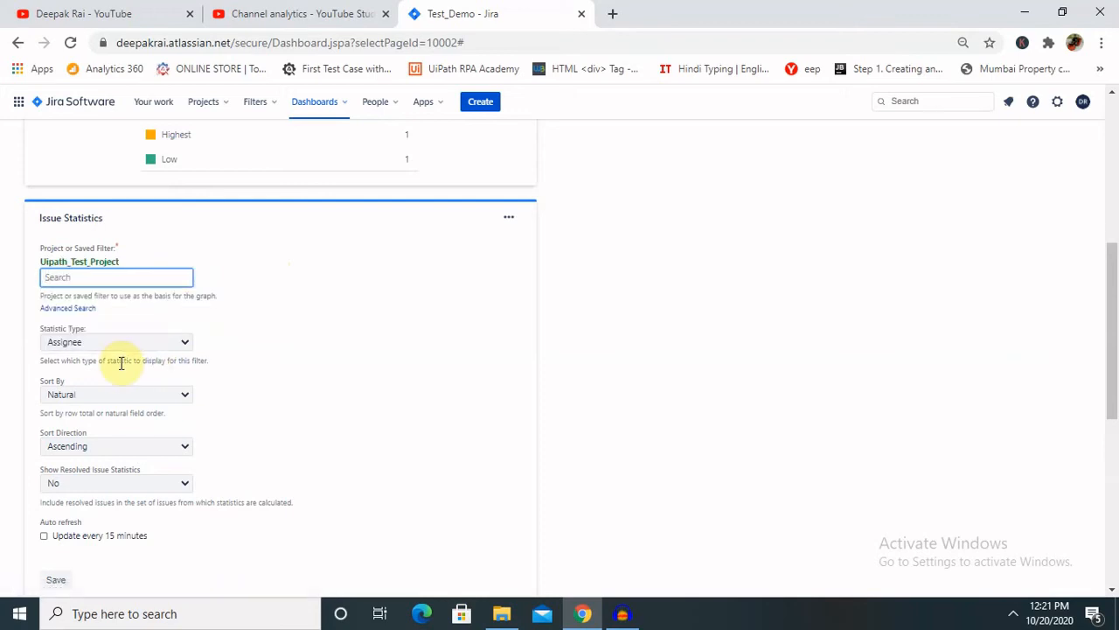
pyautogui.click(116, 341)
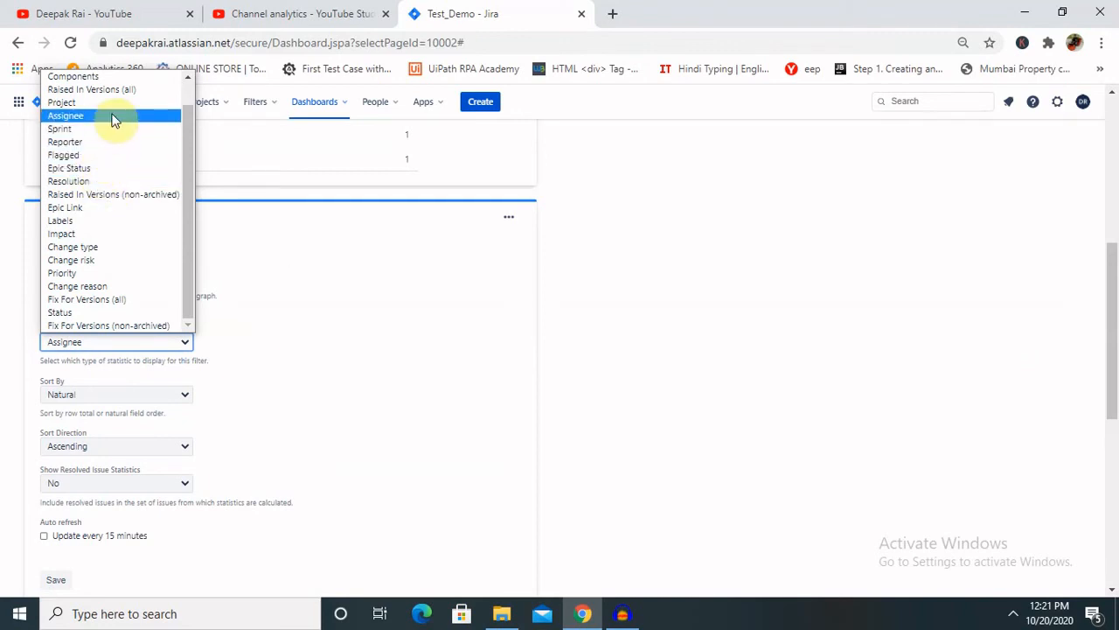
# Set Statistic Type Priority, Sort By Total, keep Show Resolved at No, and save the gadget.
pyautogui.click(61, 273)
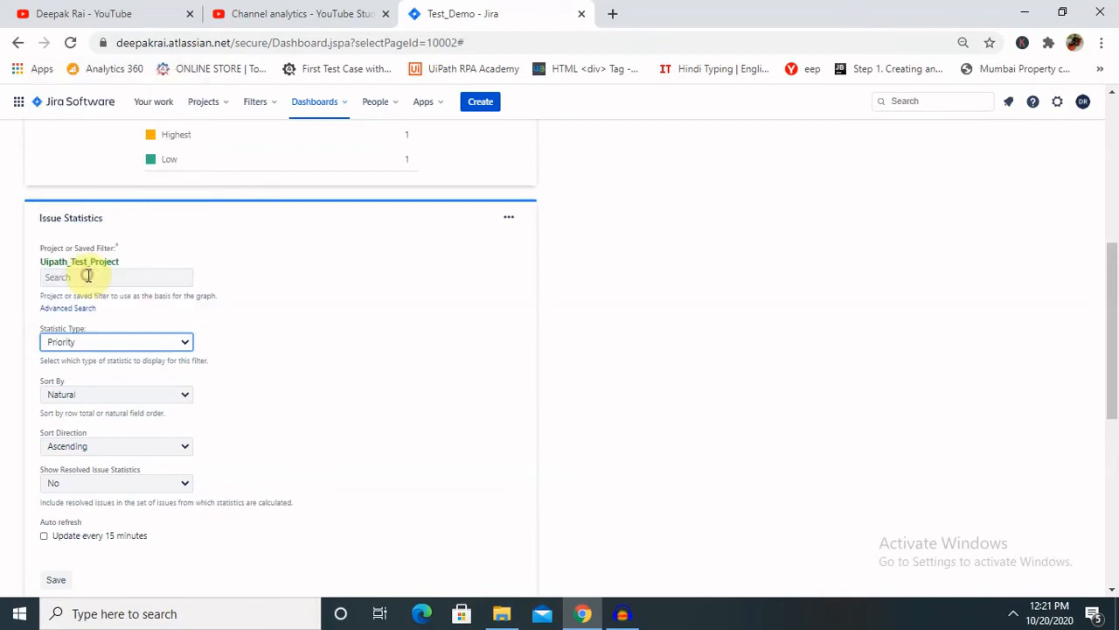
pyautogui.click(116, 393)
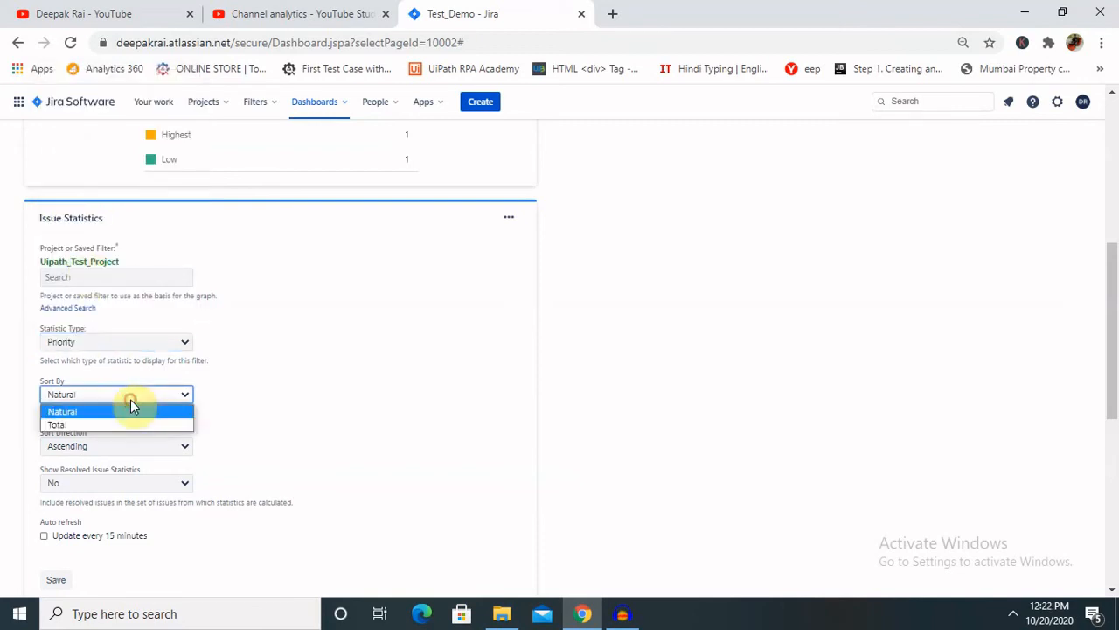
pyautogui.click(57, 425)
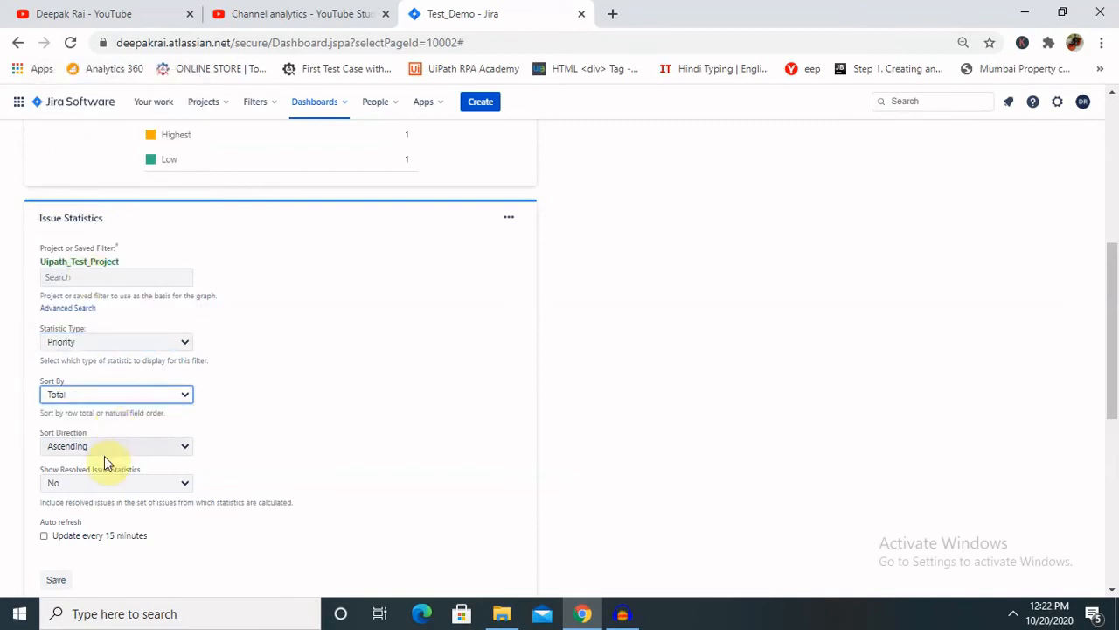
pyautogui.moveTo(78, 531)
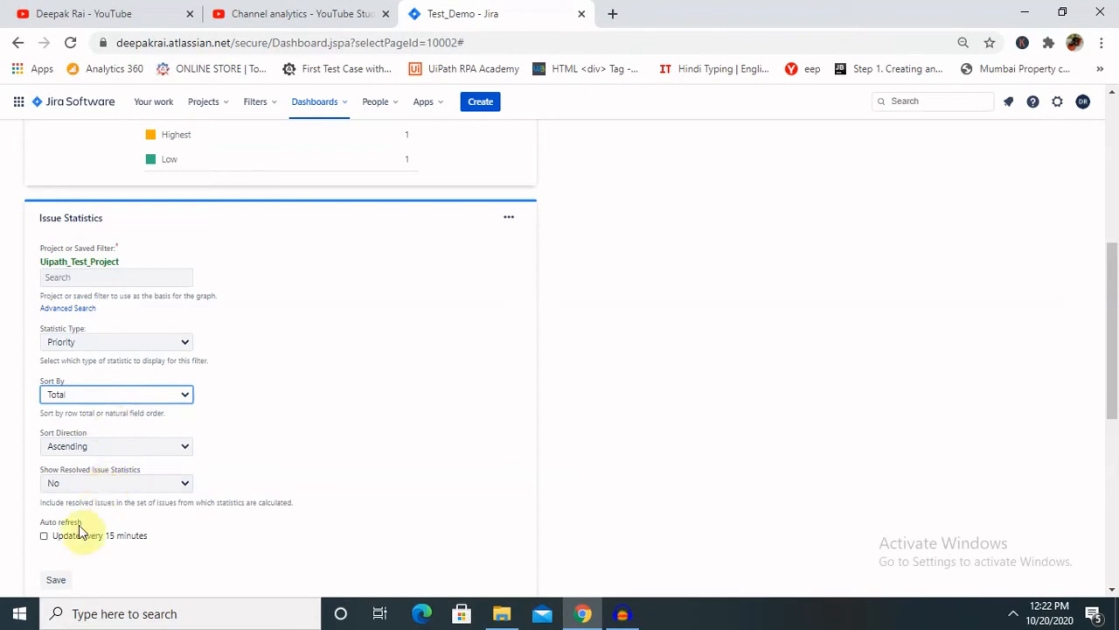
pyautogui.click(116, 482)
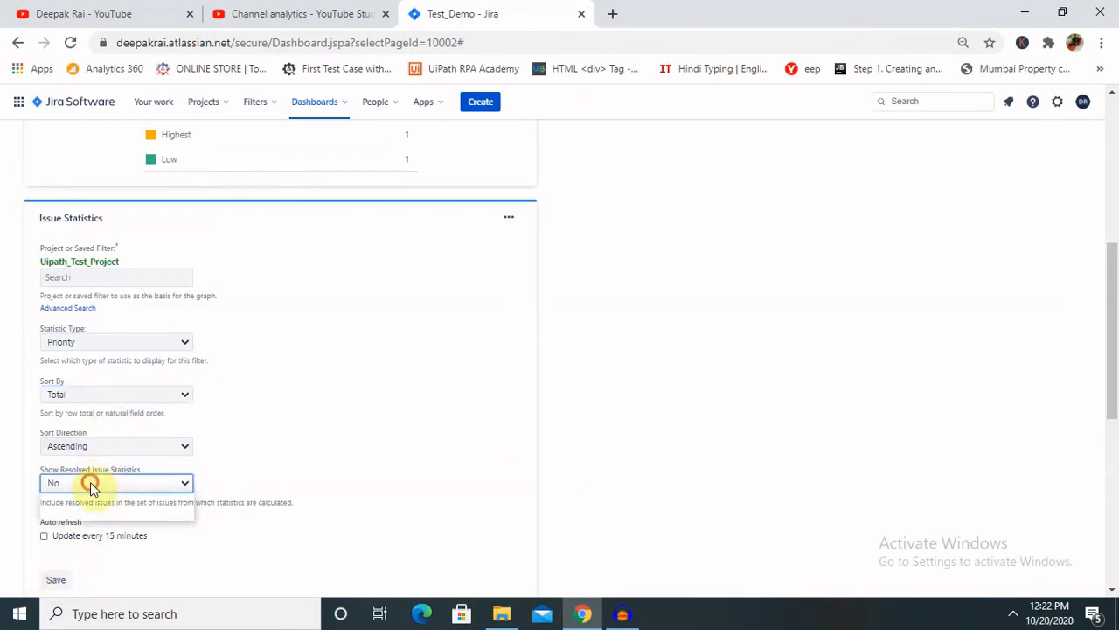
pyautogui.click(115, 482)
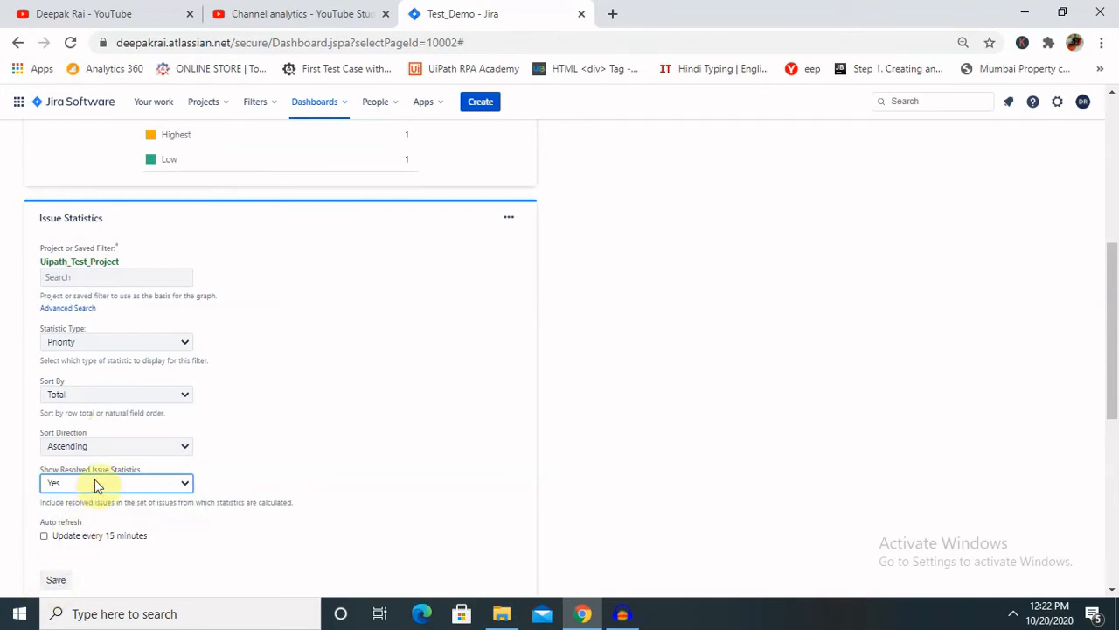
pyautogui.click(116, 483)
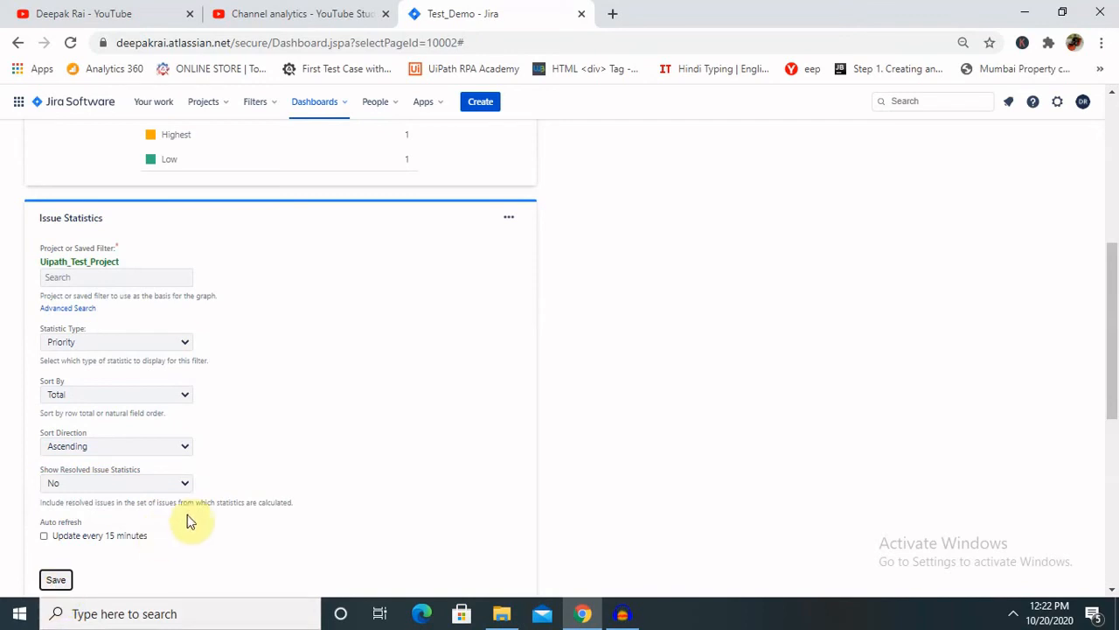
pyautogui.click(55, 579)
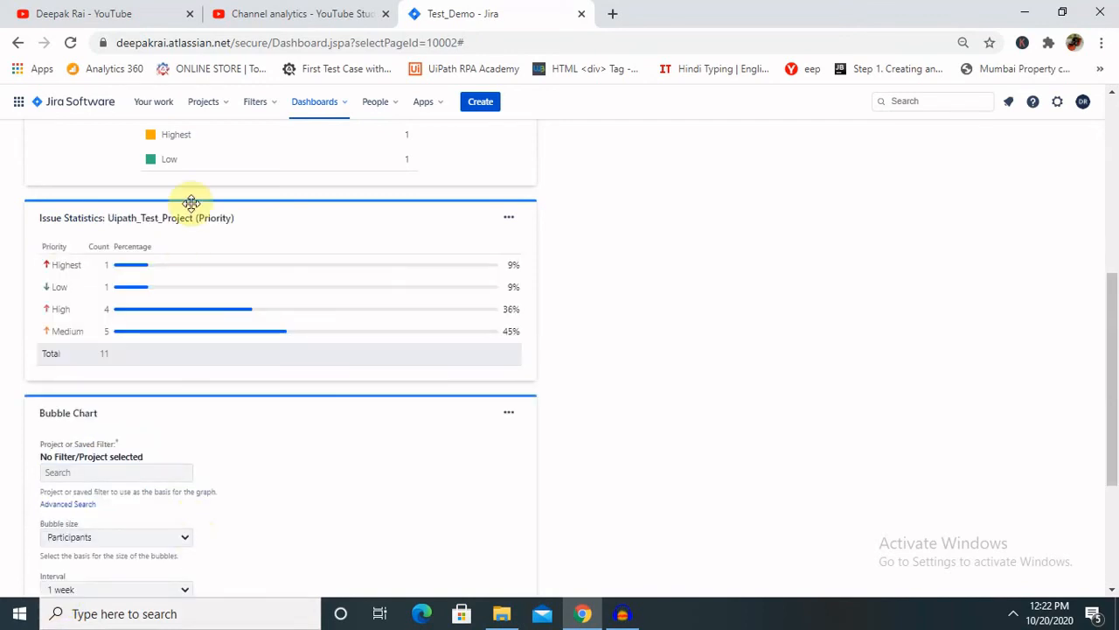
pyautogui.moveTo(191, 205)
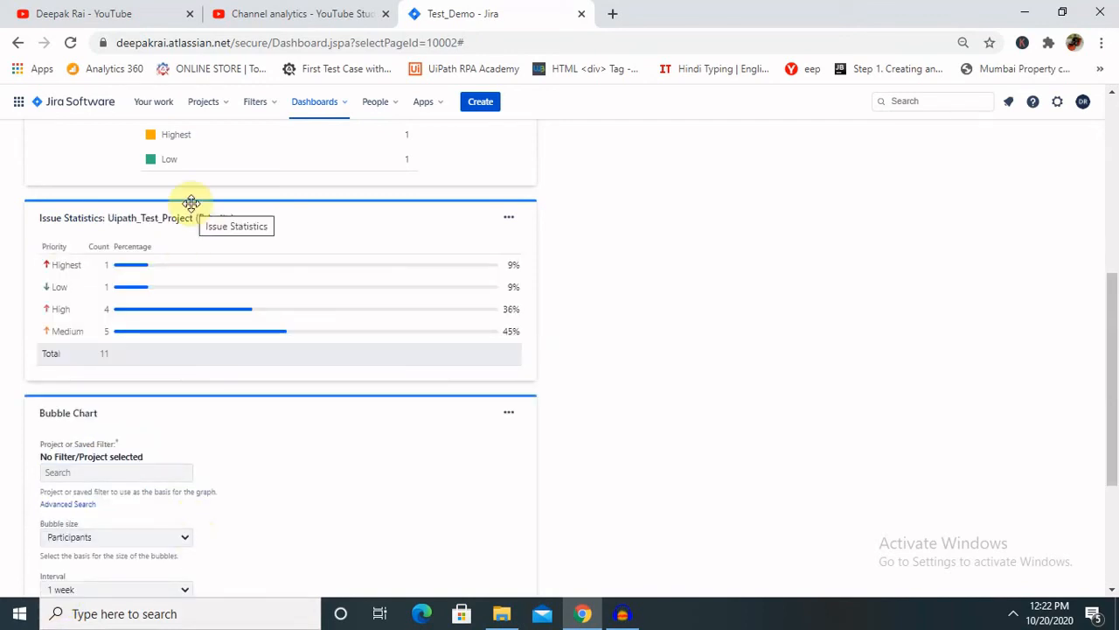
pyautogui.moveTo(83, 398)
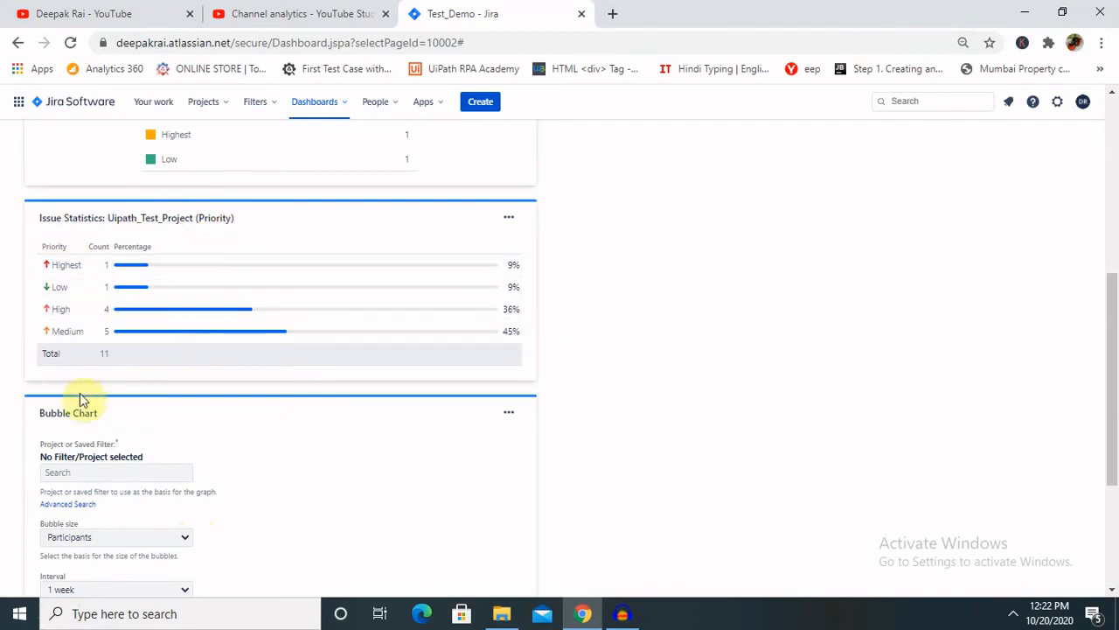
# Scroll the dashboard down to the unconfigured Bubble Chart settings form.
pyautogui.scroll(-3)
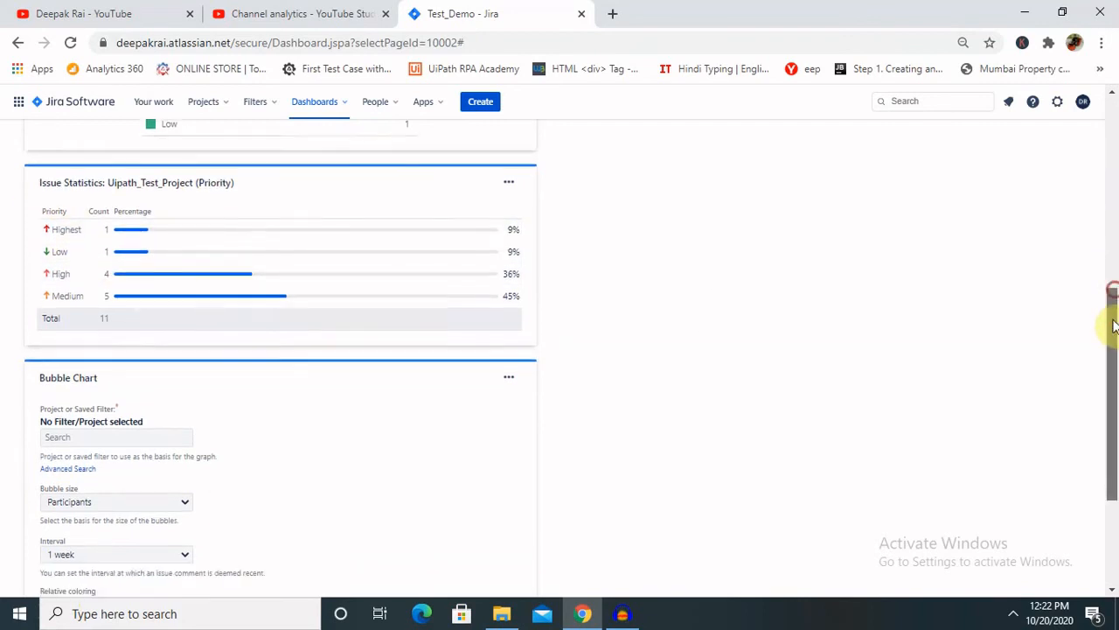
pyautogui.scroll(-3)
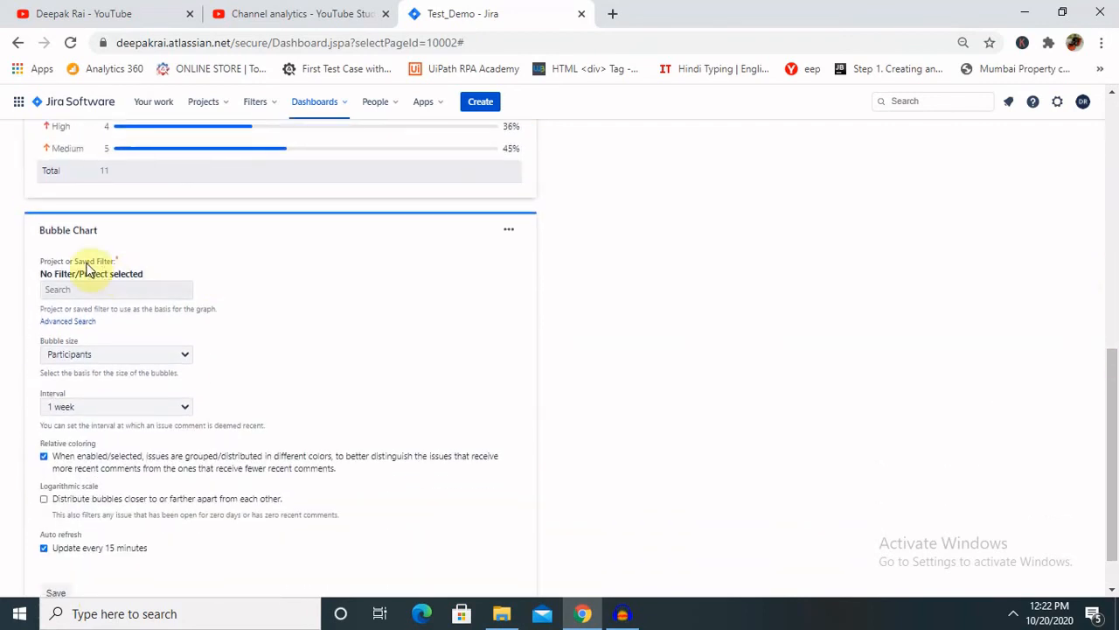
# Chart Uipath_Test_Project with Participants bubble size and a 12-week interval, then save.
pyautogui.click(117, 289)
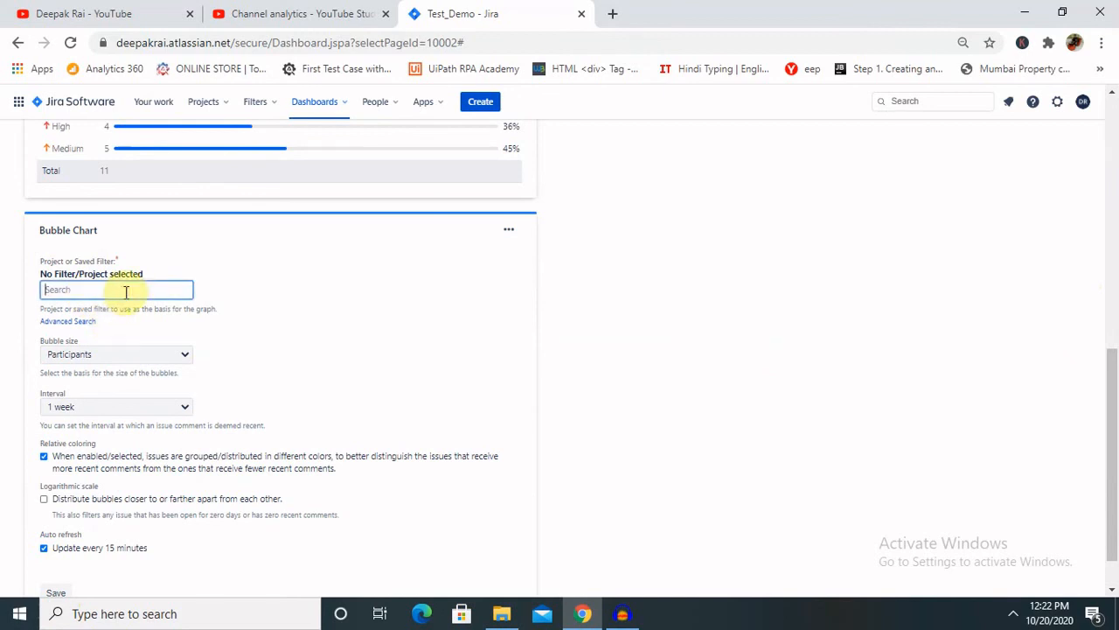
pyautogui.write('u')
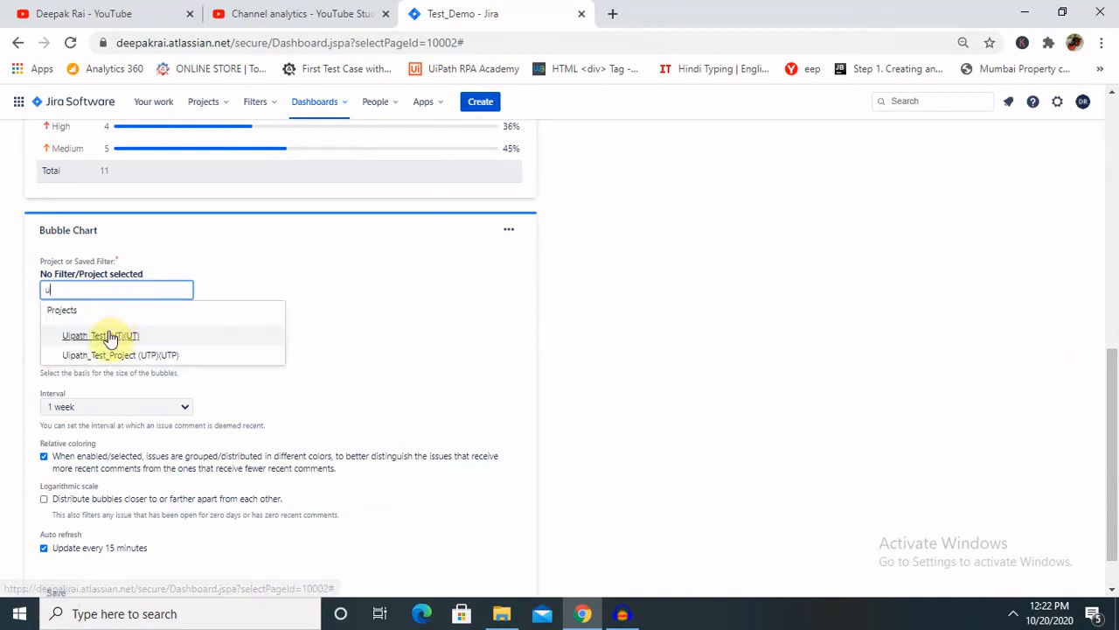
pyautogui.click(100, 334)
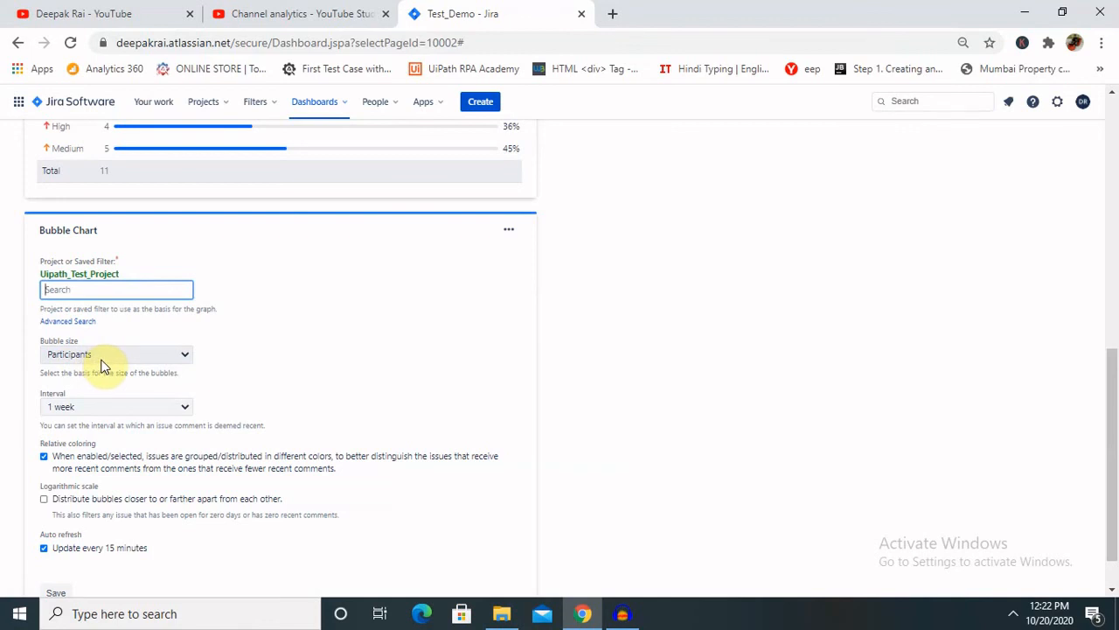
pyautogui.click(116, 353)
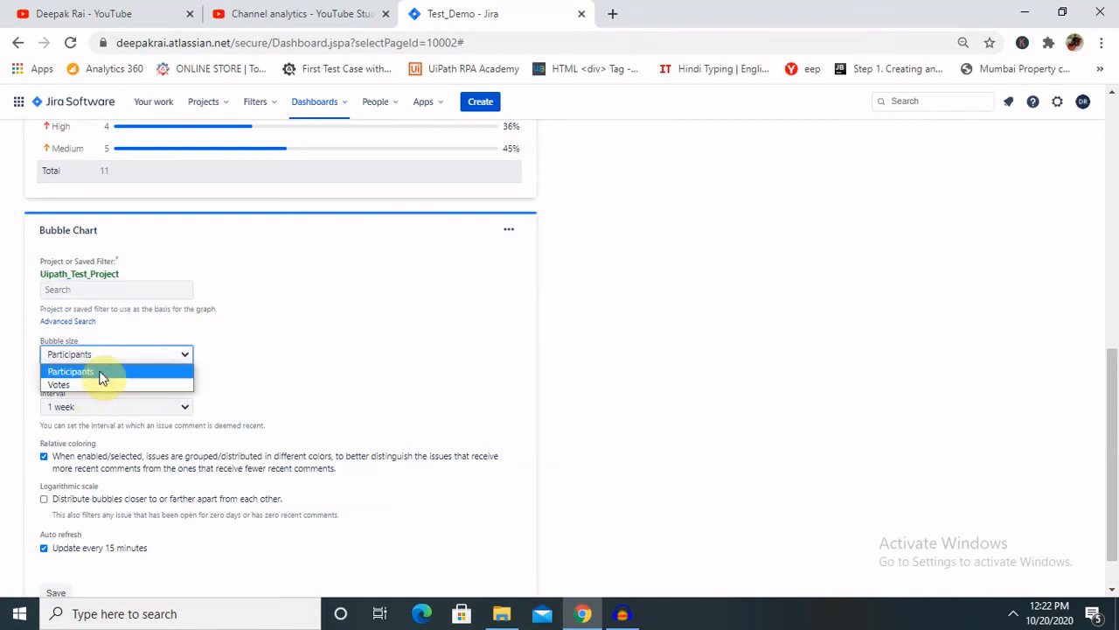
pyautogui.click(116, 406)
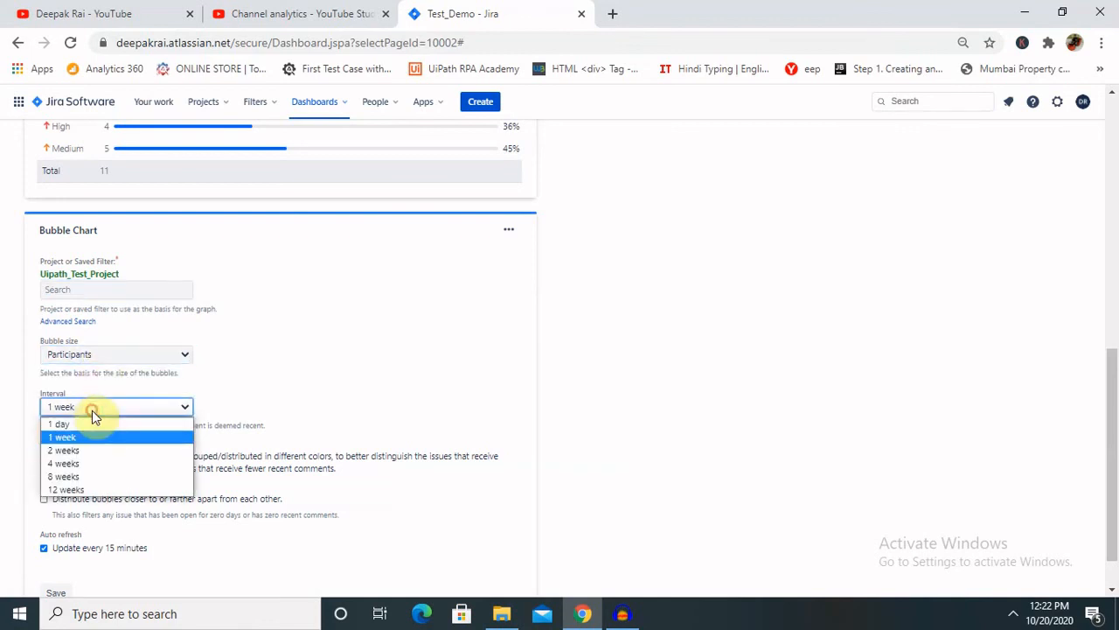
pyautogui.click(66, 489)
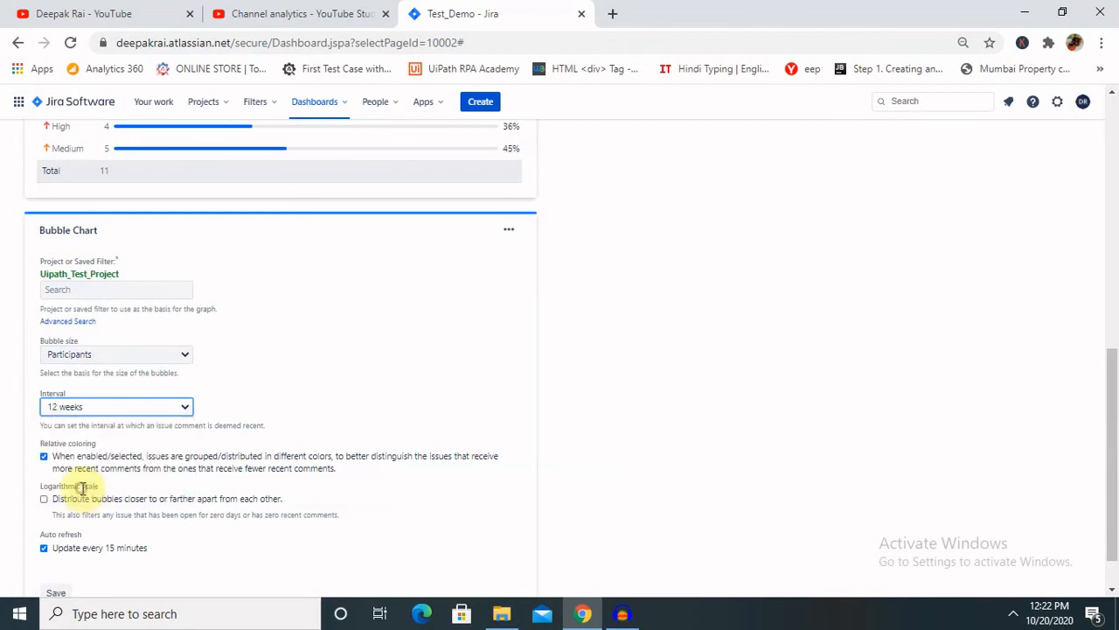
pyautogui.moveTo(1108, 404)
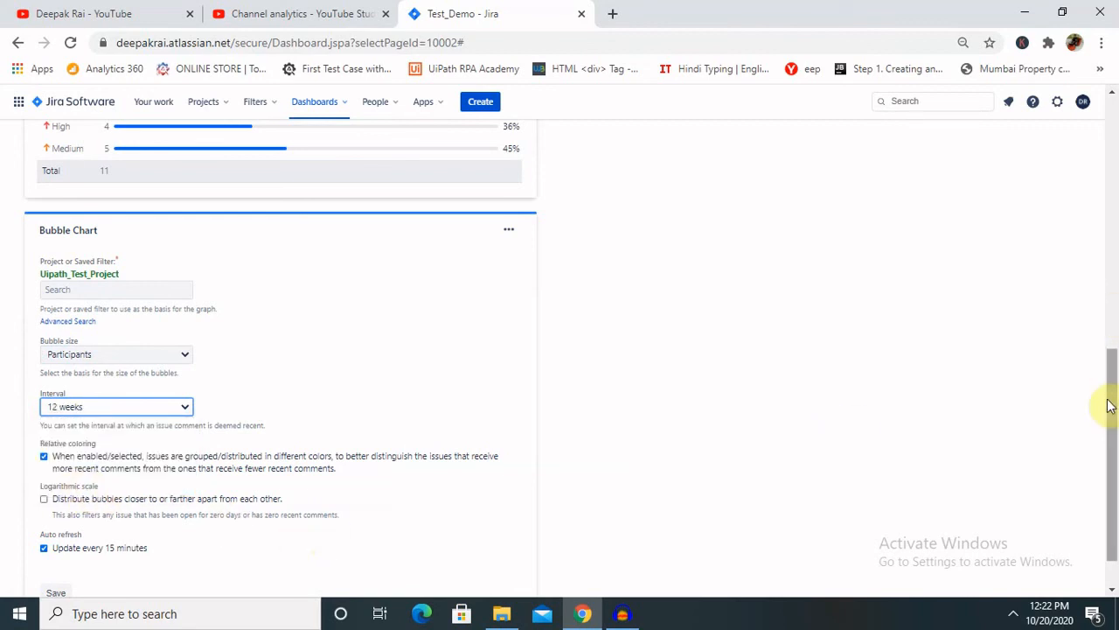
pyautogui.scroll(-3)
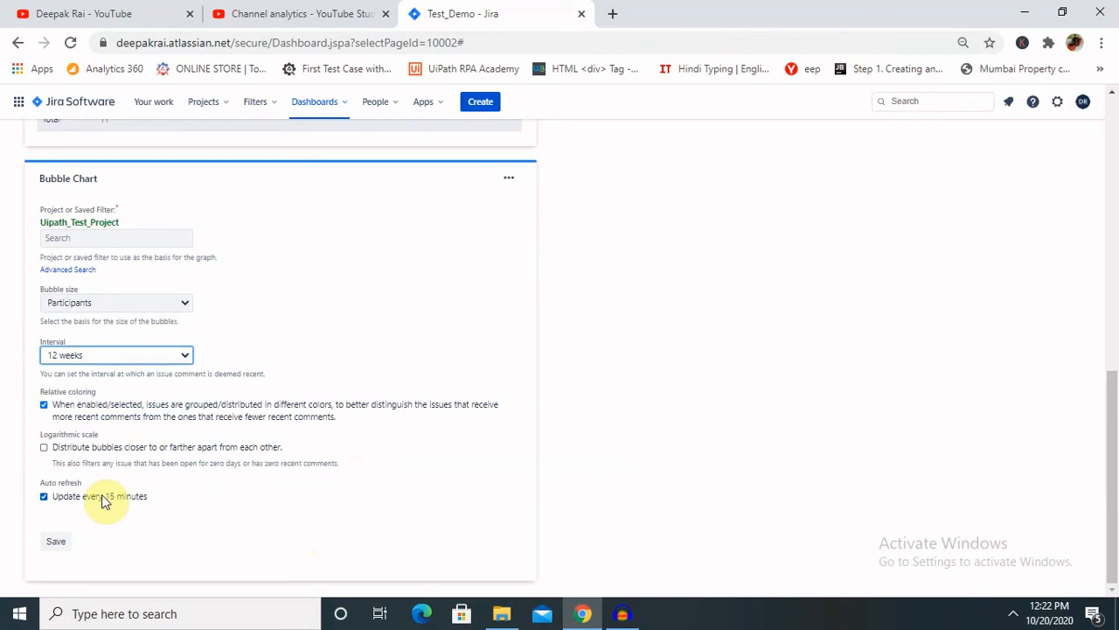
pyautogui.moveTo(79, 537)
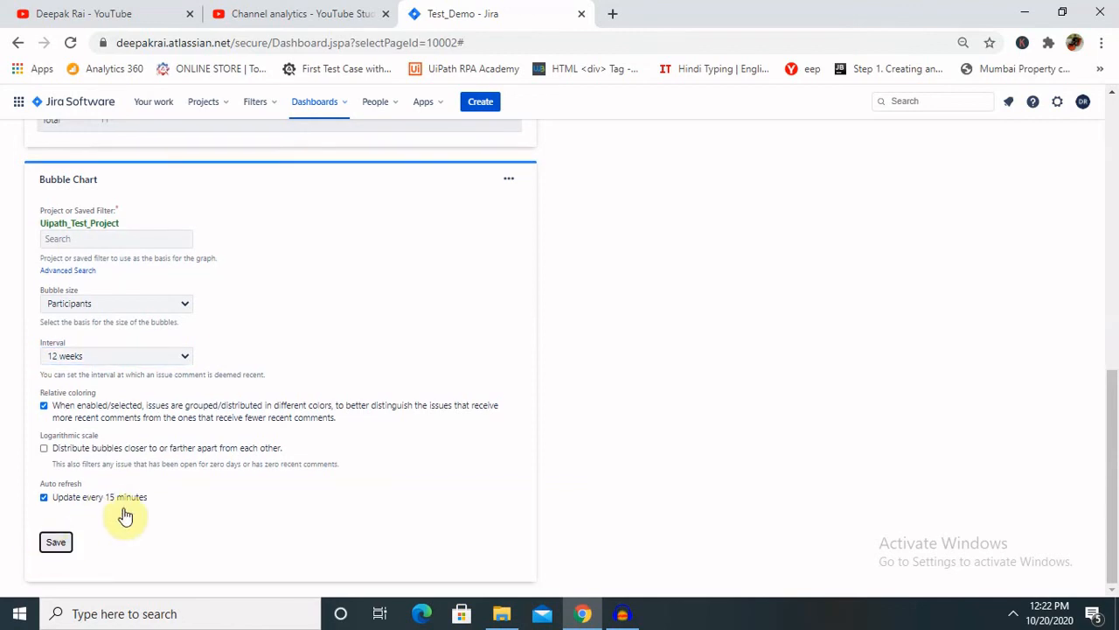
pyautogui.click(55, 541)
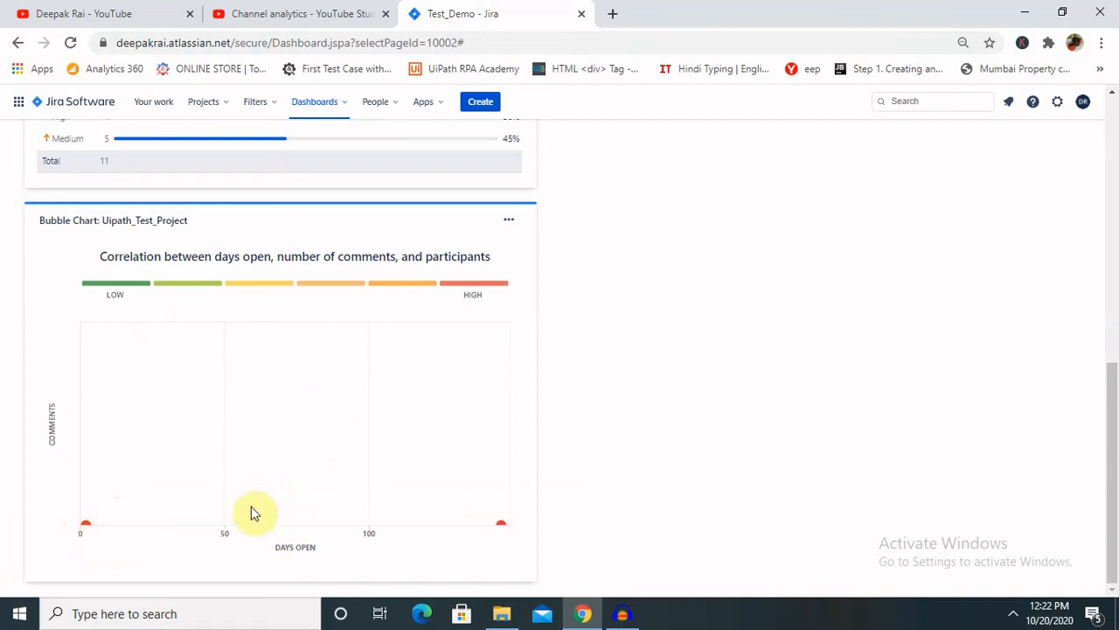
pyautogui.moveTo(149, 565)
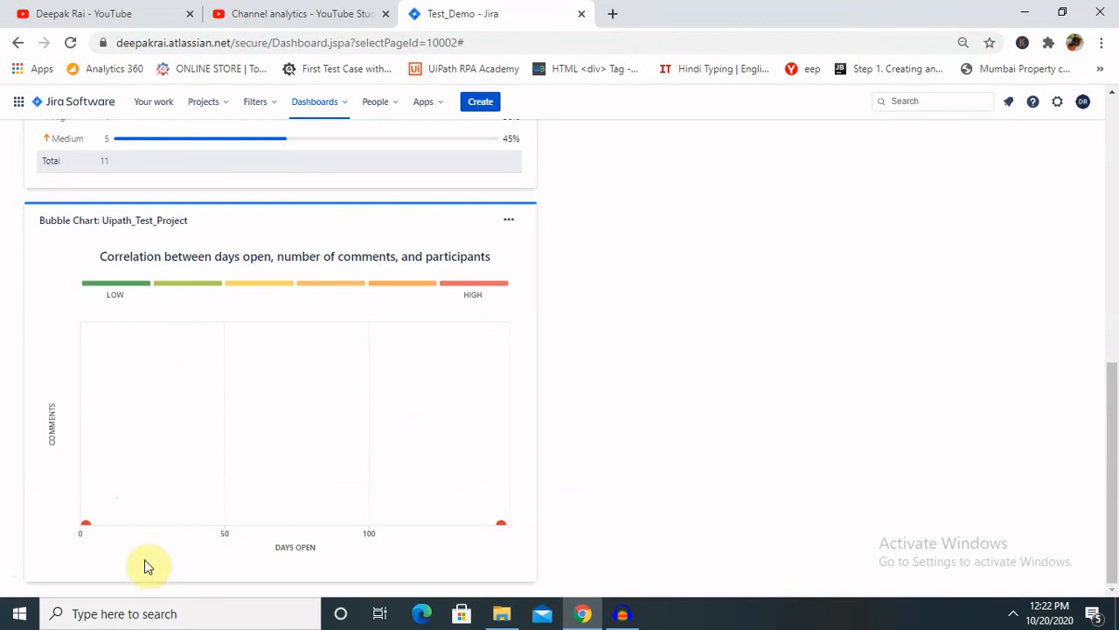
pyautogui.moveTo(297, 407)
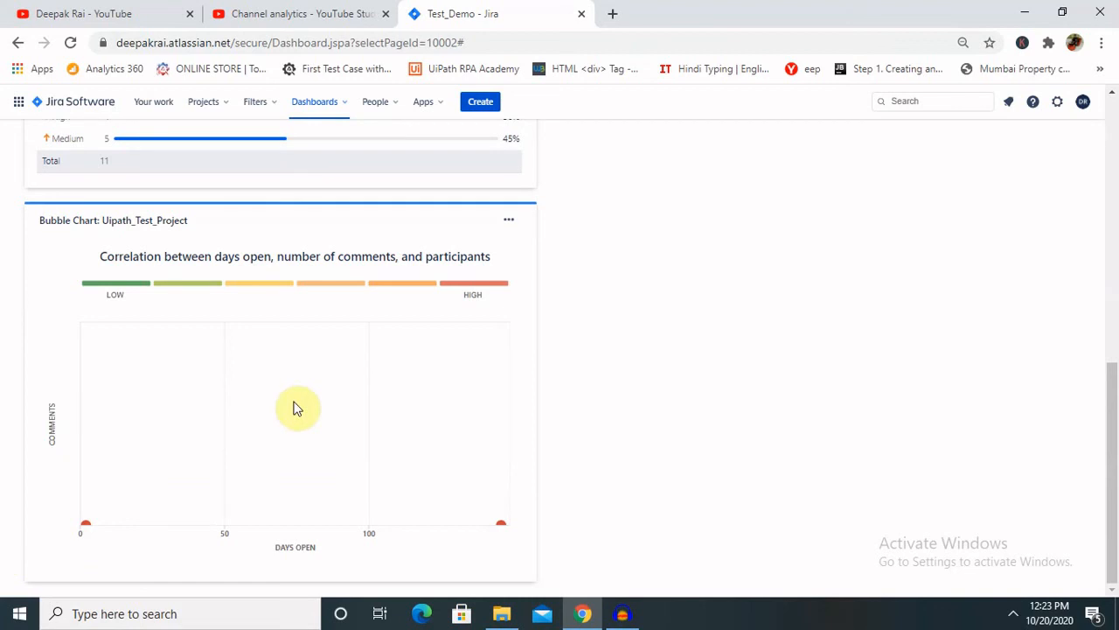
# Scroll back to the top of Test_Demo where the priority Pie Chart shows.
pyautogui.scroll(-3)
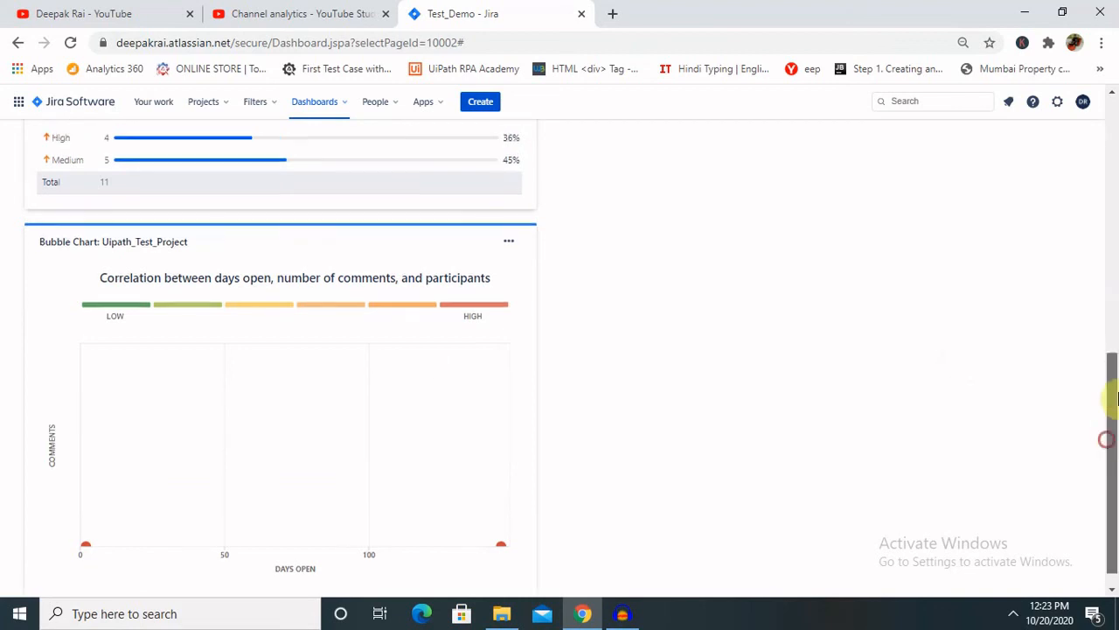
pyautogui.scroll(3)
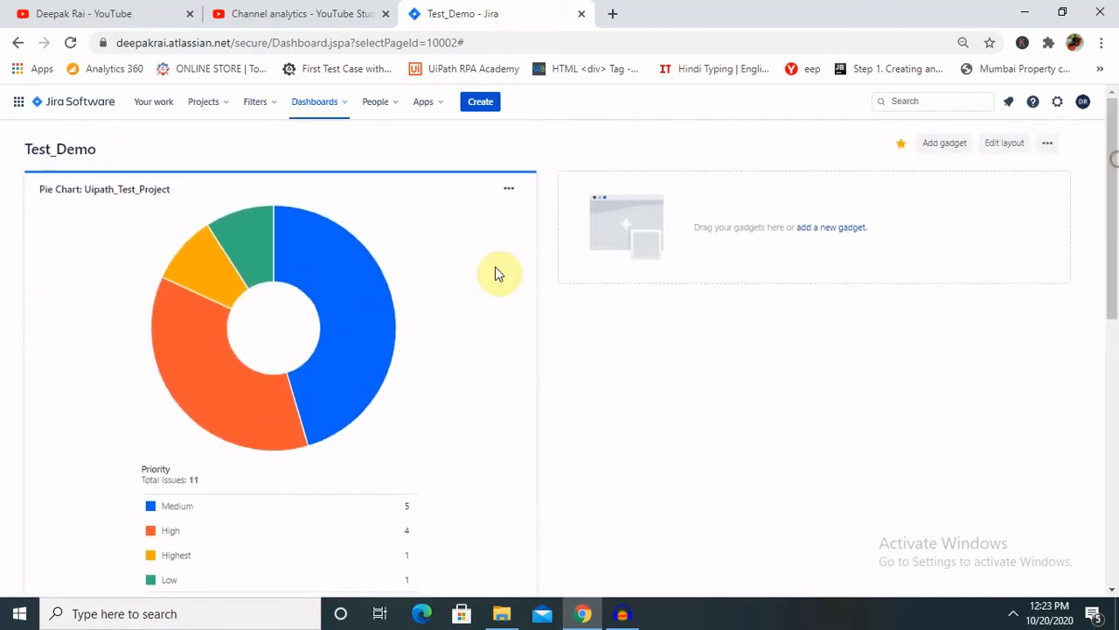